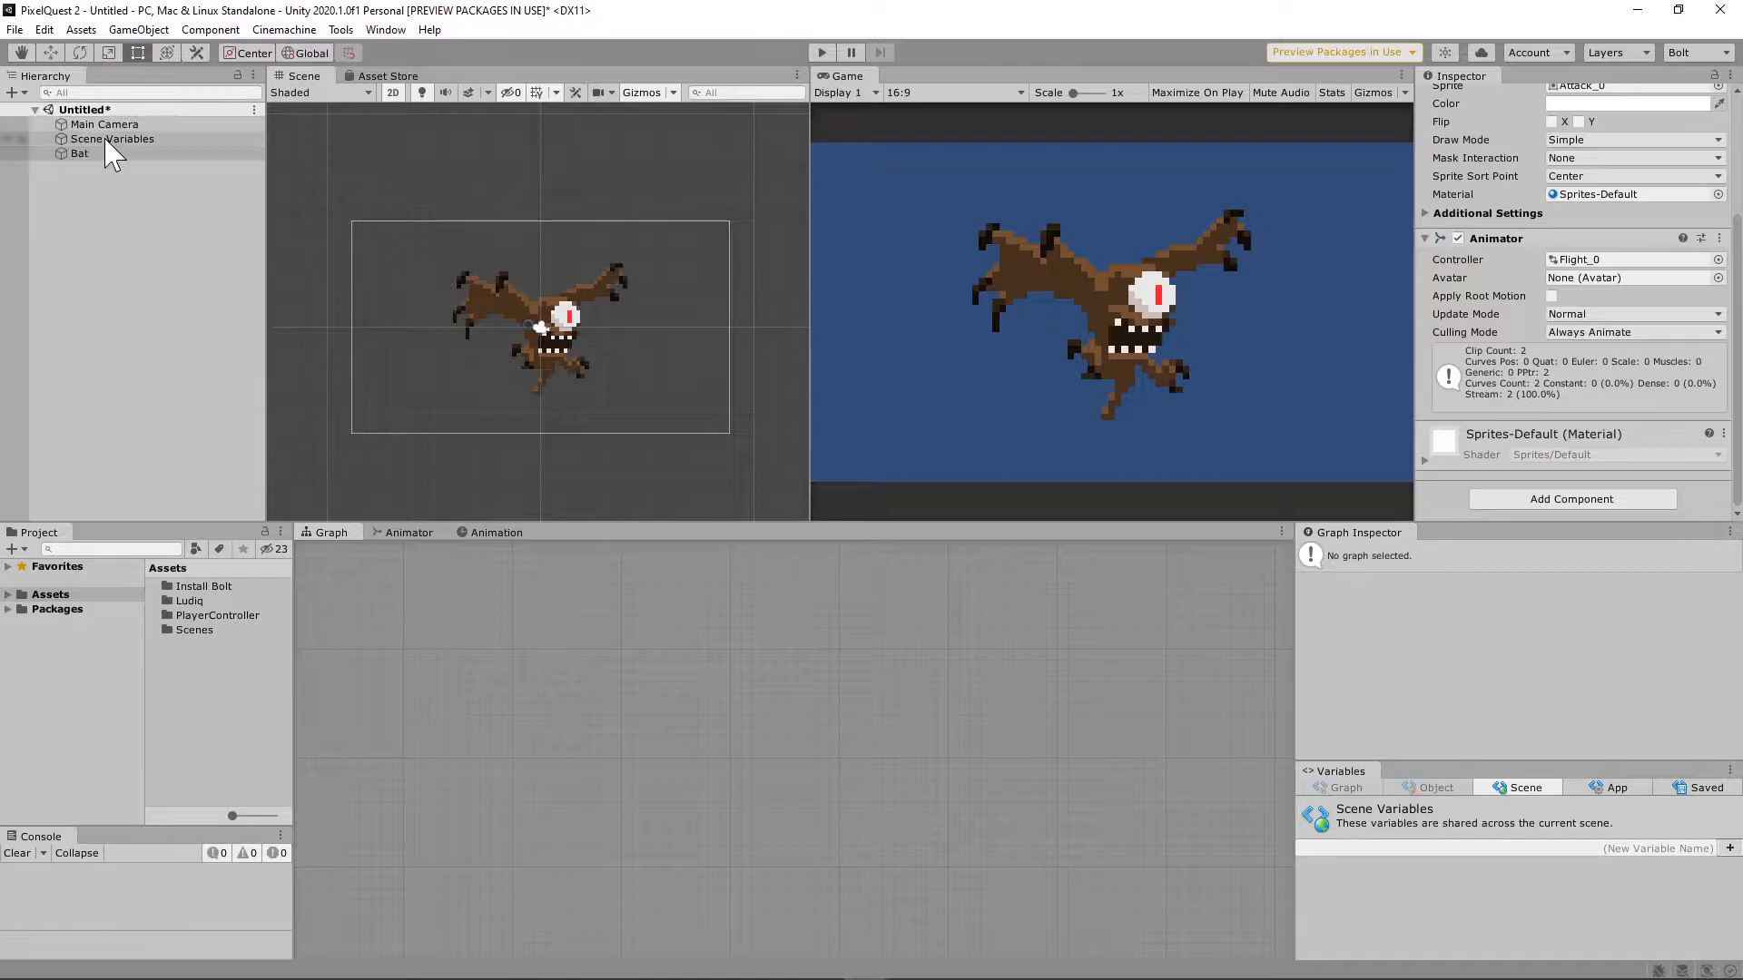
Select the Bat object and test-run the scene to preview it.
left_click(78, 152)
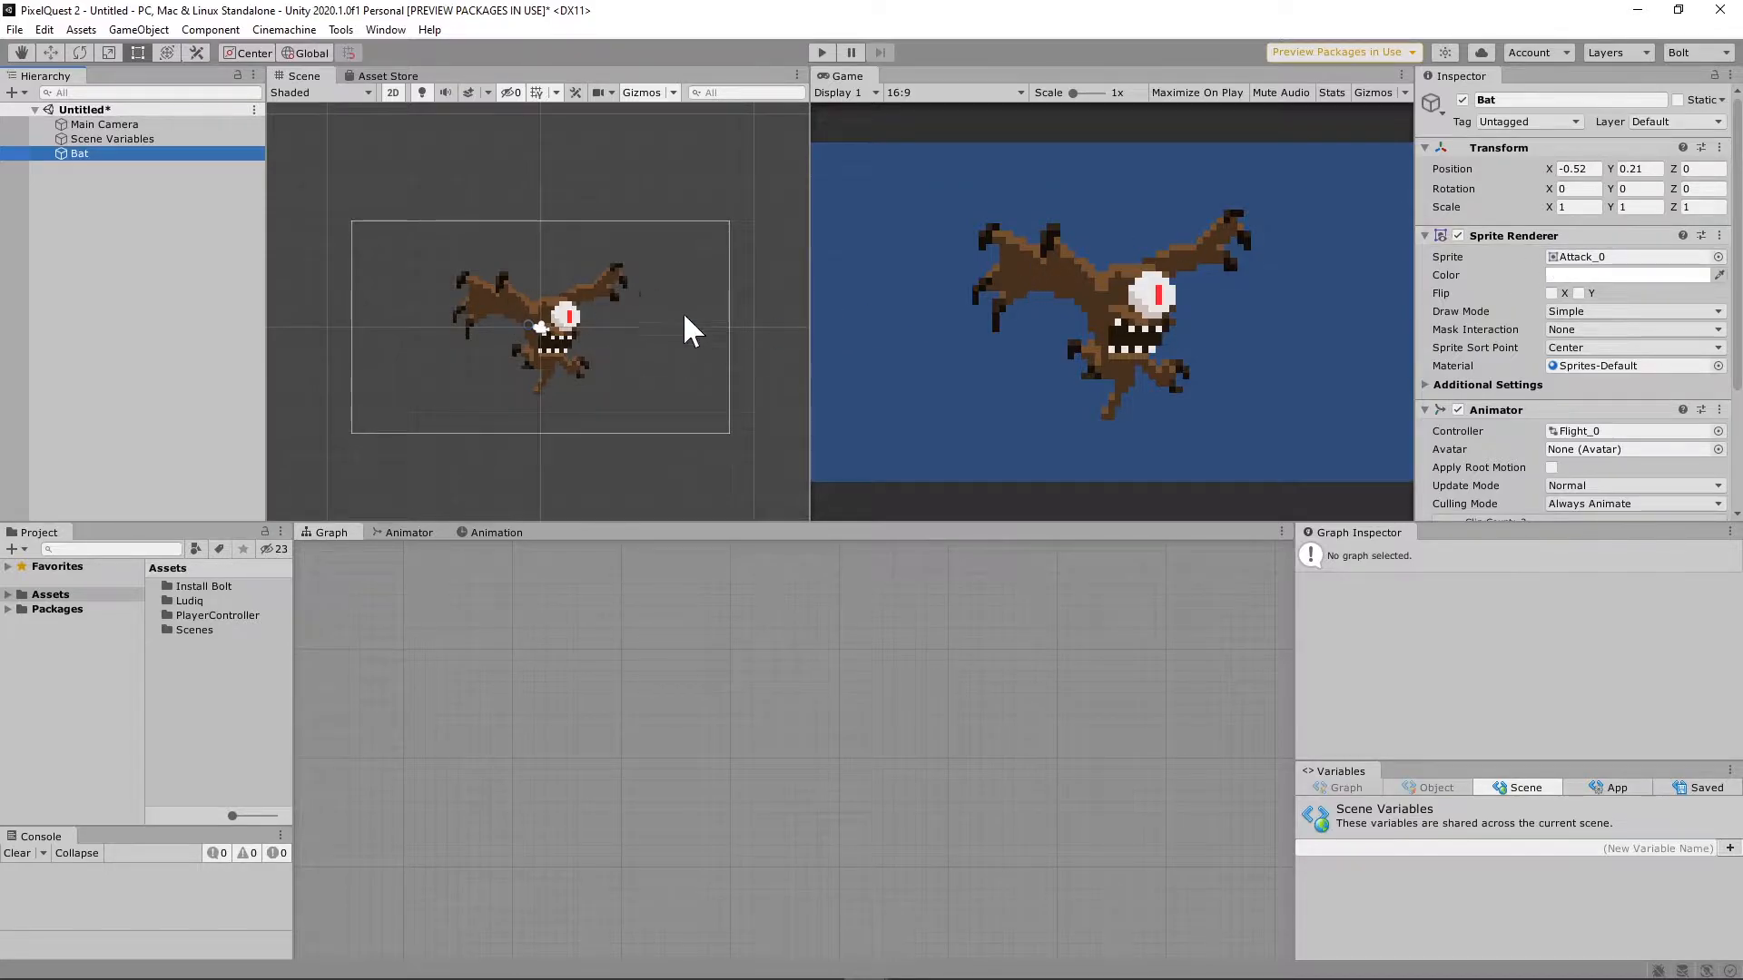
mouse_move(899, 345)
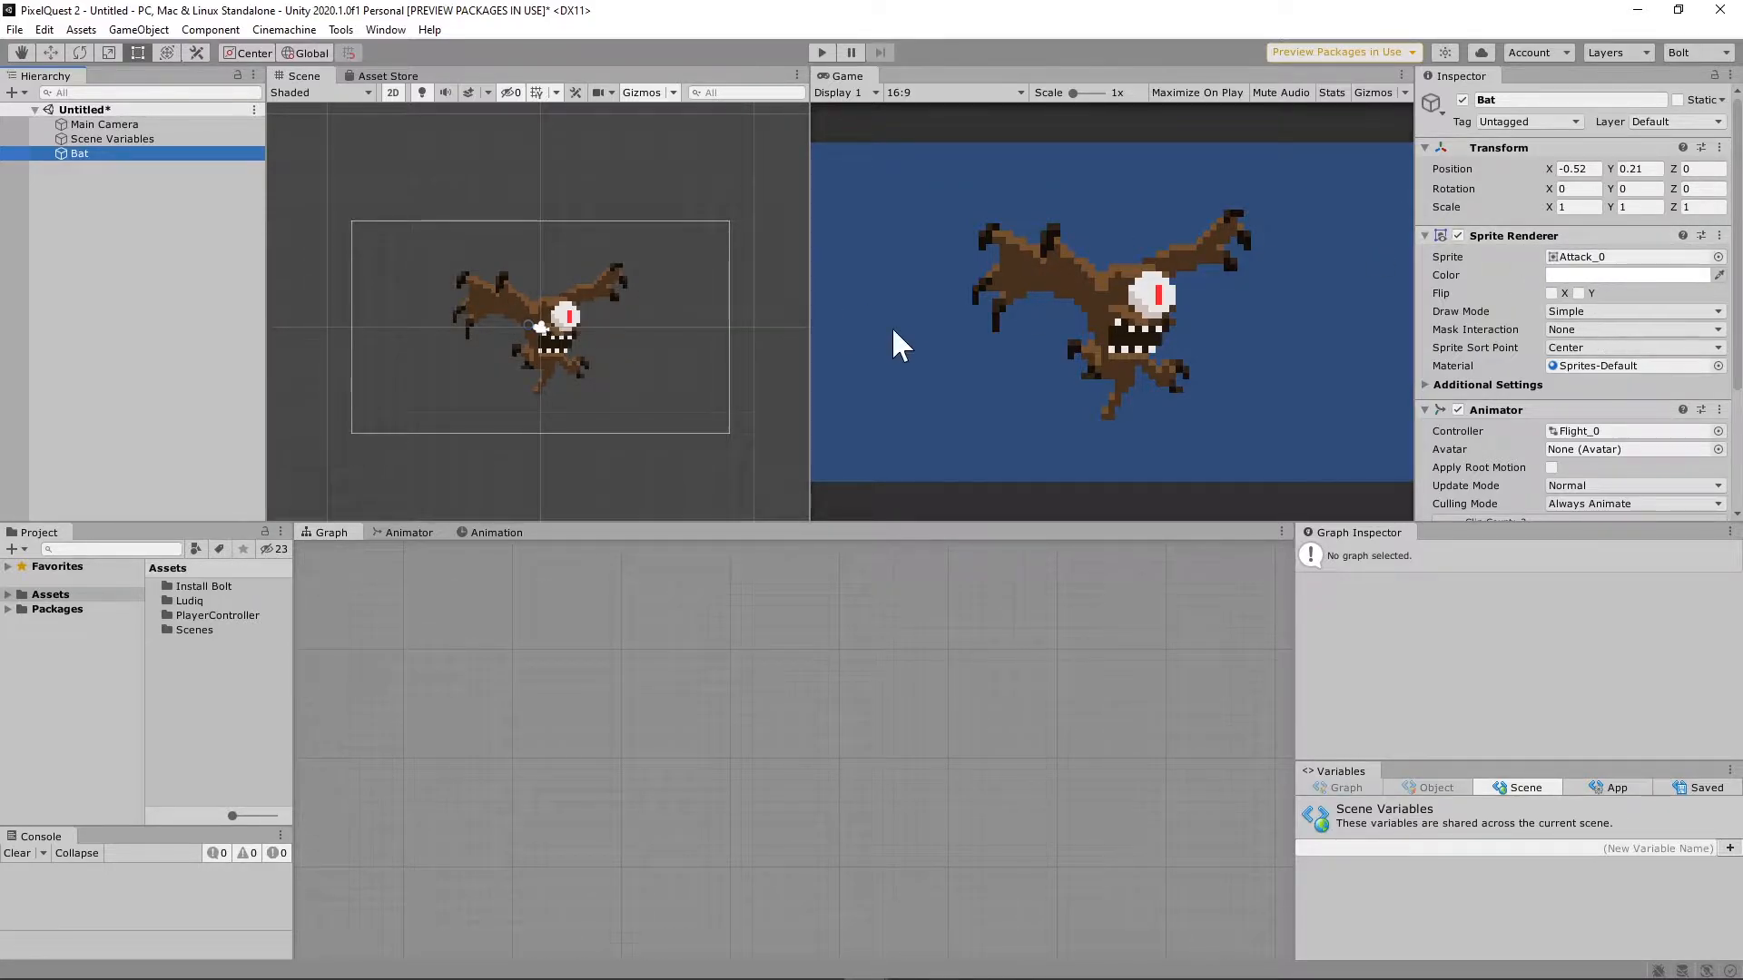
scroll("down", 3)
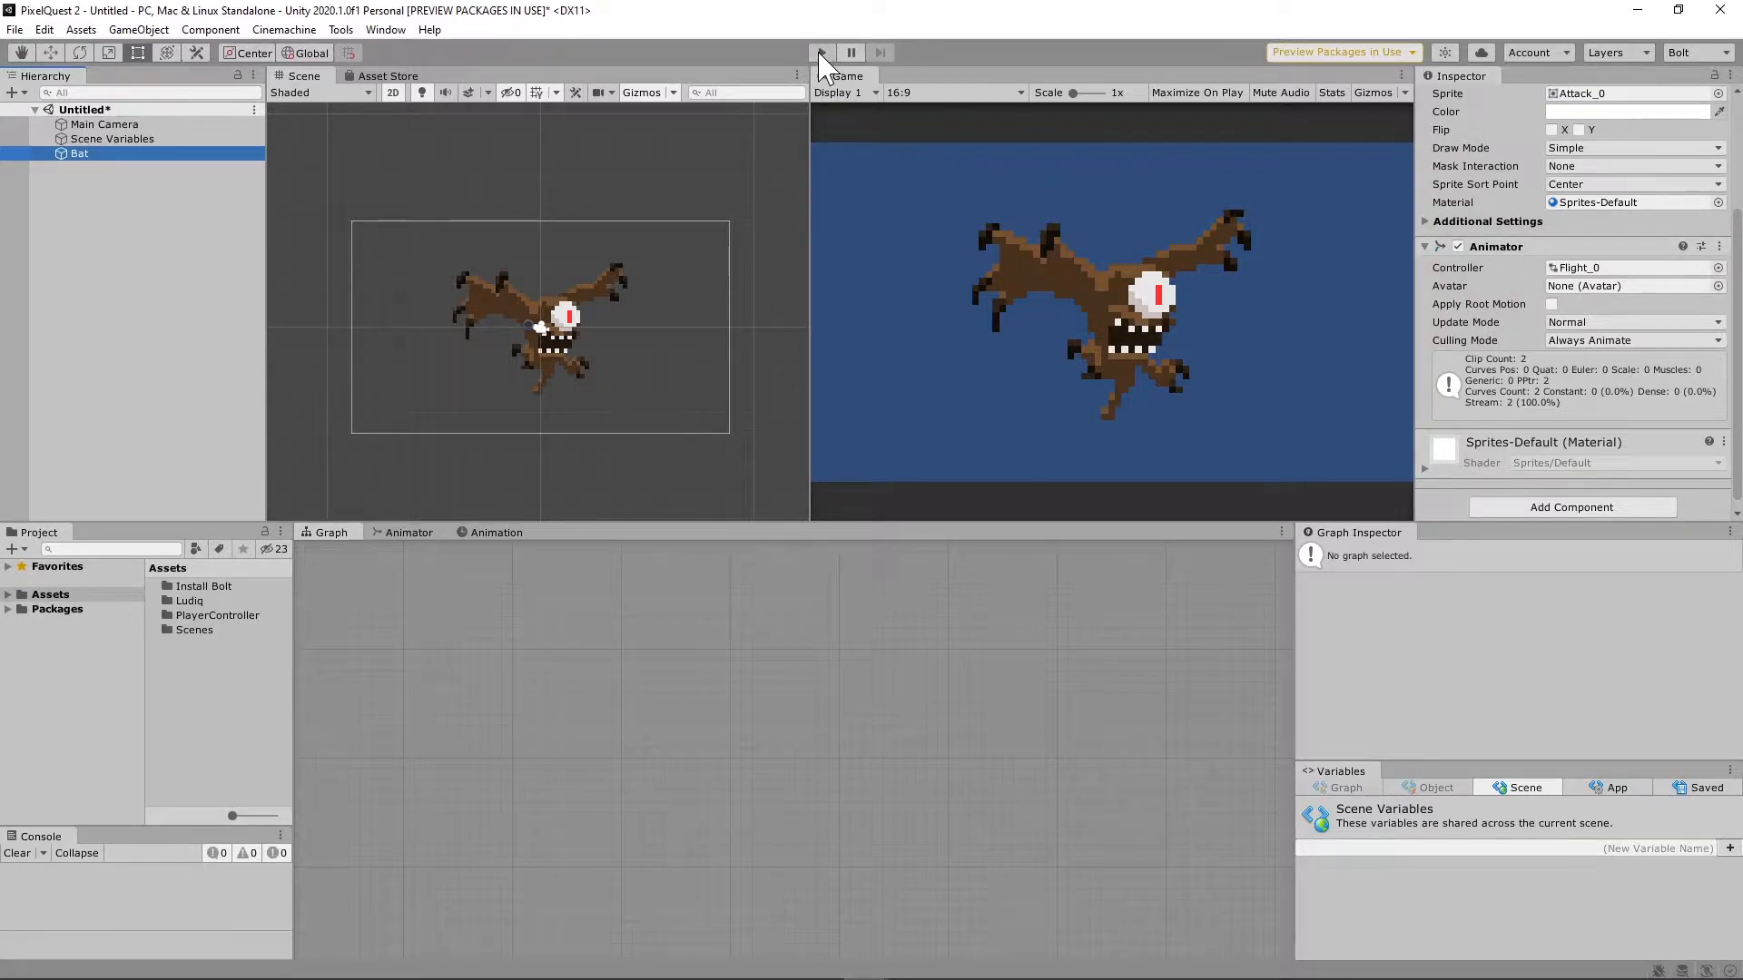
left_click(821, 53)
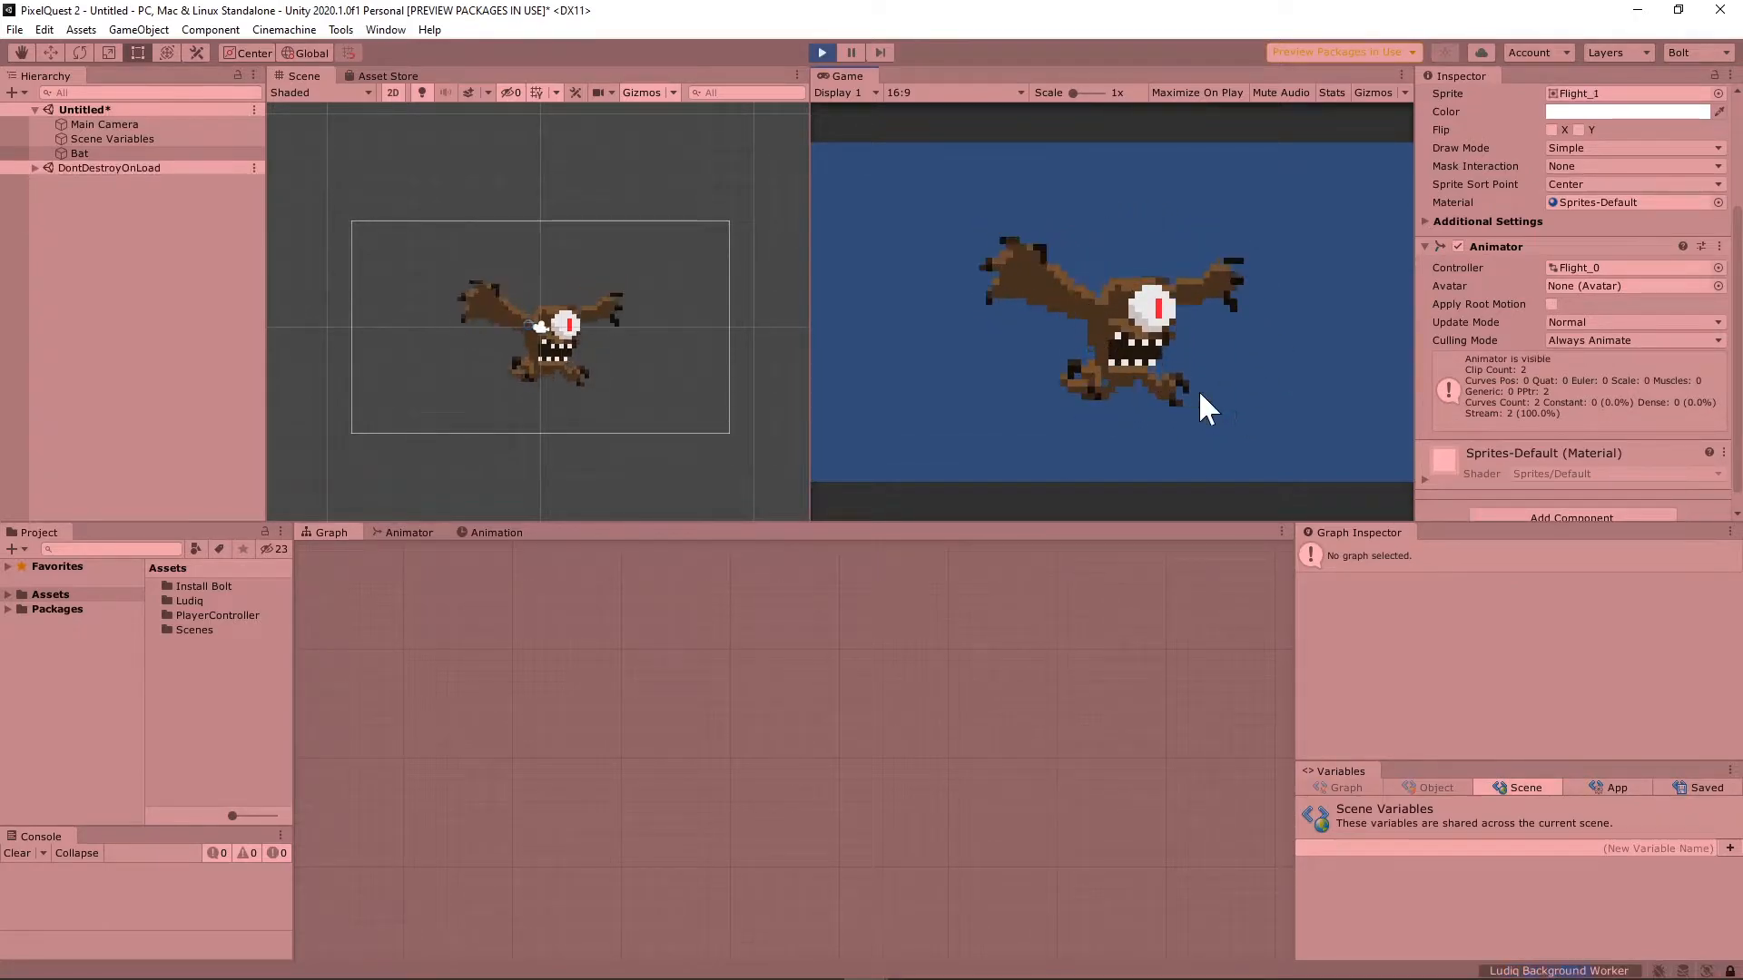
left_click(821, 53)
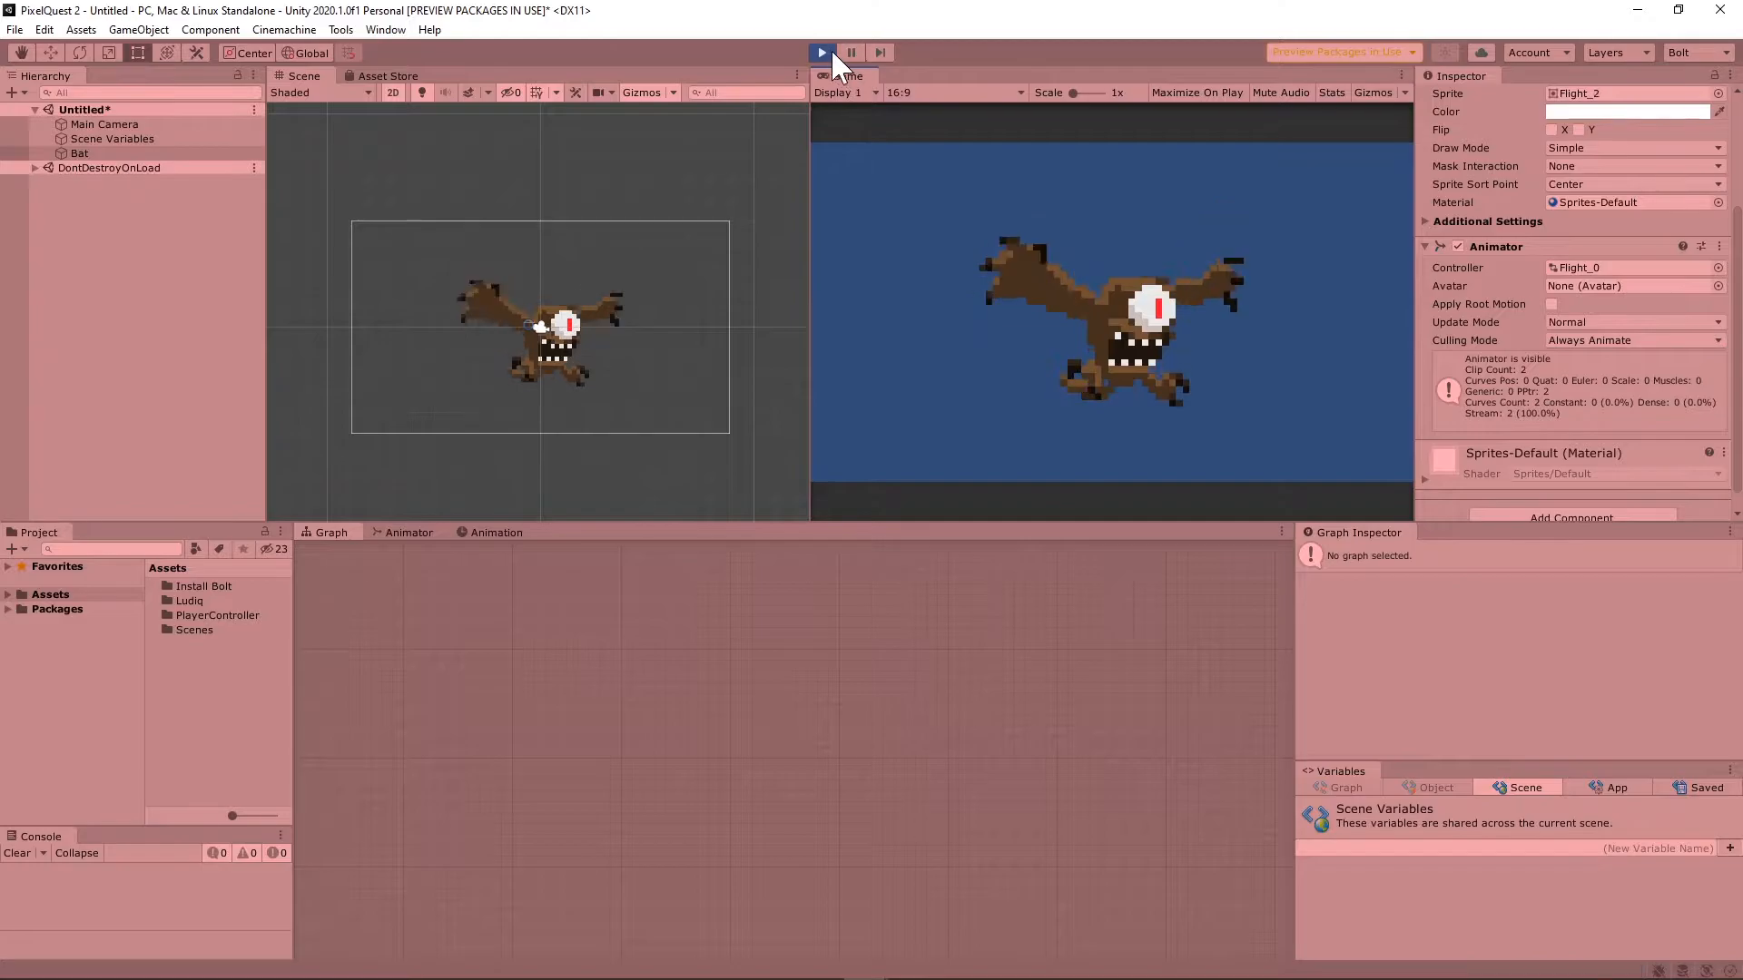
left_click(821, 53)
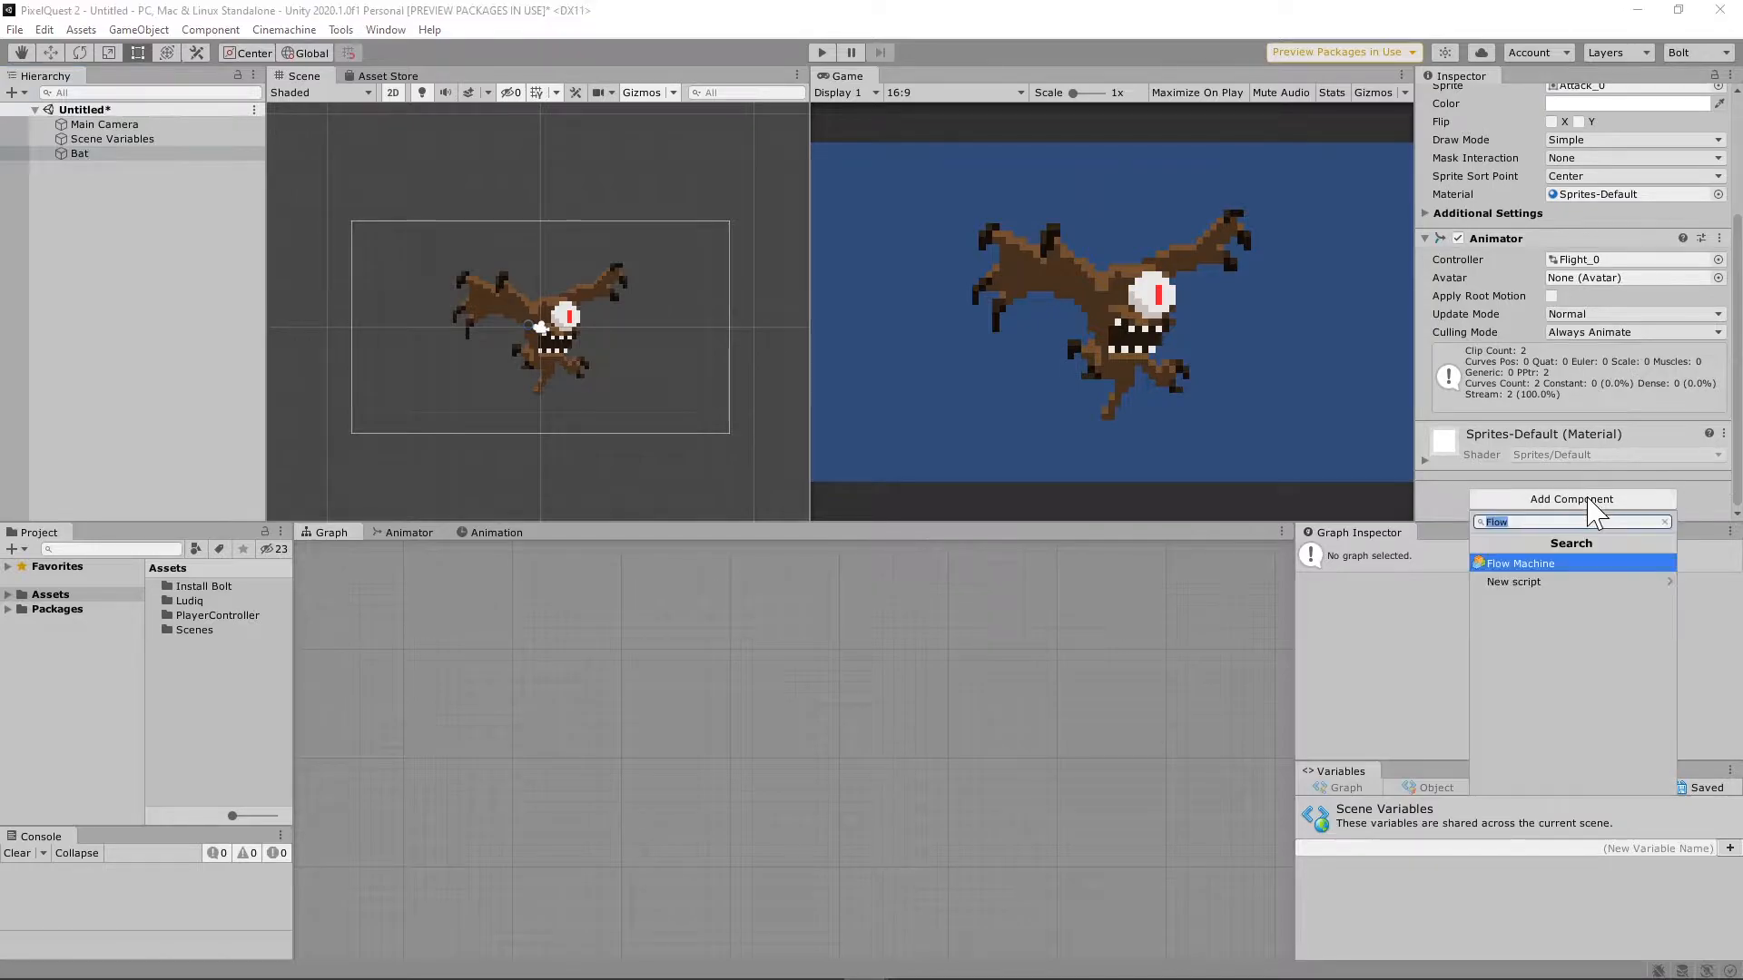
mouse_move(1532, 572)
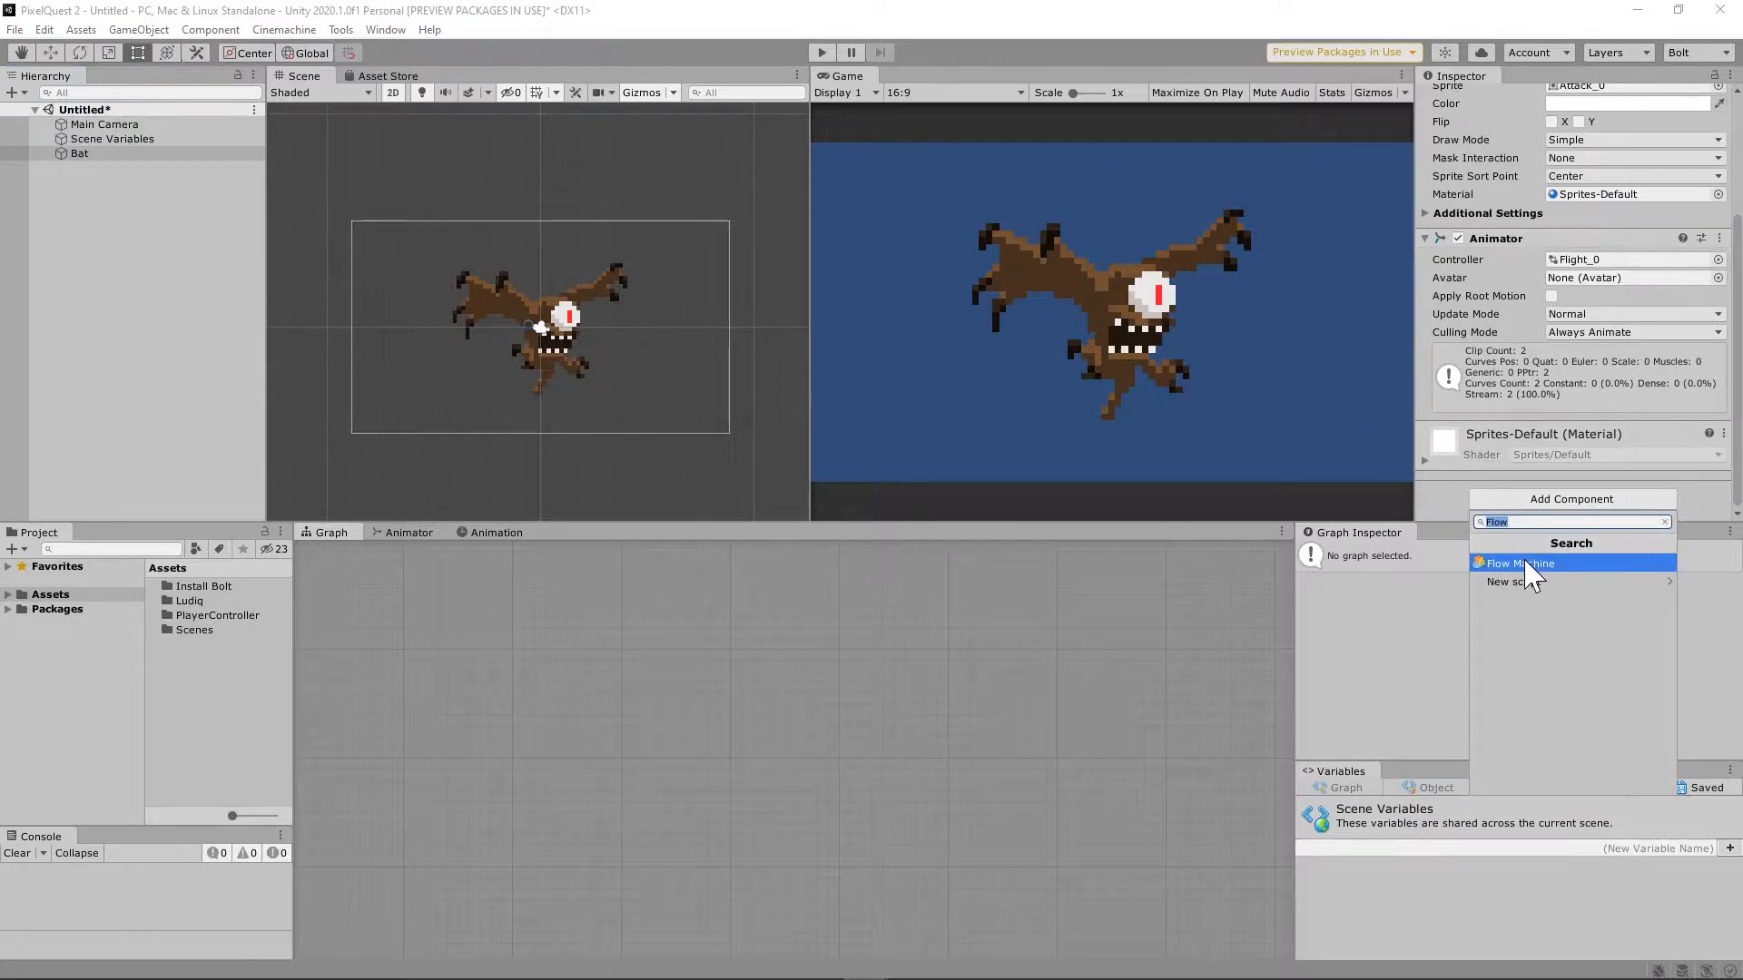
Add an embedded Flow Machine to the Bat plus a Float variable named FadeTime.
left_click(1515, 562)
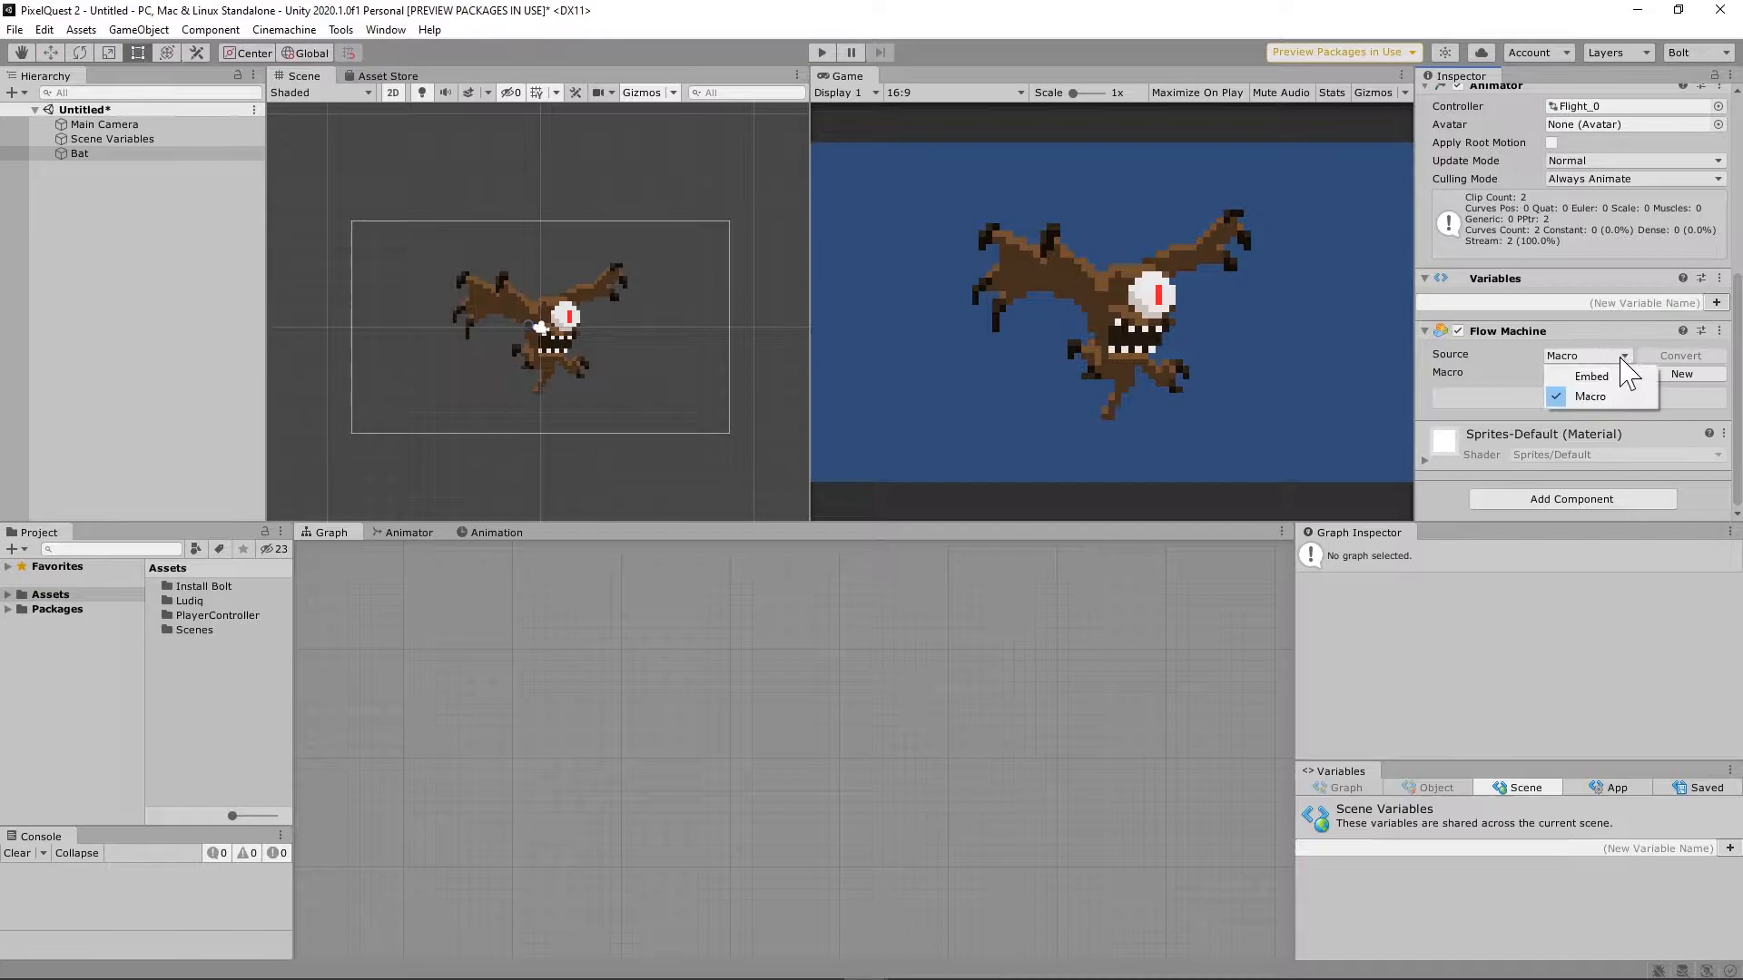
left_click(1591, 376)
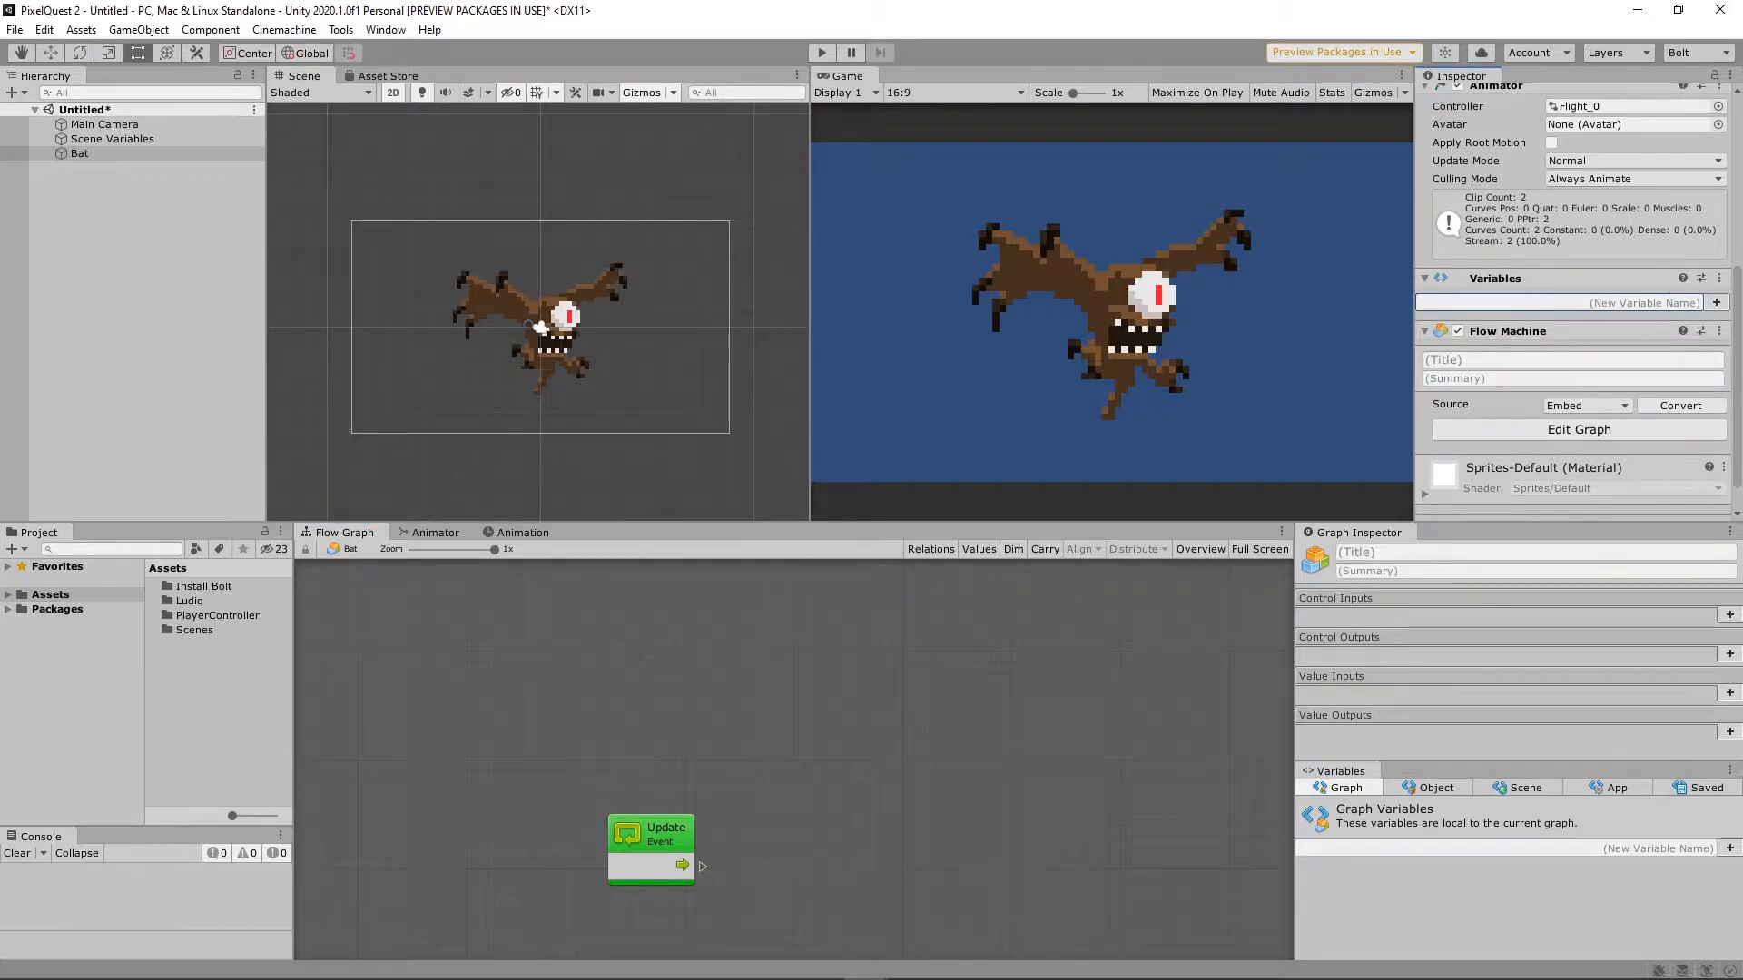
type("FadeTime")
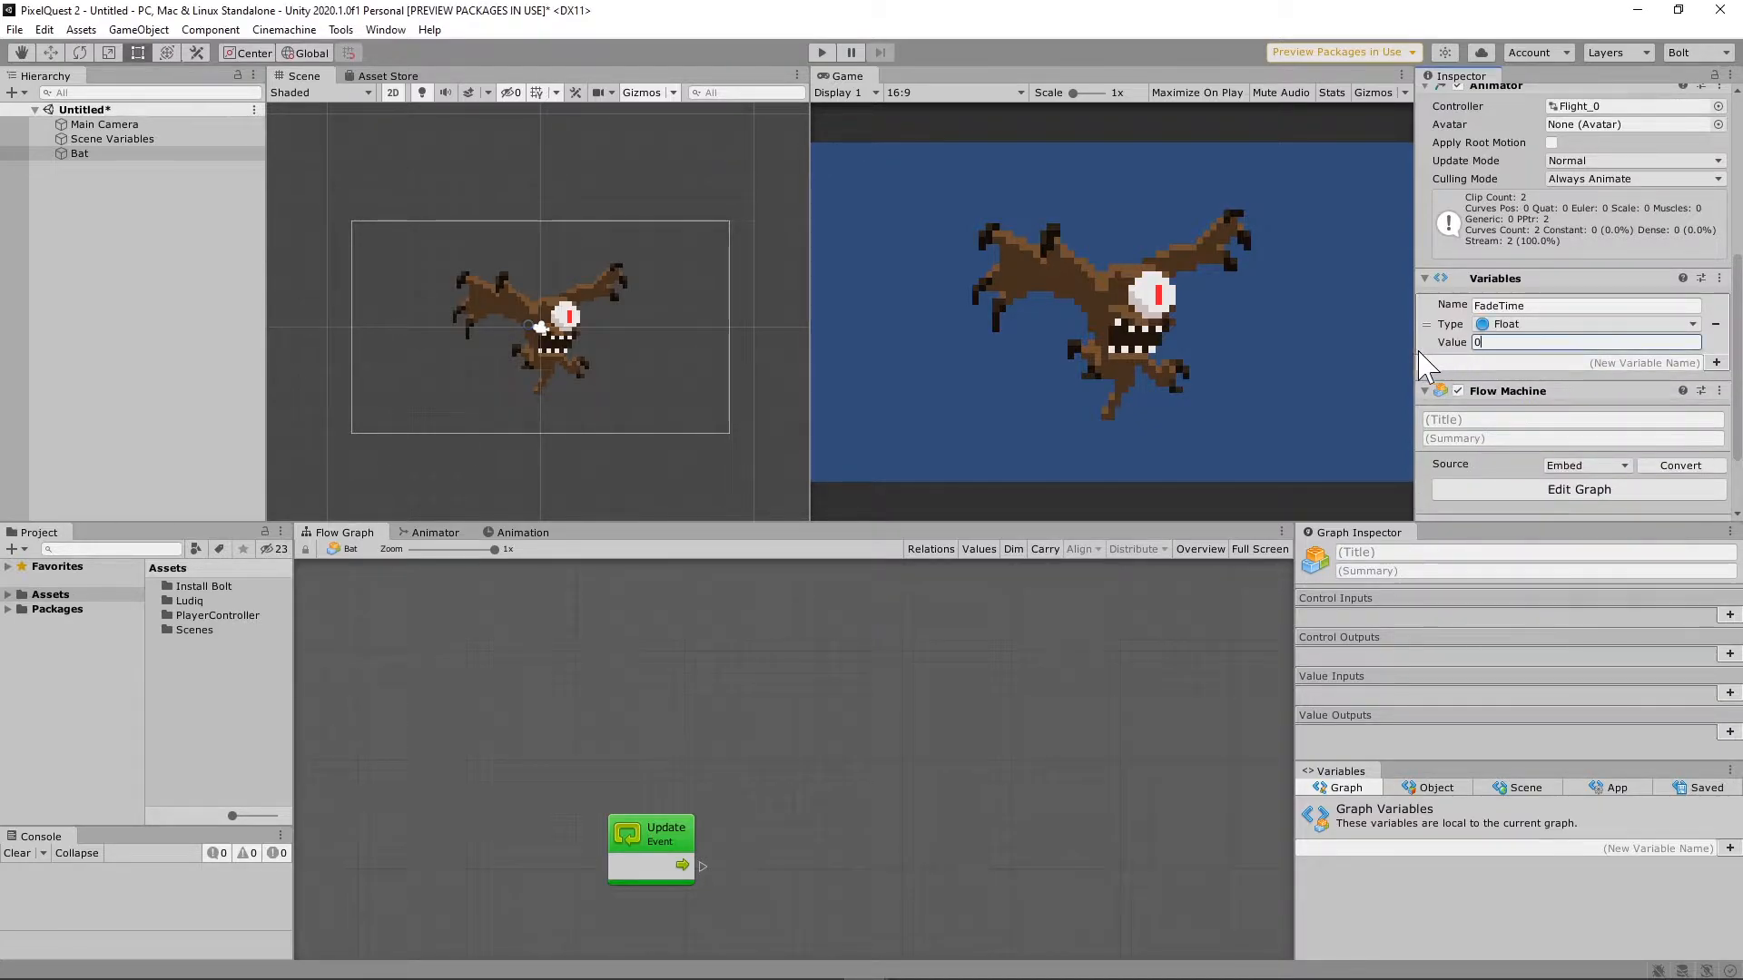
type("6")
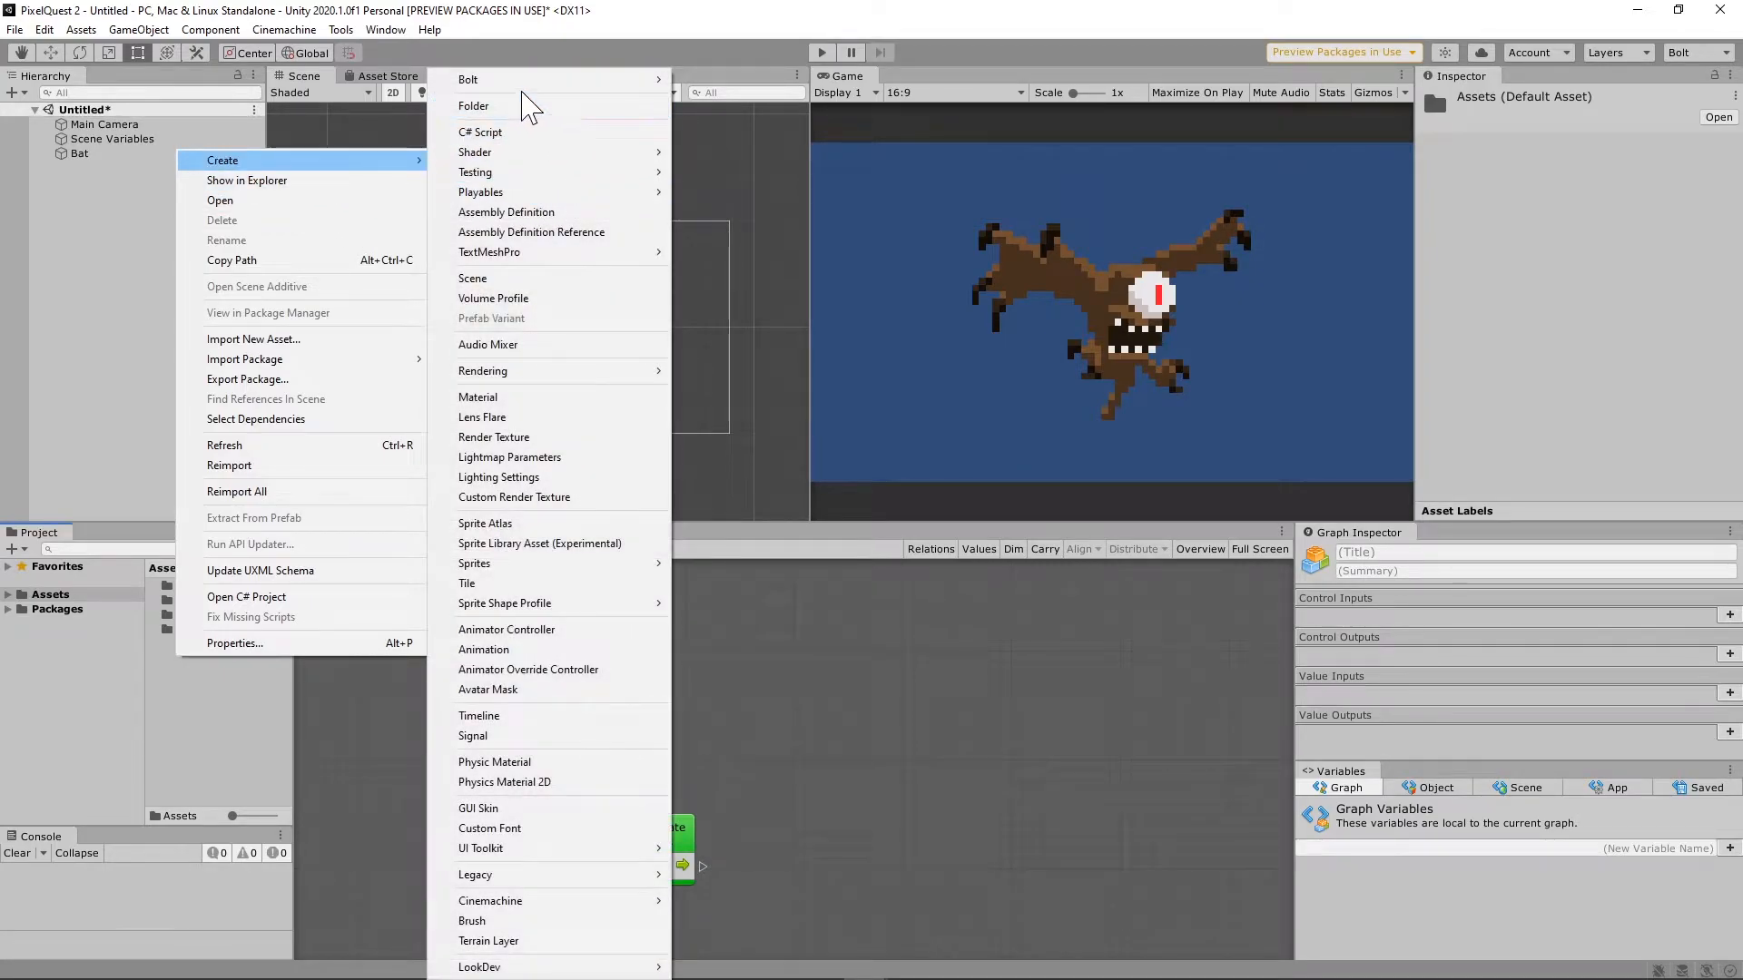
Create a new Flow Macro asset named ColorLerp in the project assets.
left_click(468, 78)
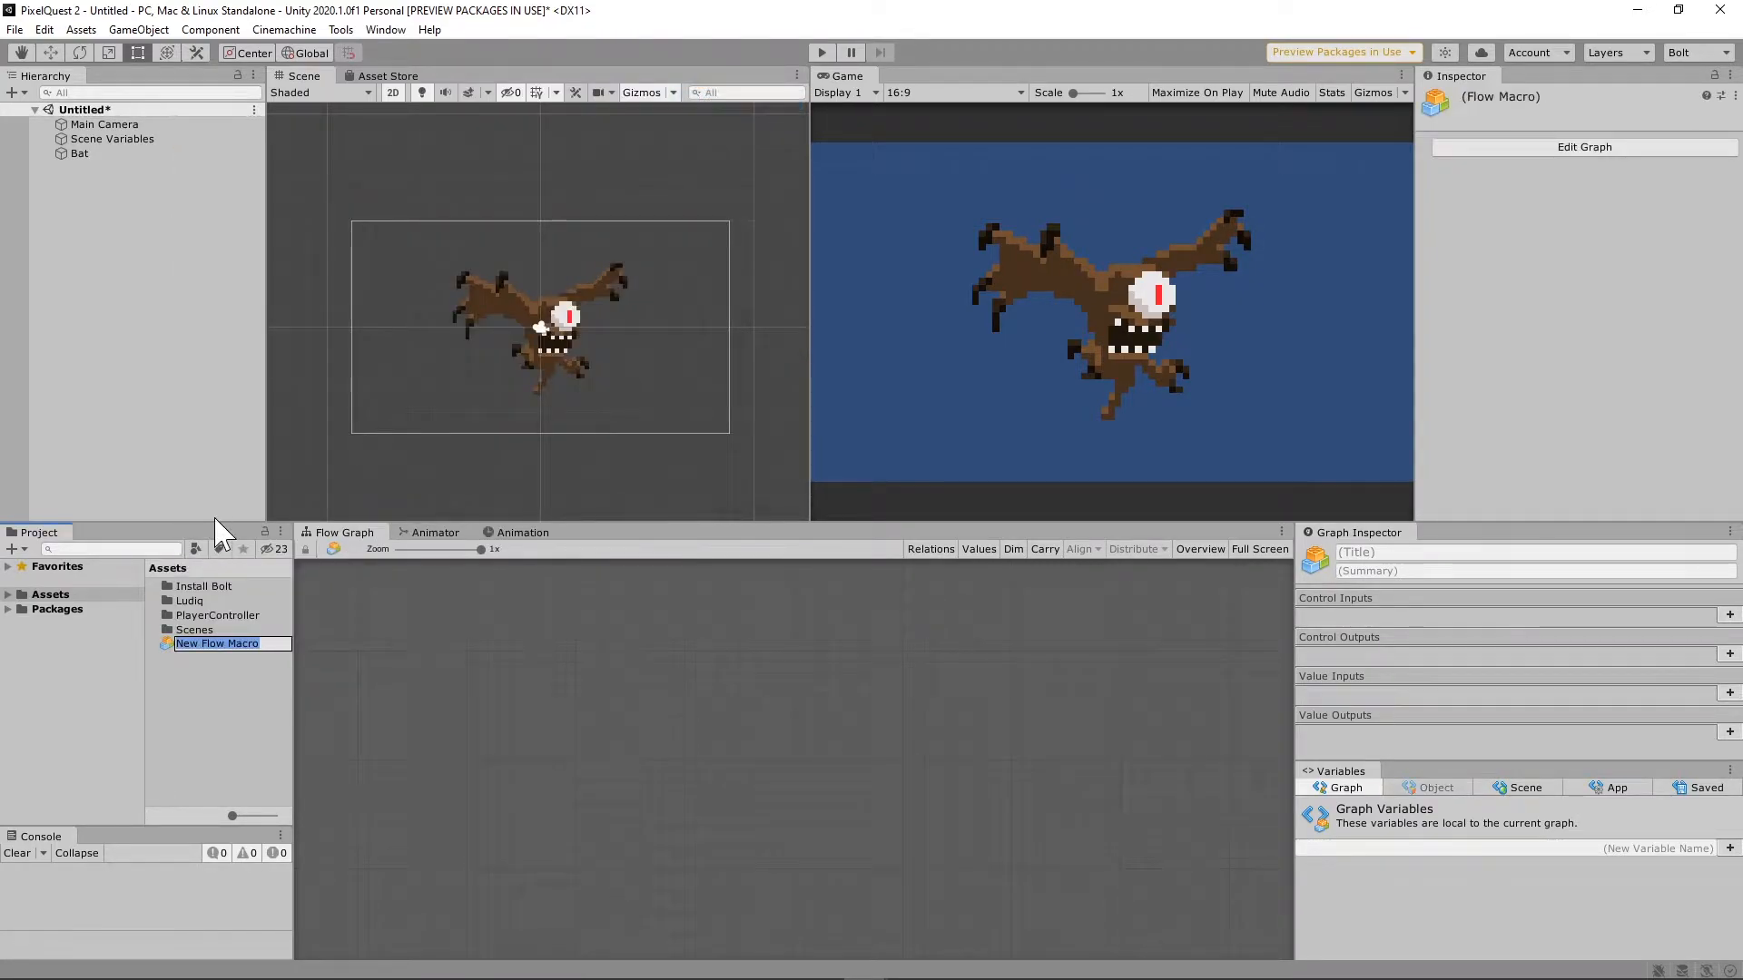
type("ColorLerp")
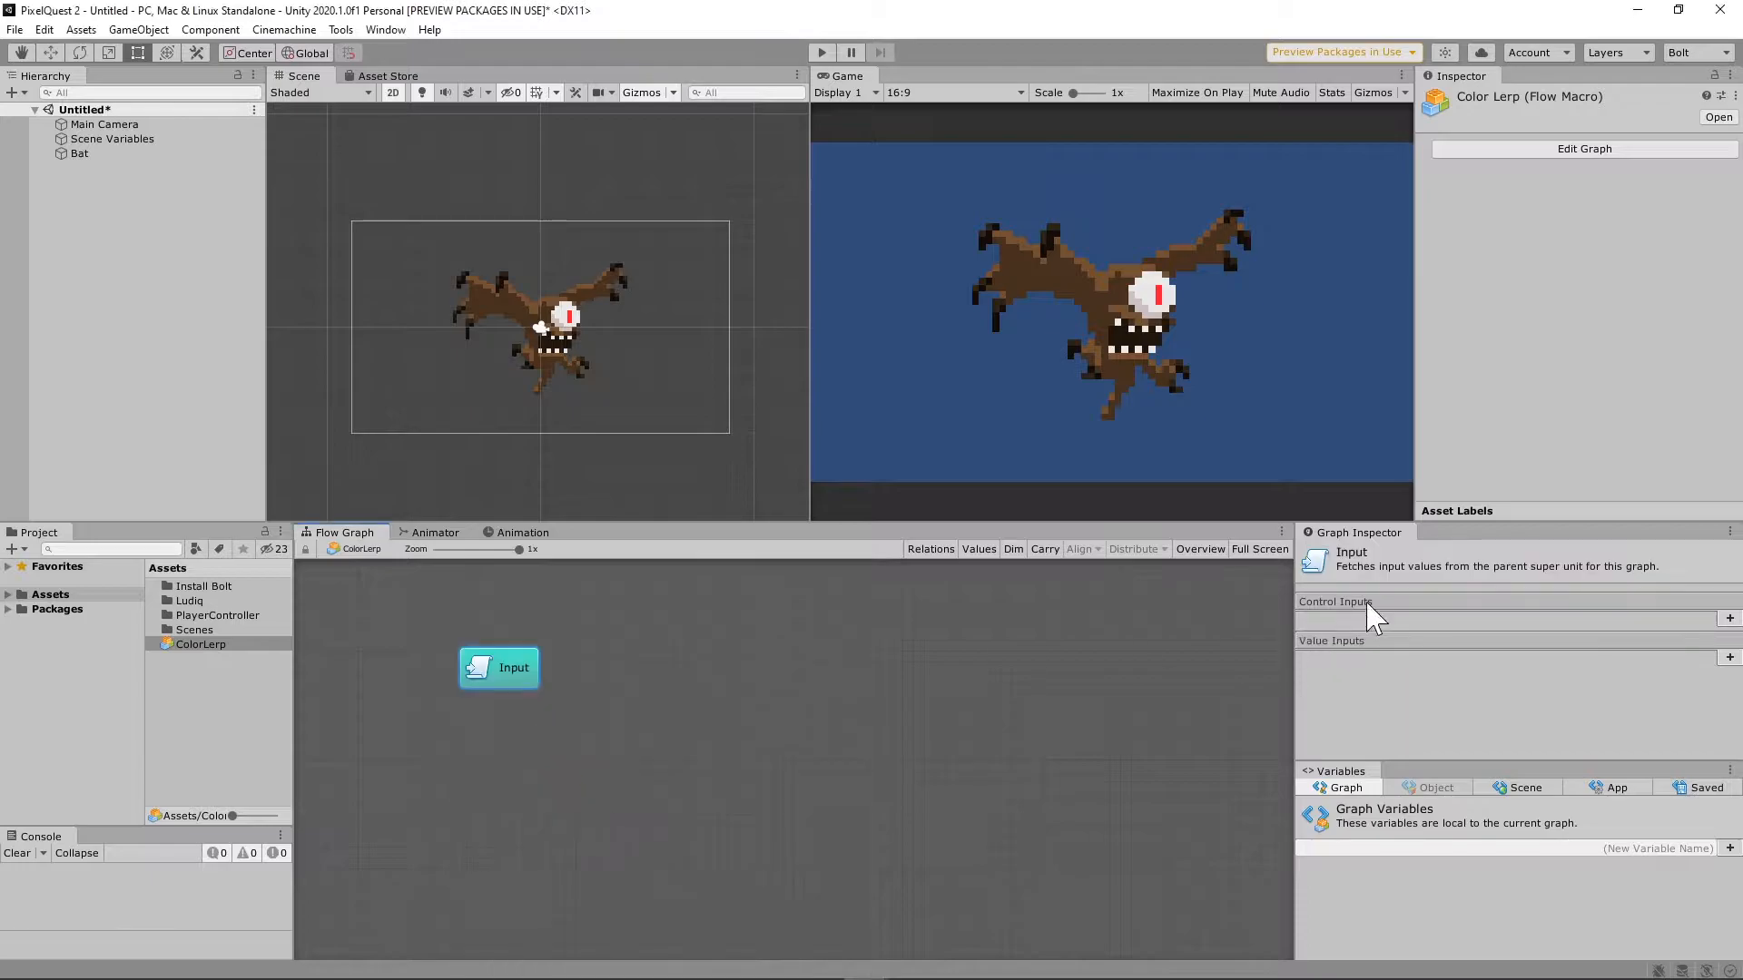
mouse_move(1349, 643)
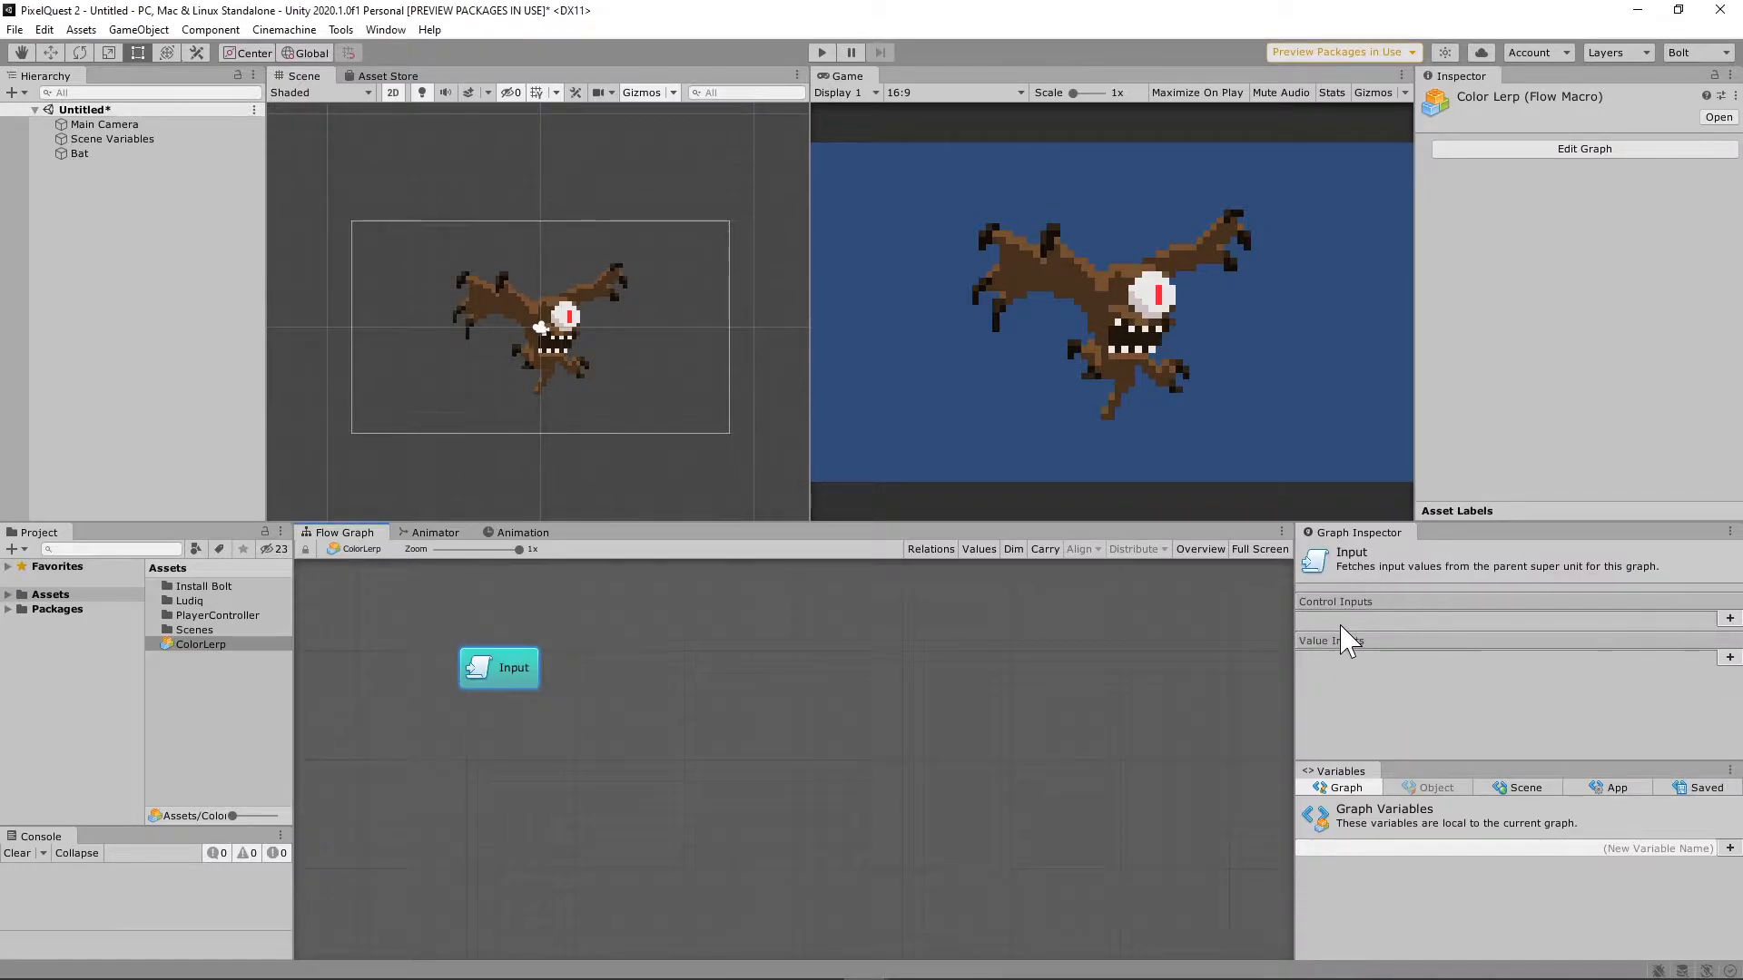
mouse_move(1706, 612)
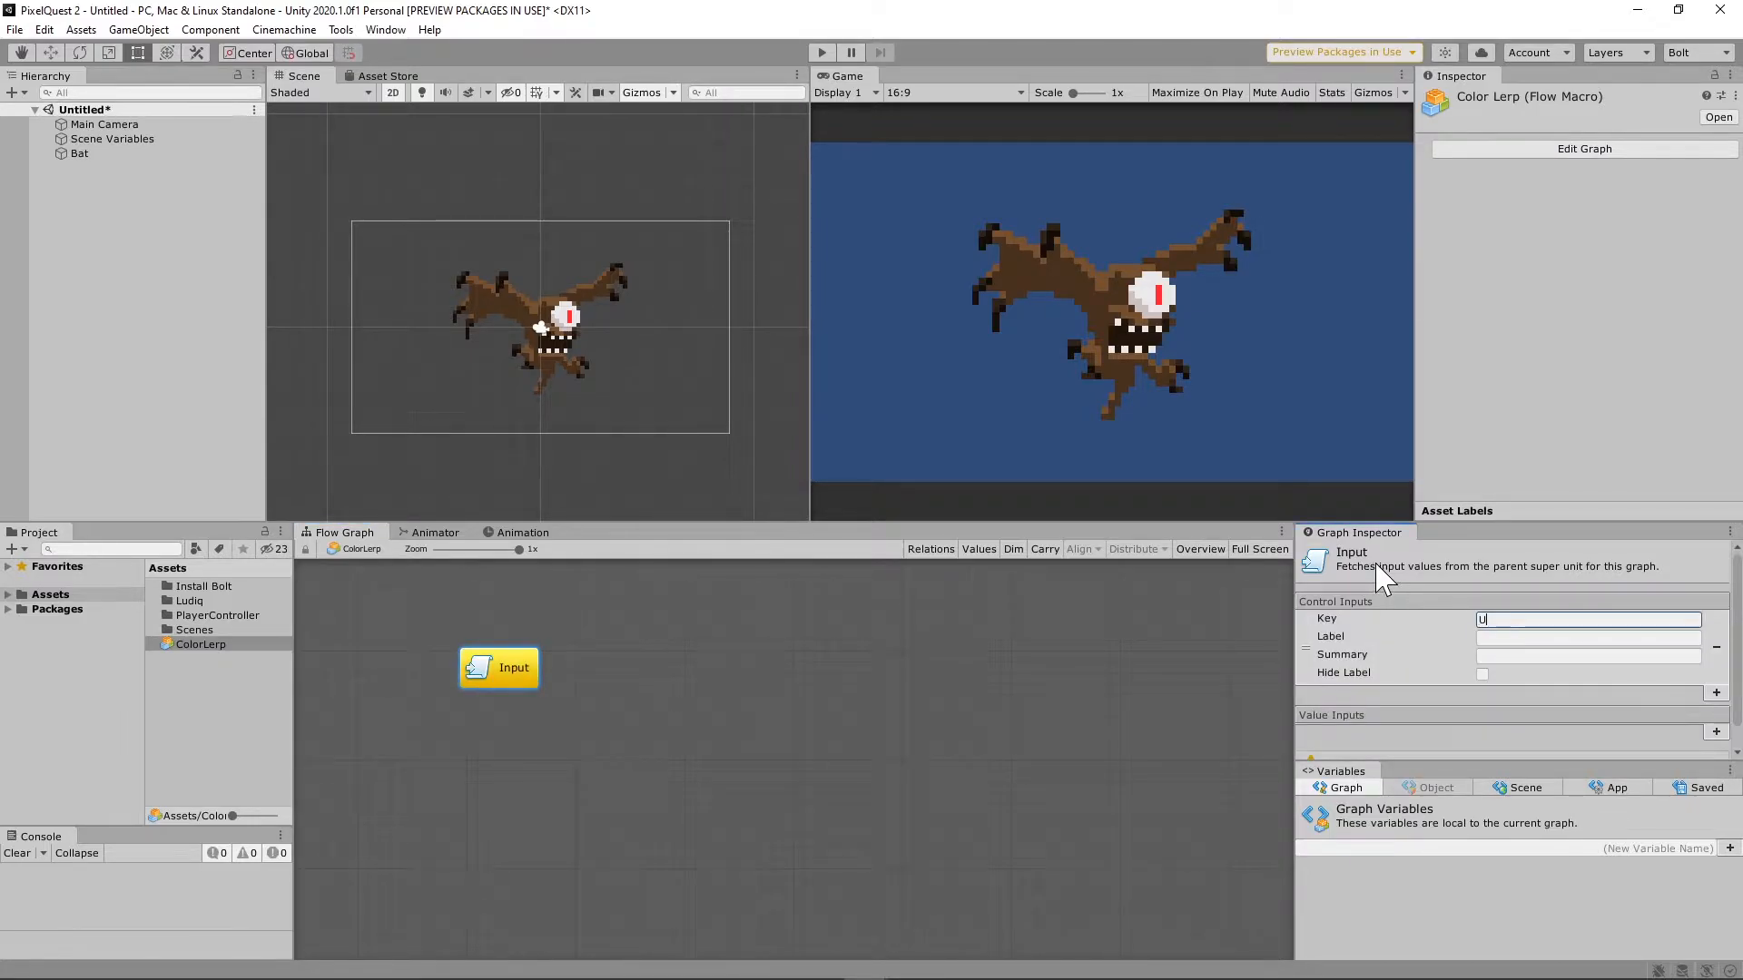
Give the Input unit an Update control input and a typed Duration value input.
type("Update input")
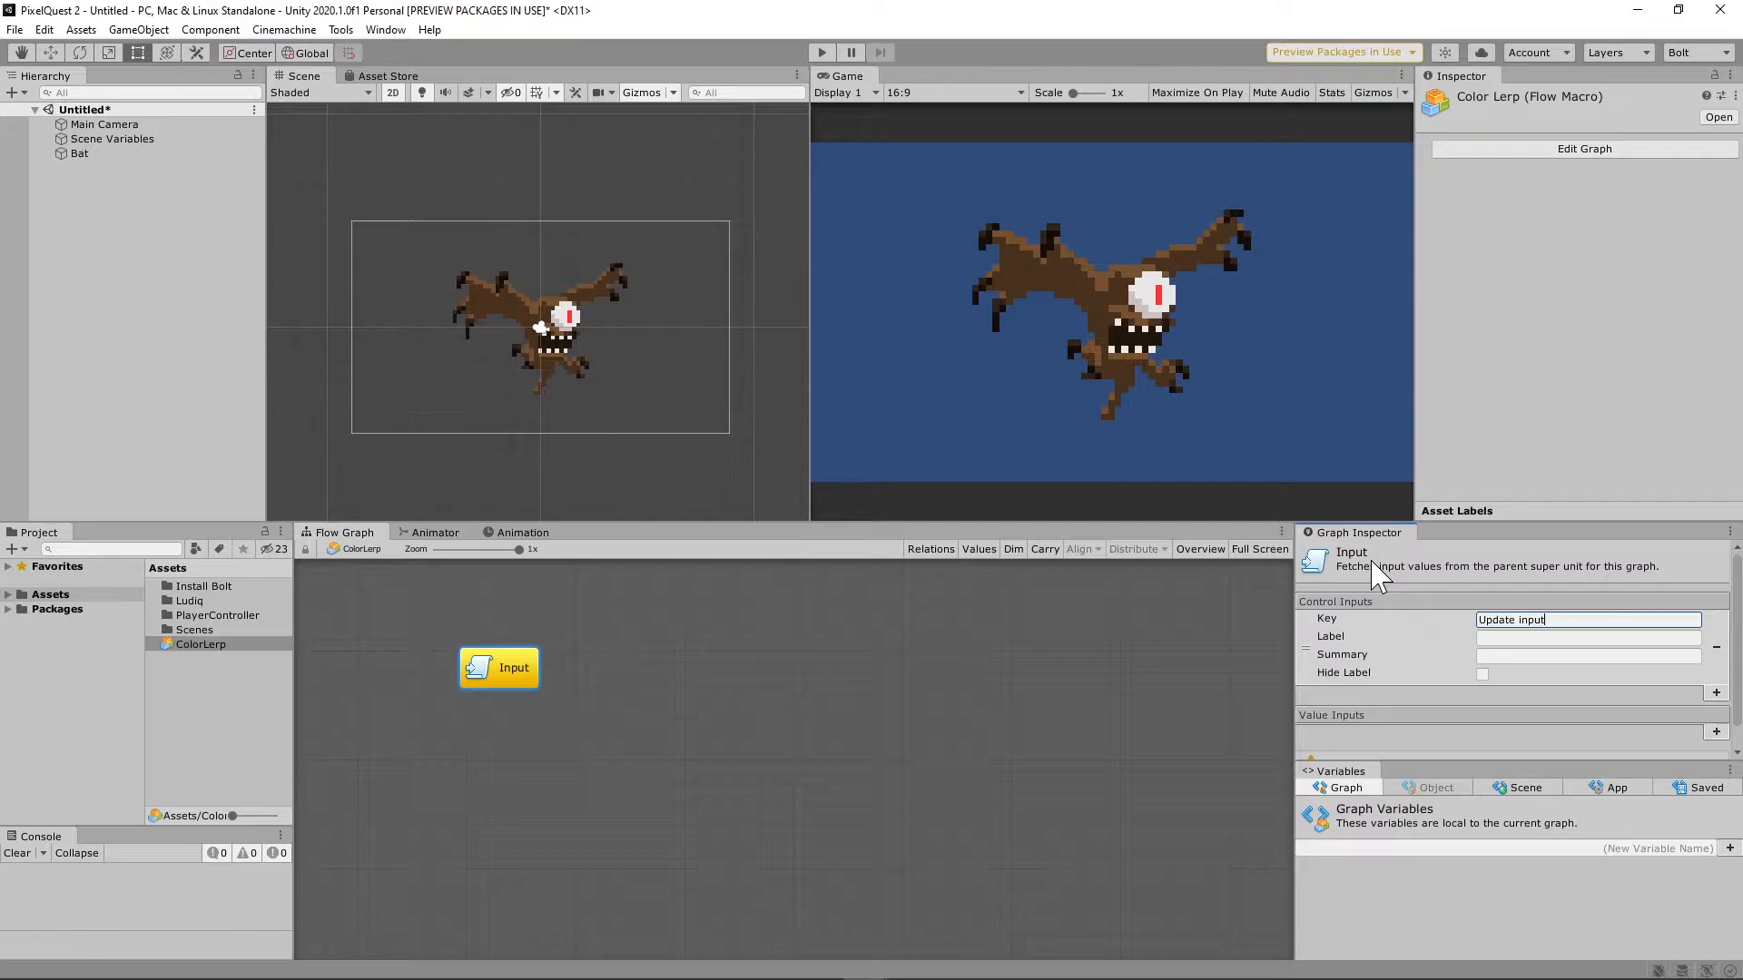
key("Return")
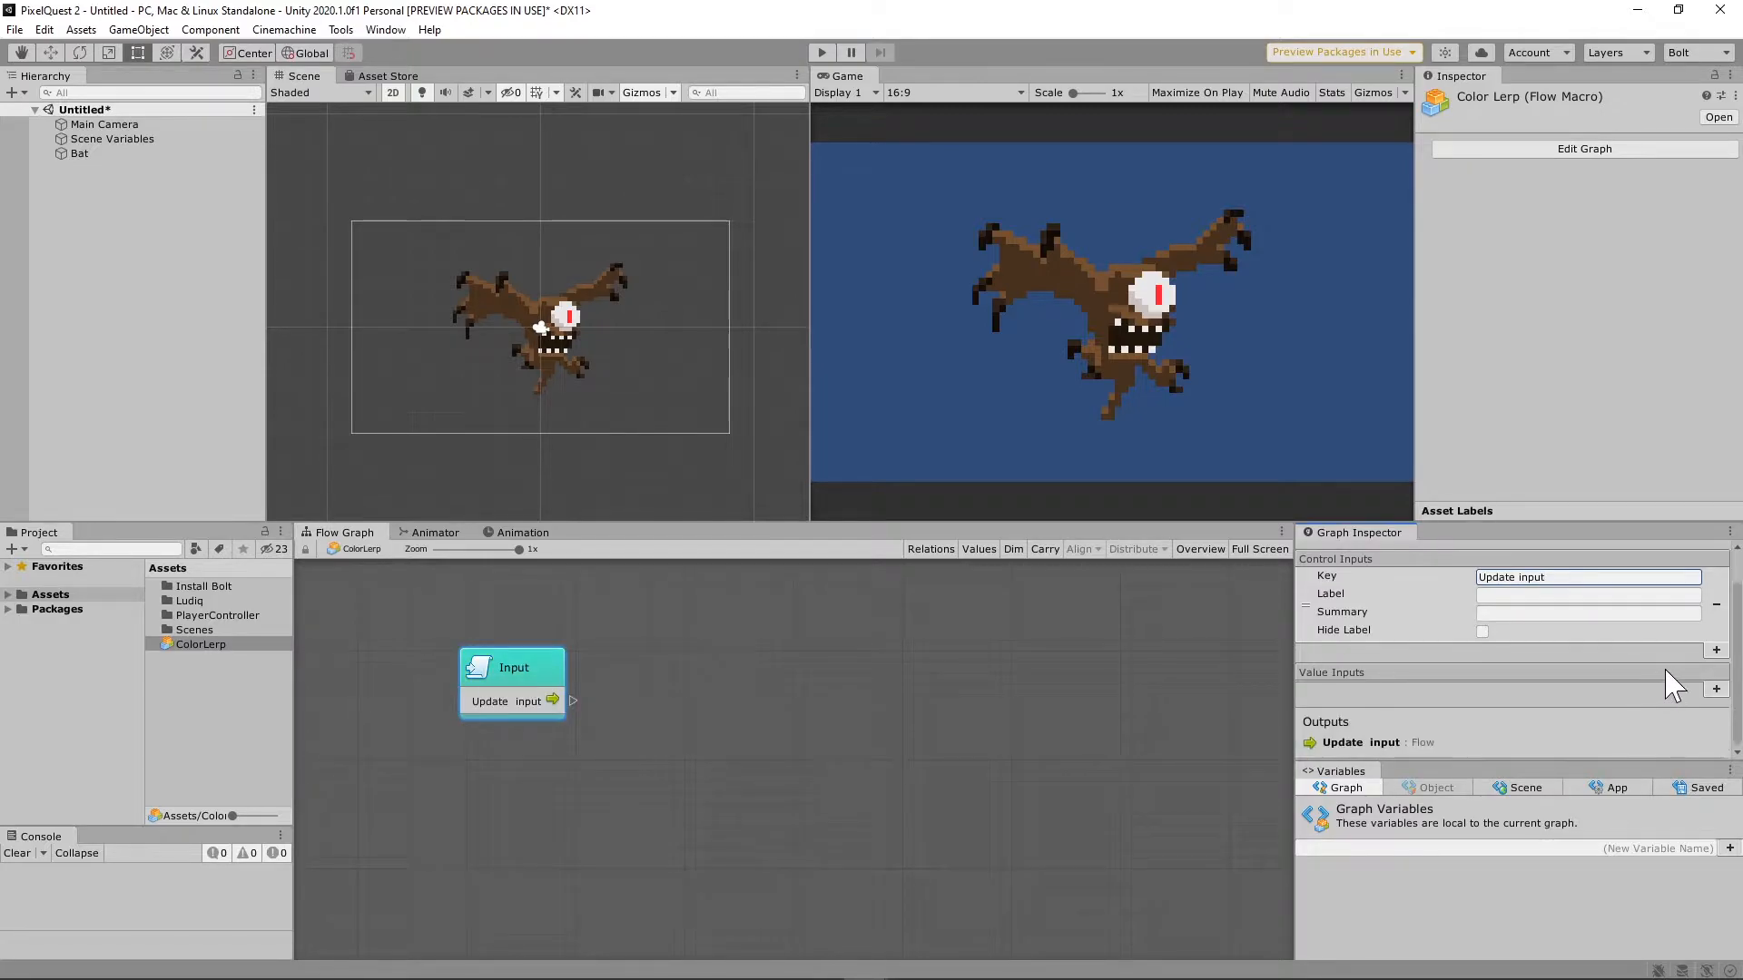
left_click(1716, 688)
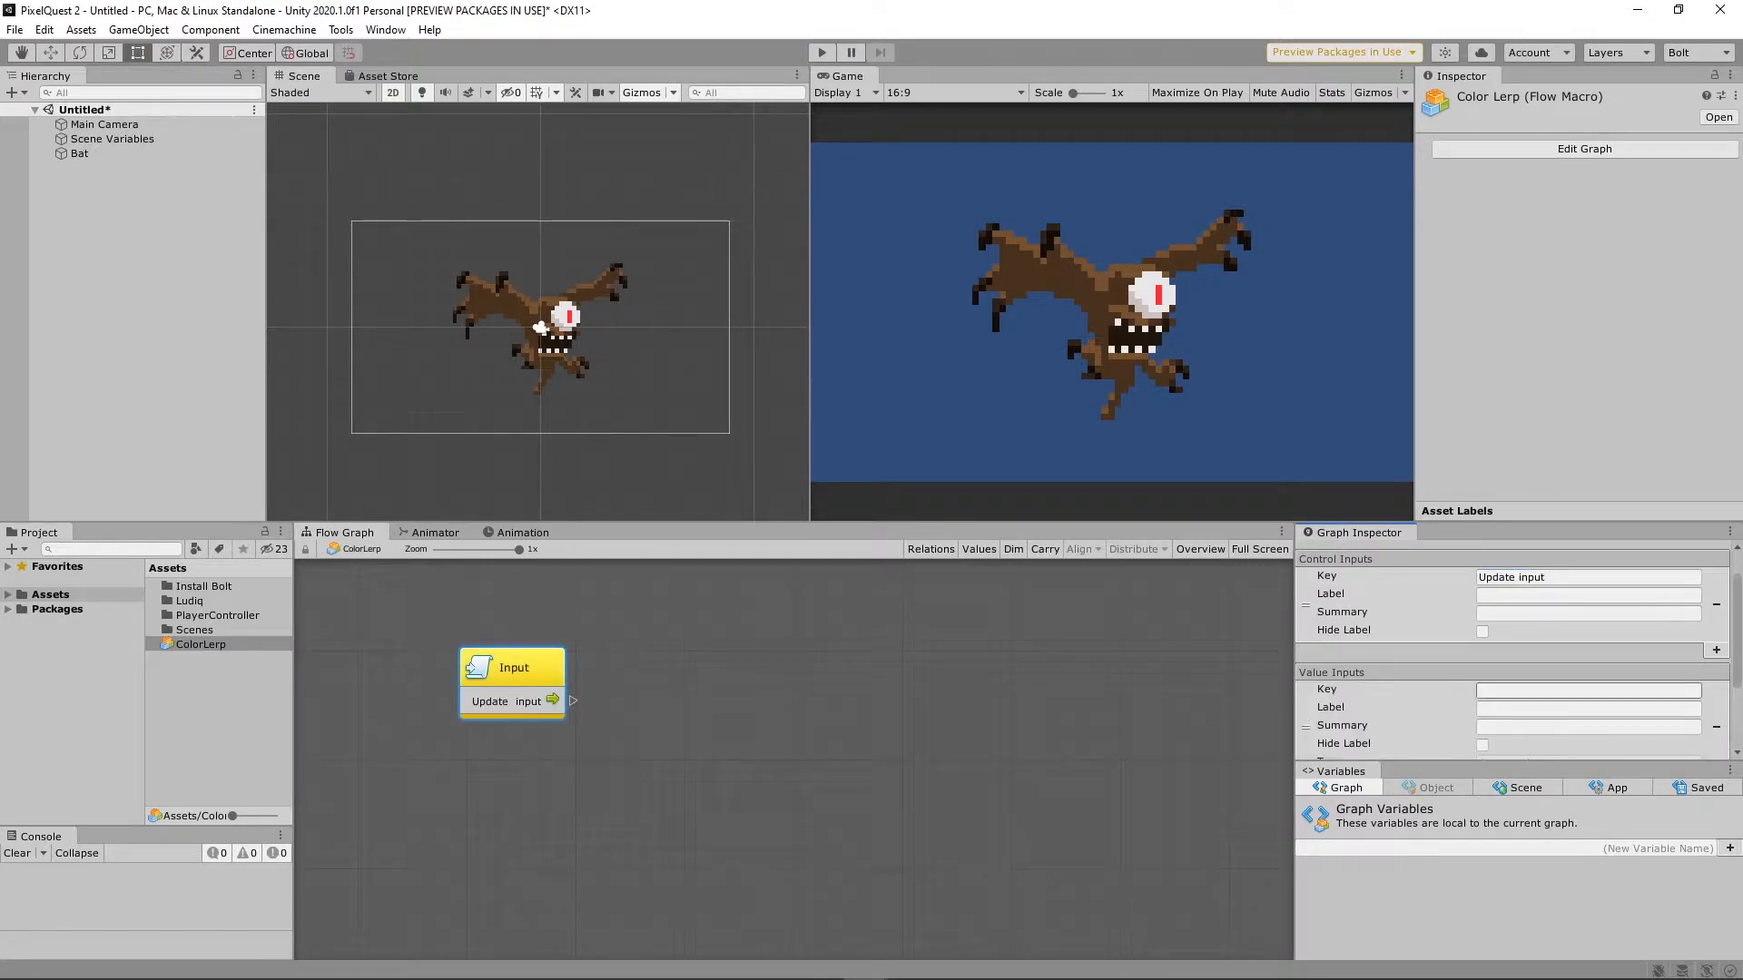
type("Dura")
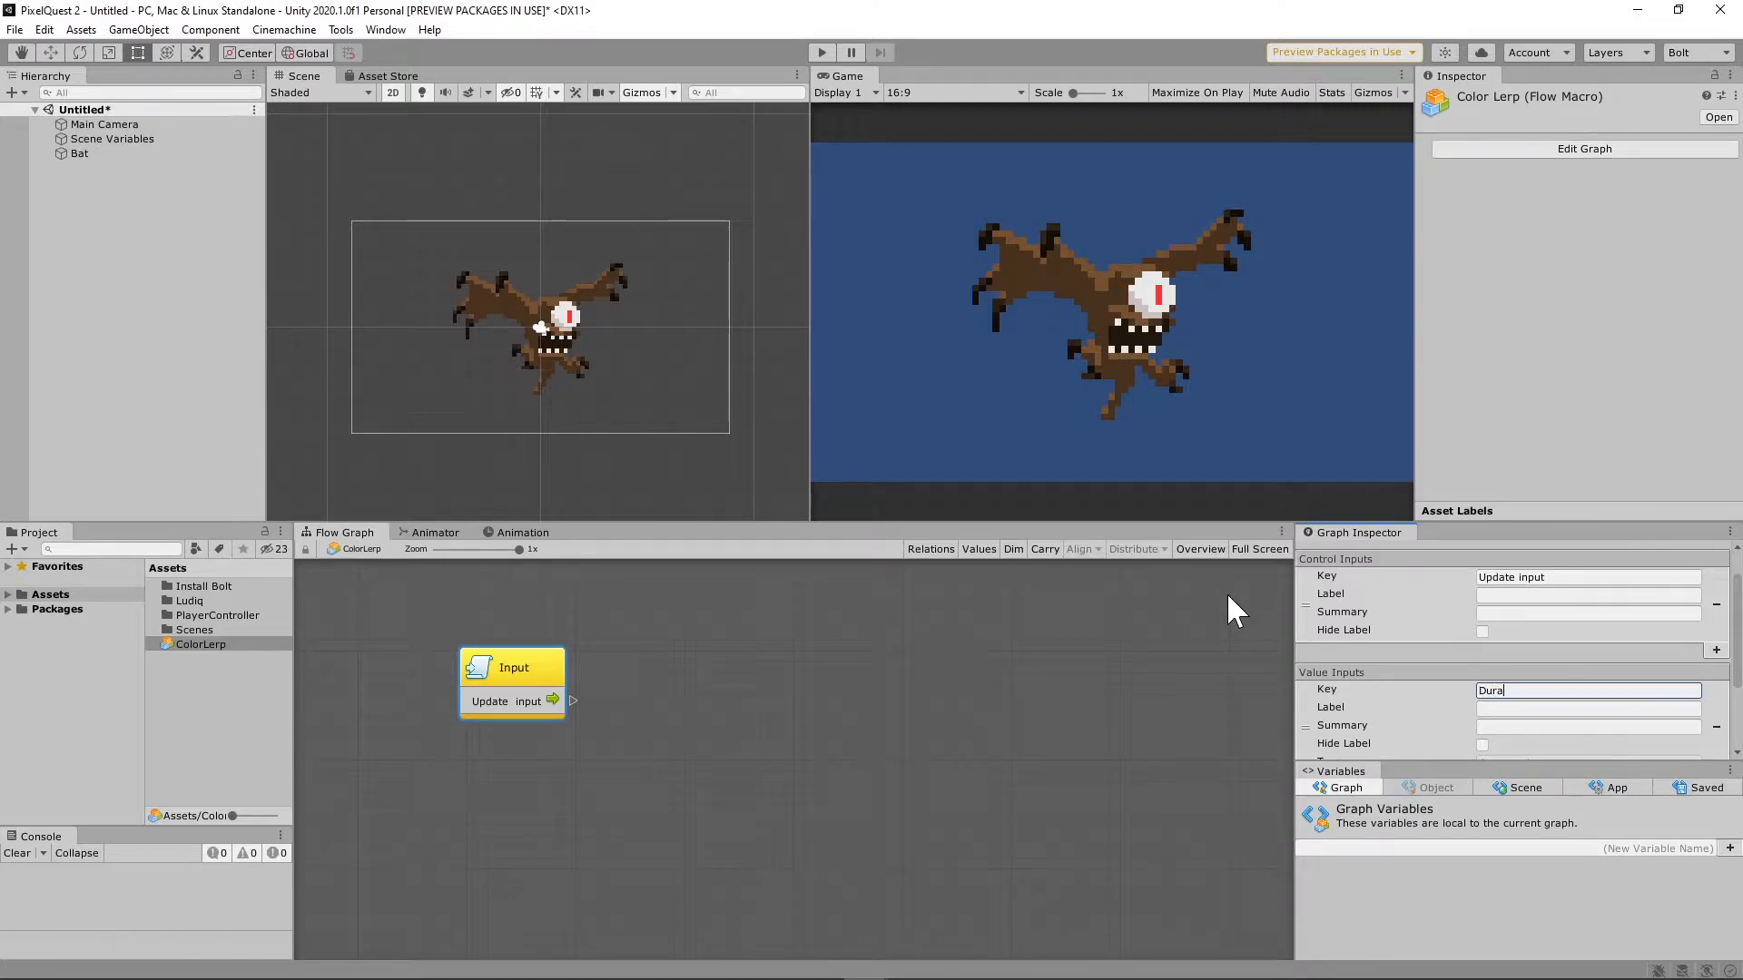
type("tion")
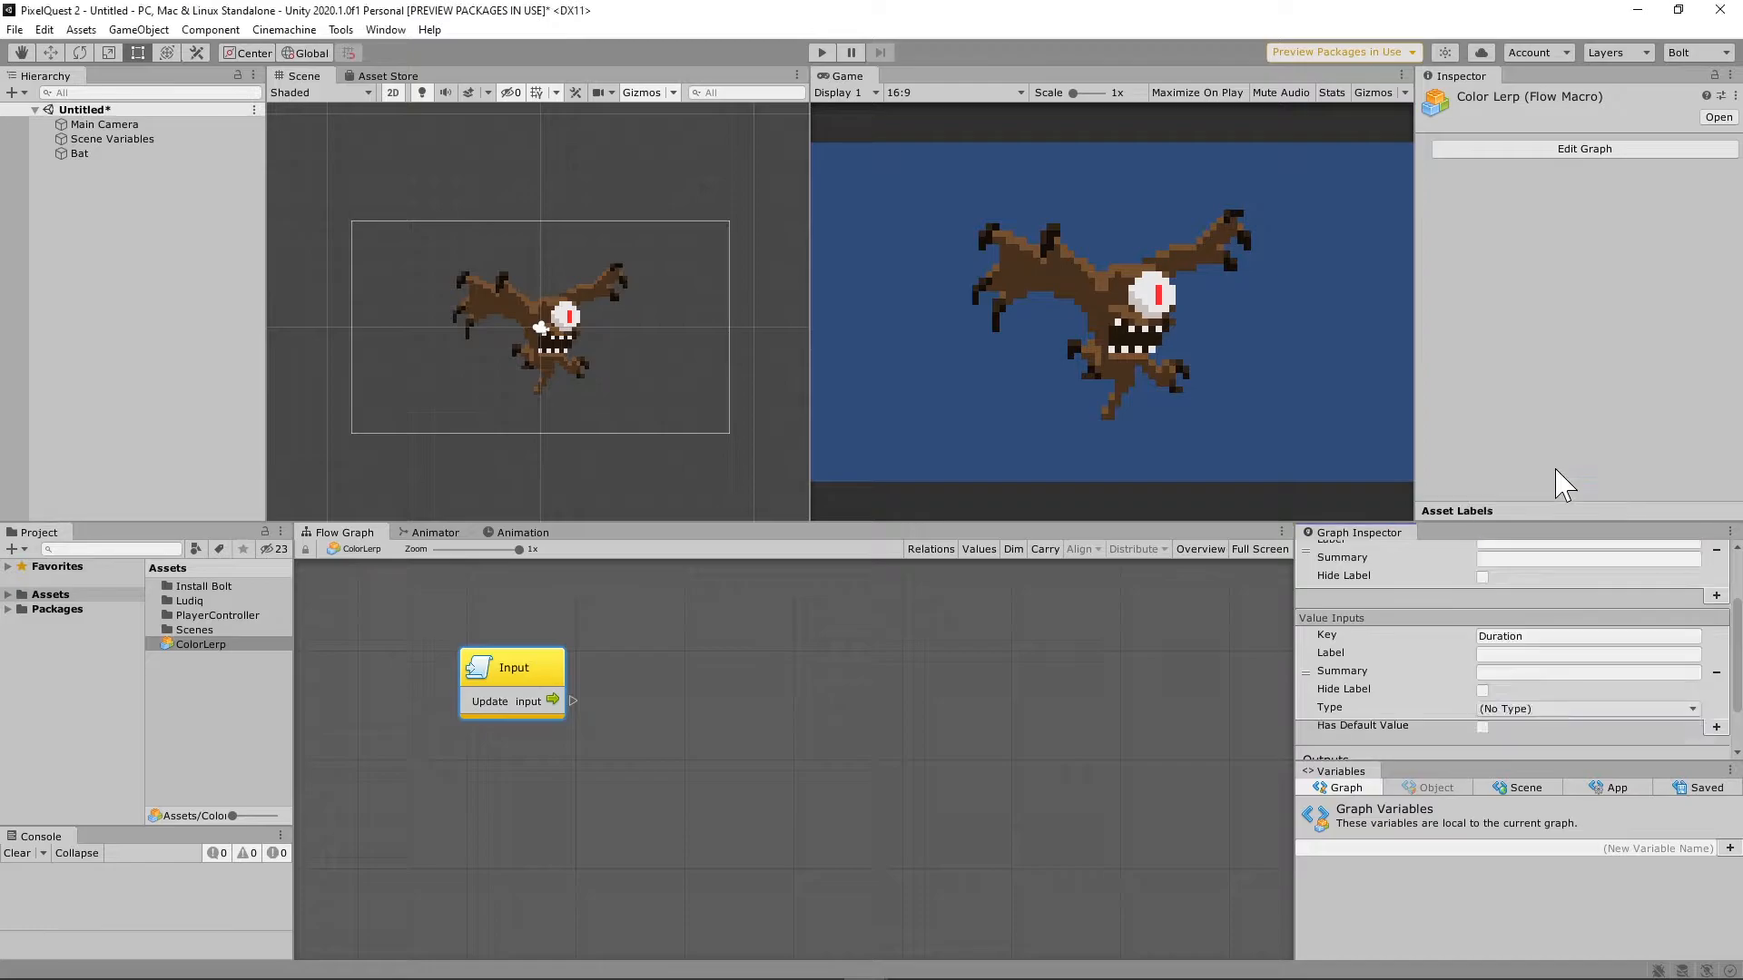
left_click(1587, 710)
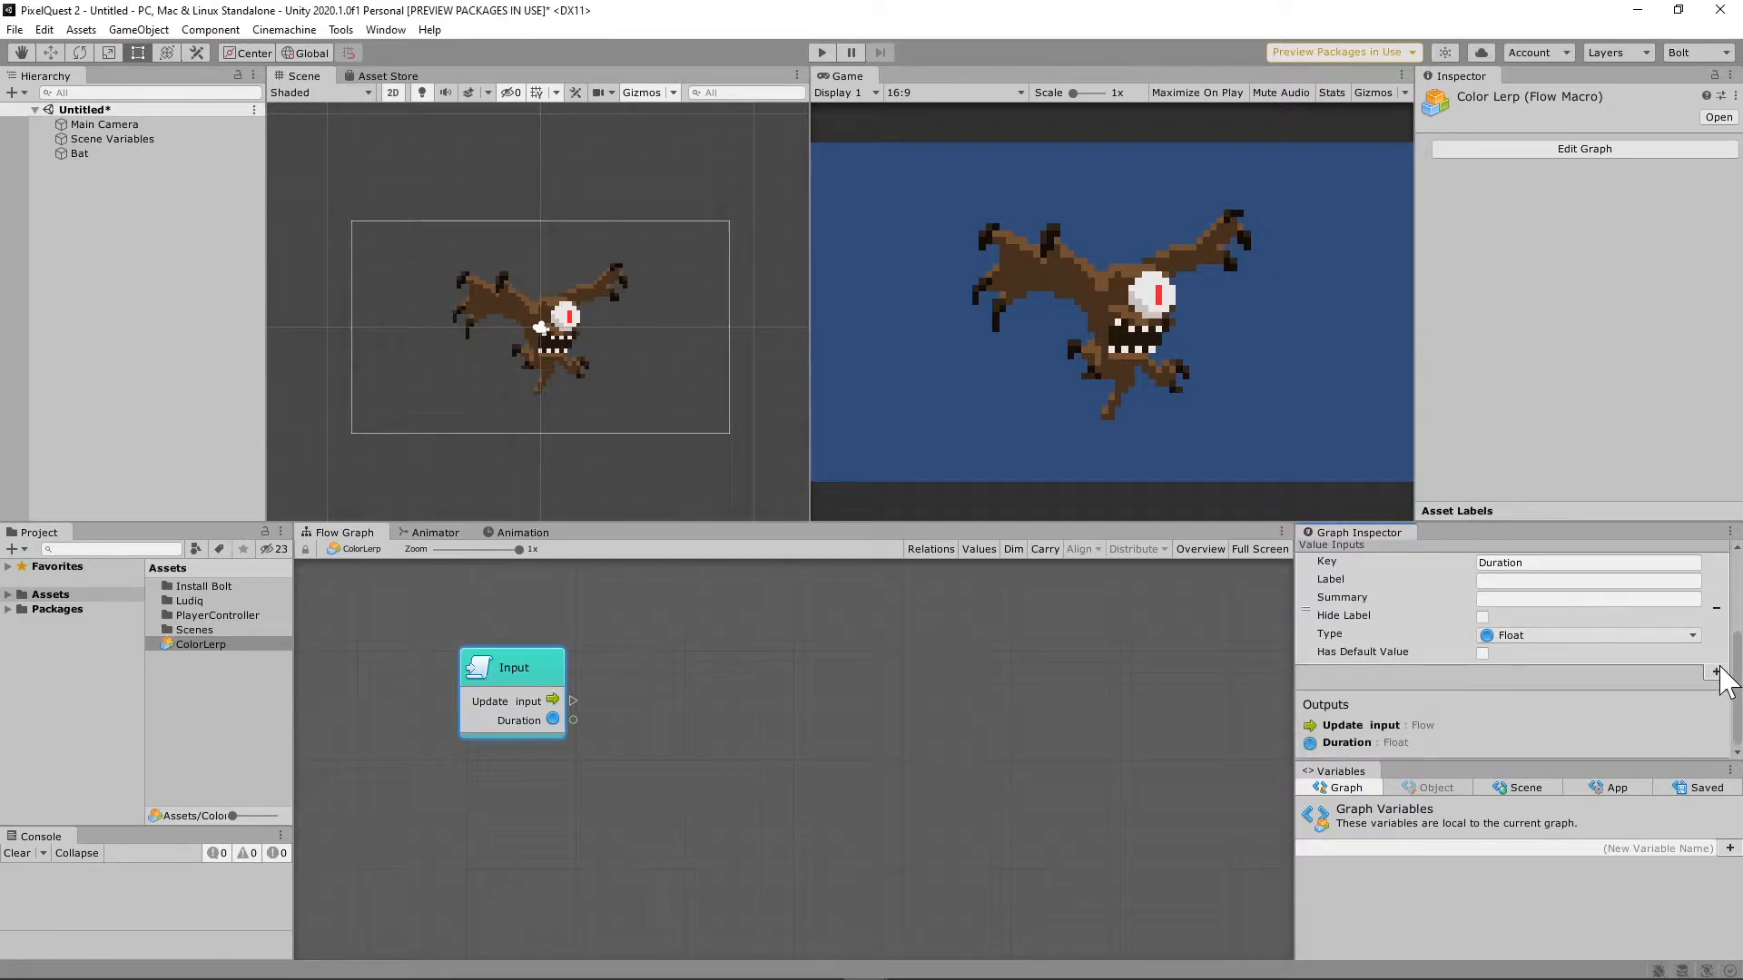
Add Color-type value inputs Color 1 and Color 2, each with a default value.
left_click(1718, 675)
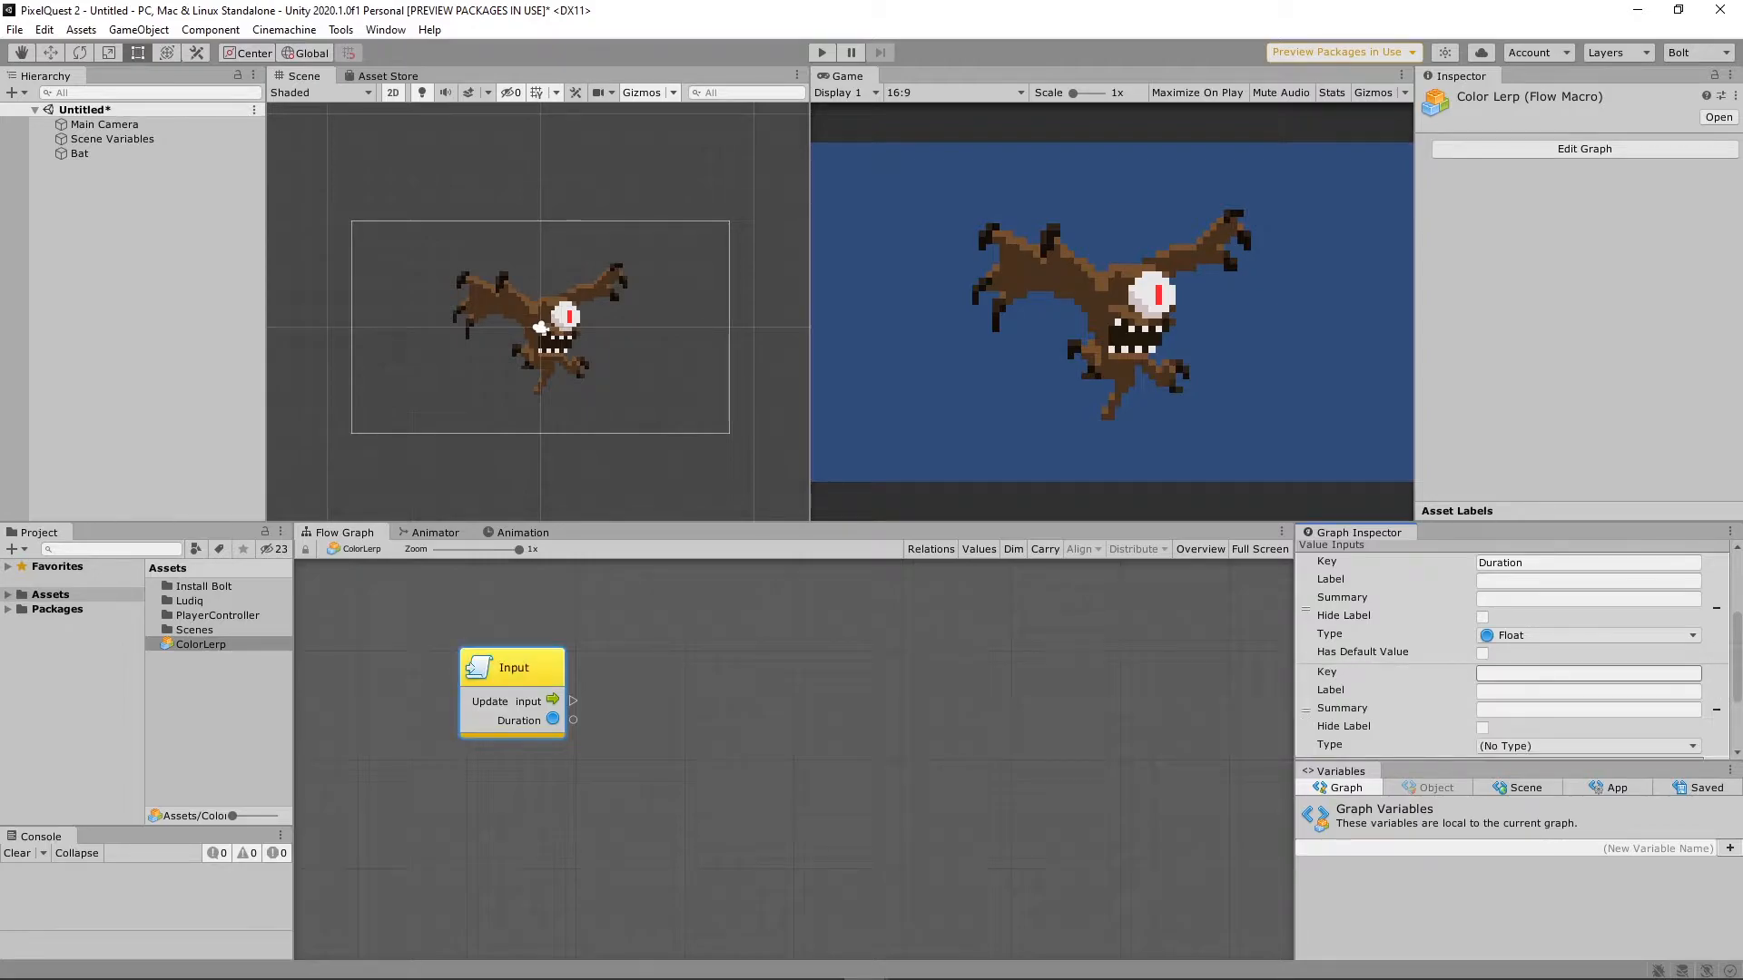
left_click(1586, 672)
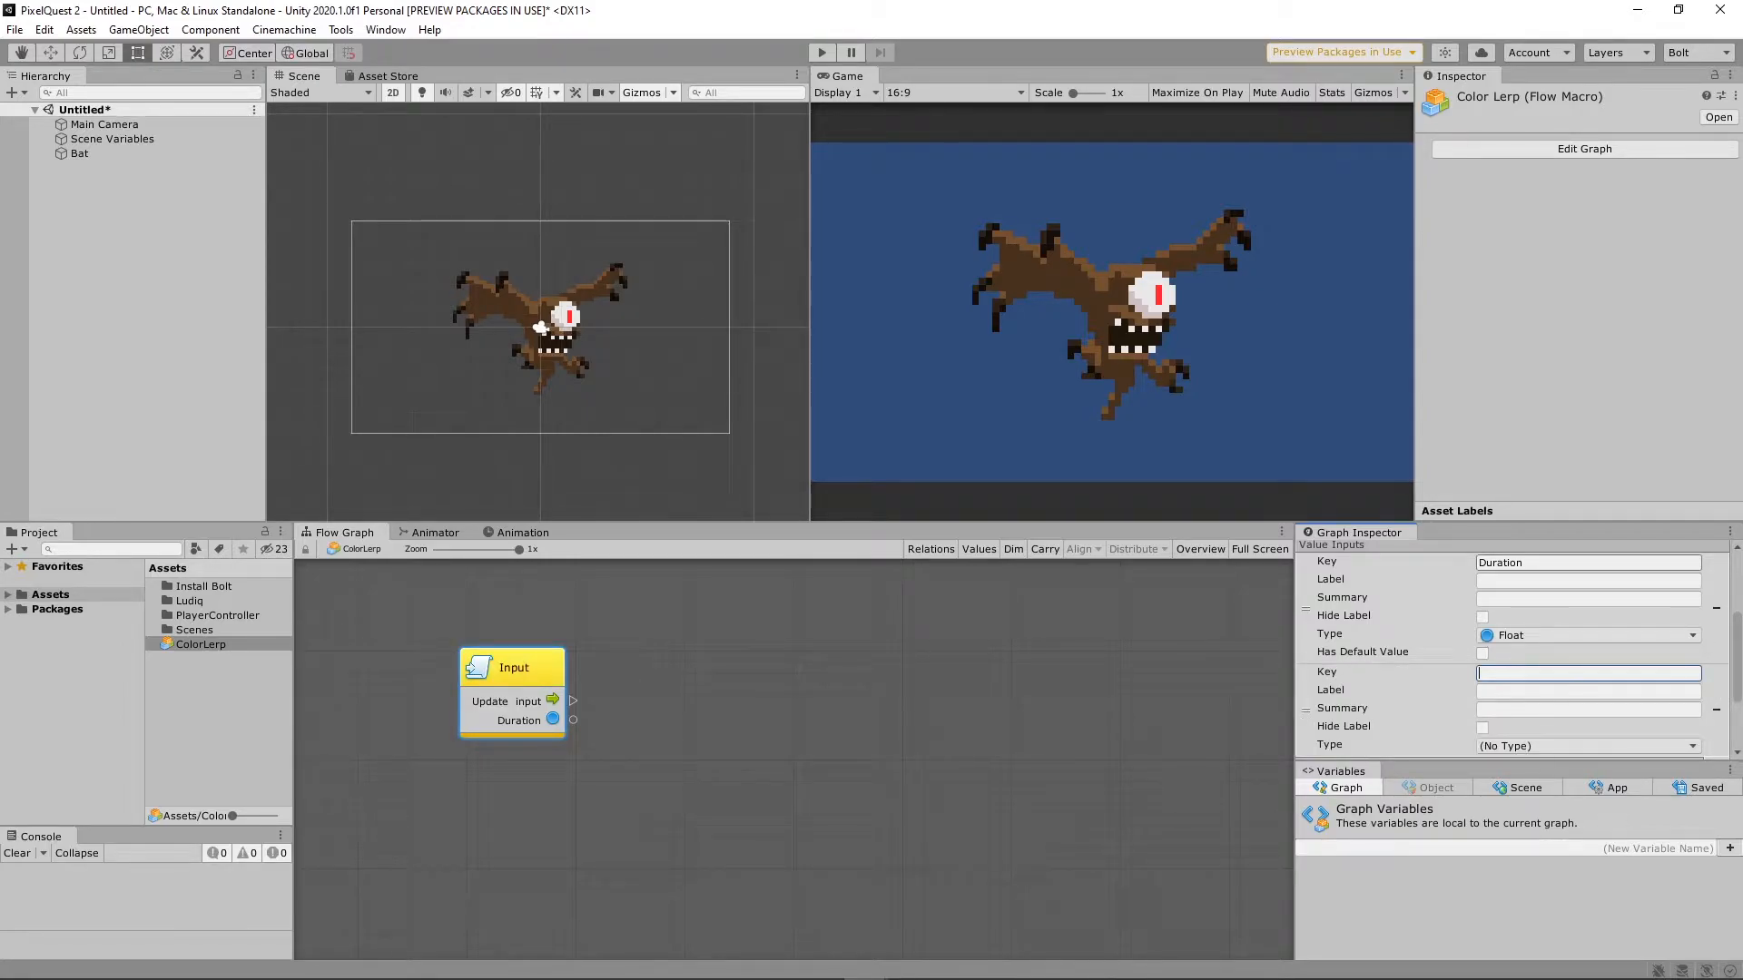
type("C")
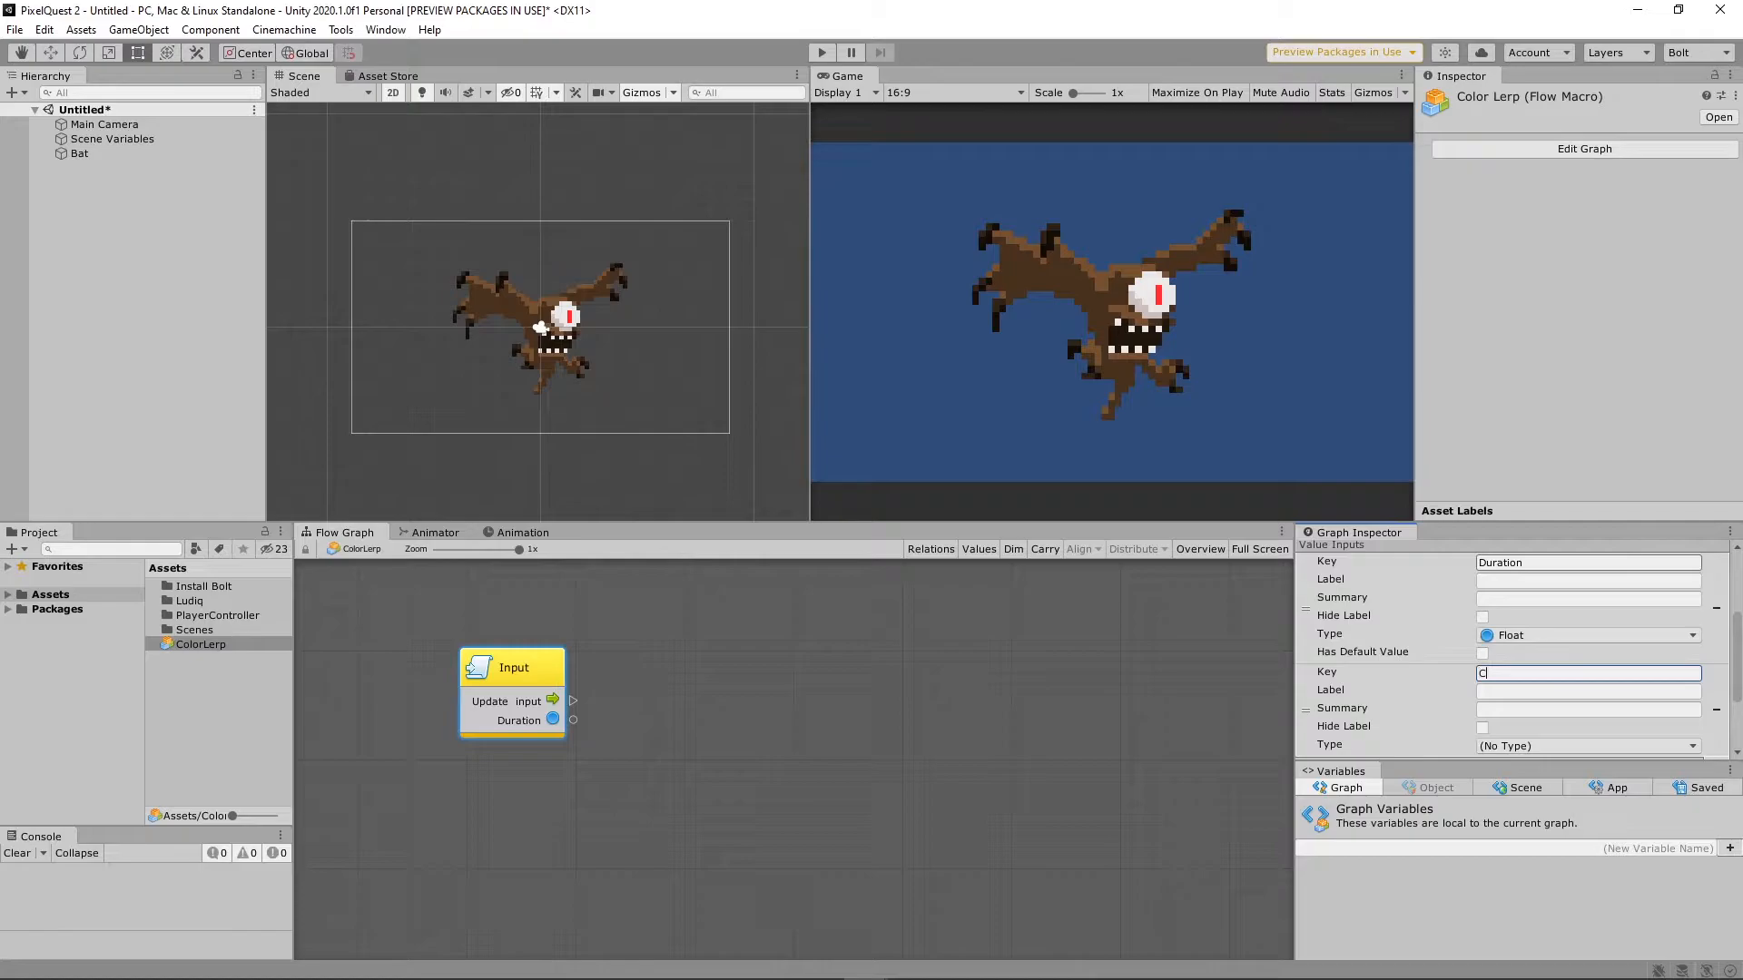
type("olor 1")
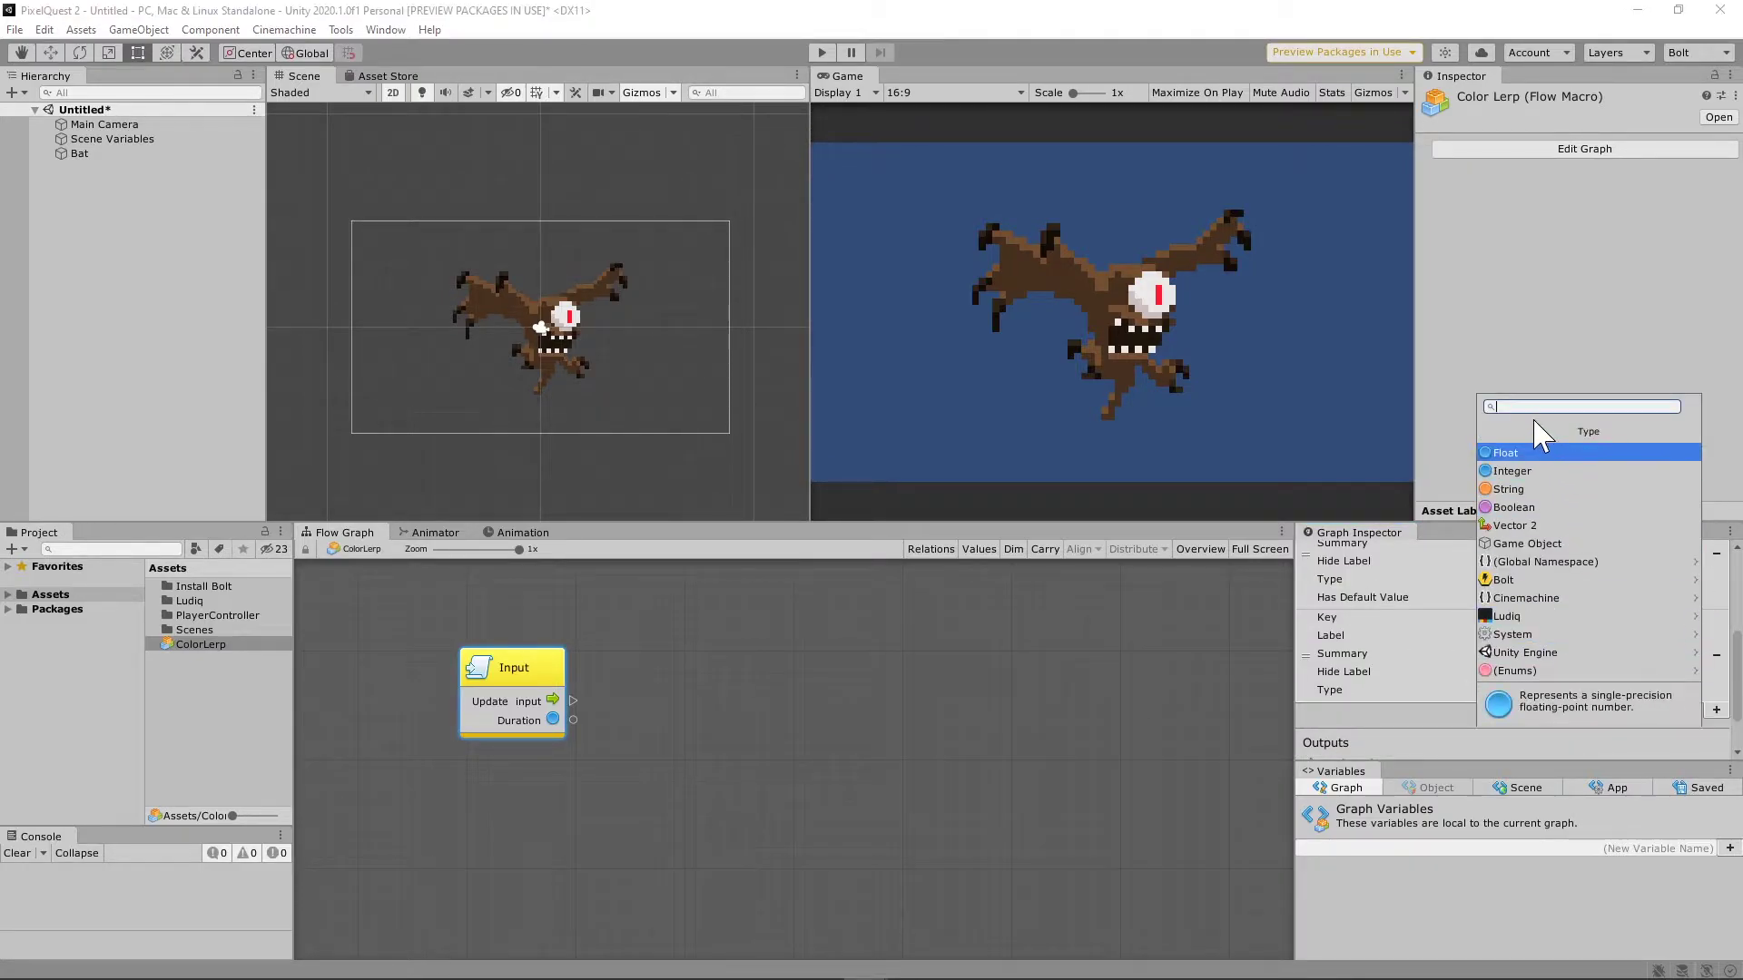
type("Color")
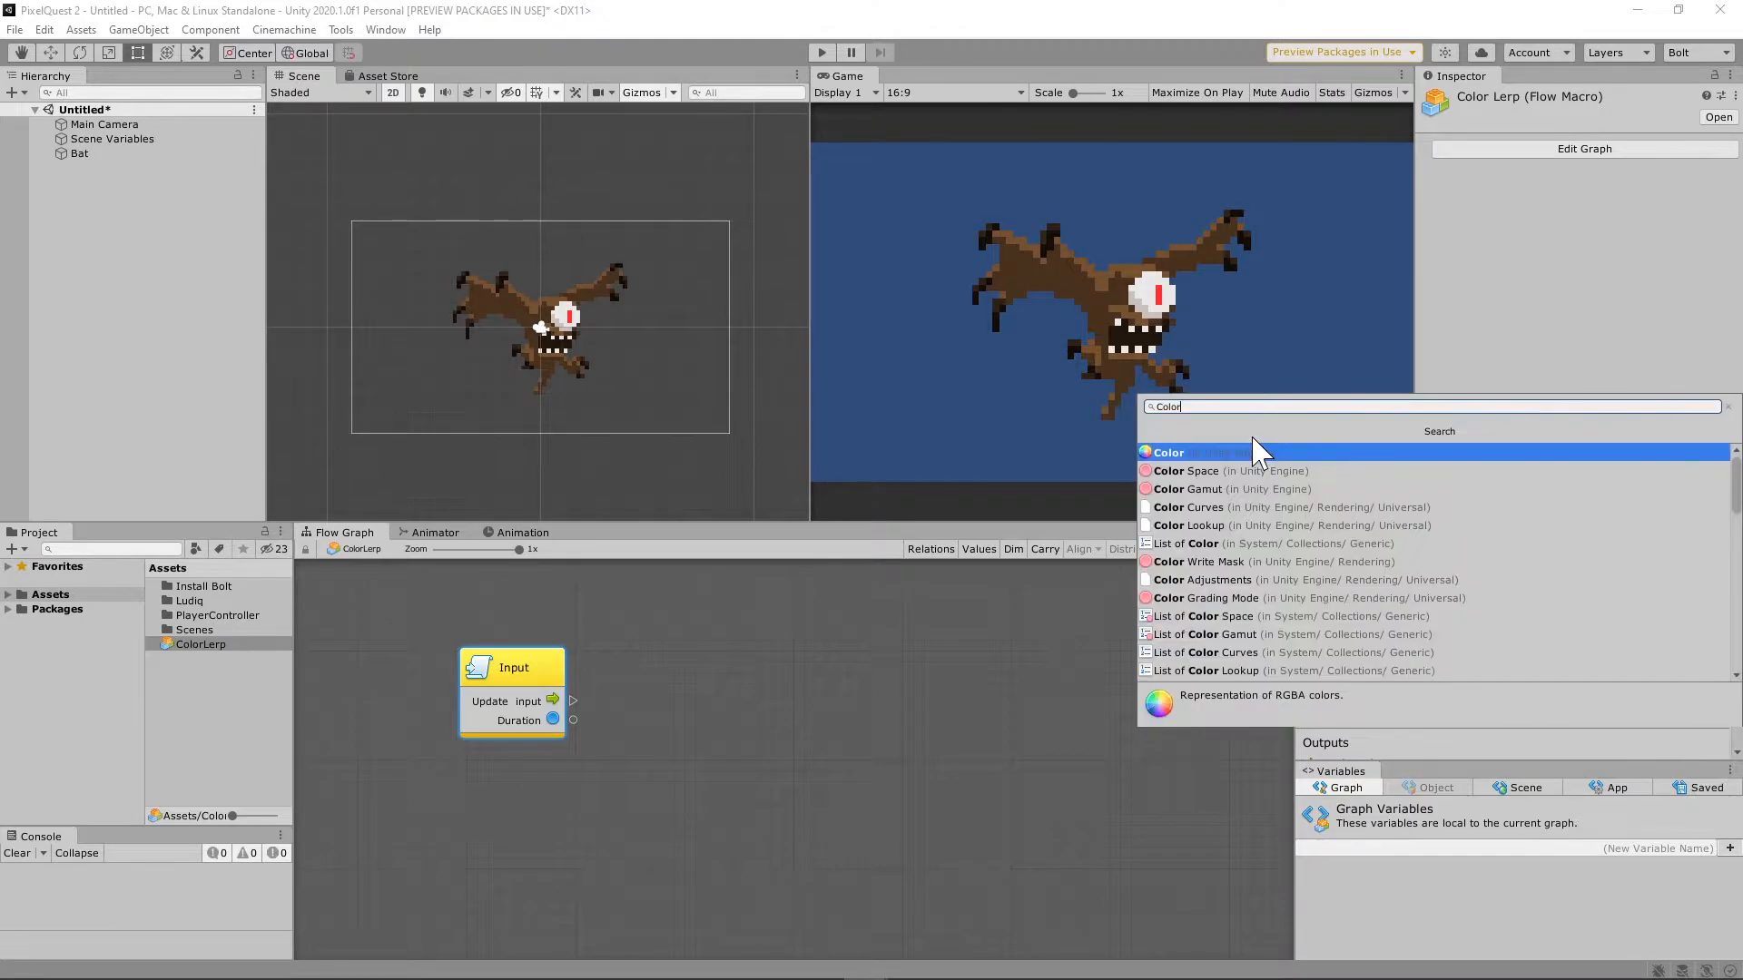
left_click(1168, 452)
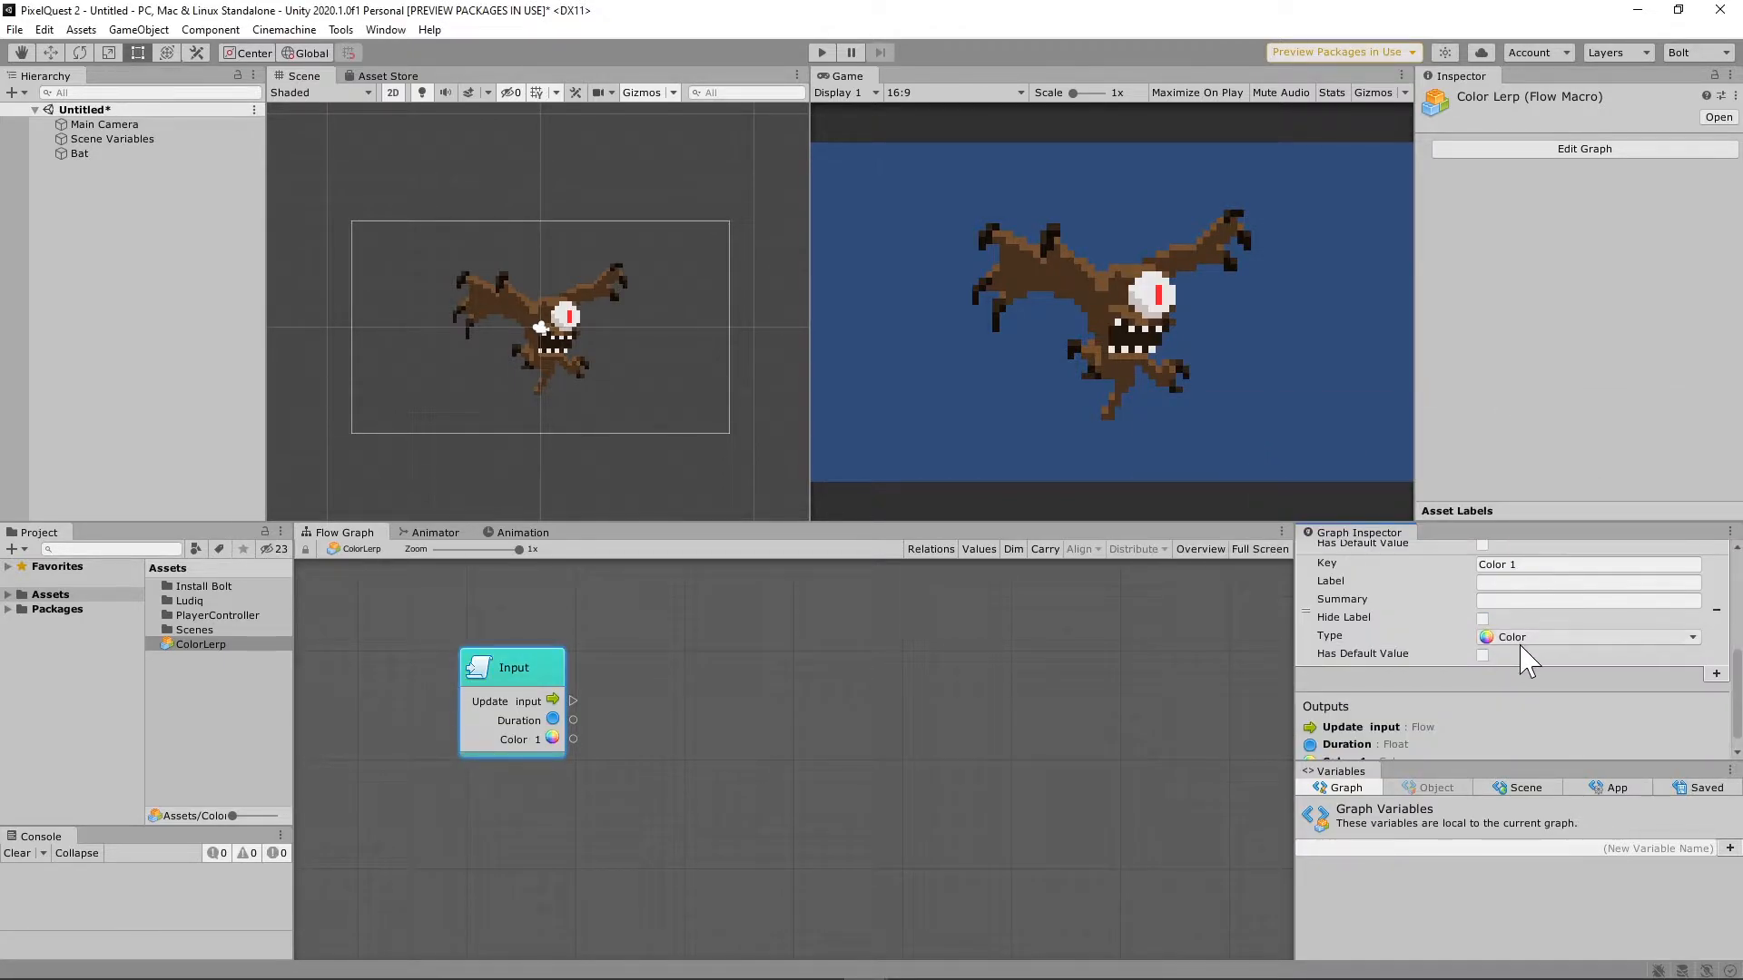
left_click(1483, 655)
type("C")
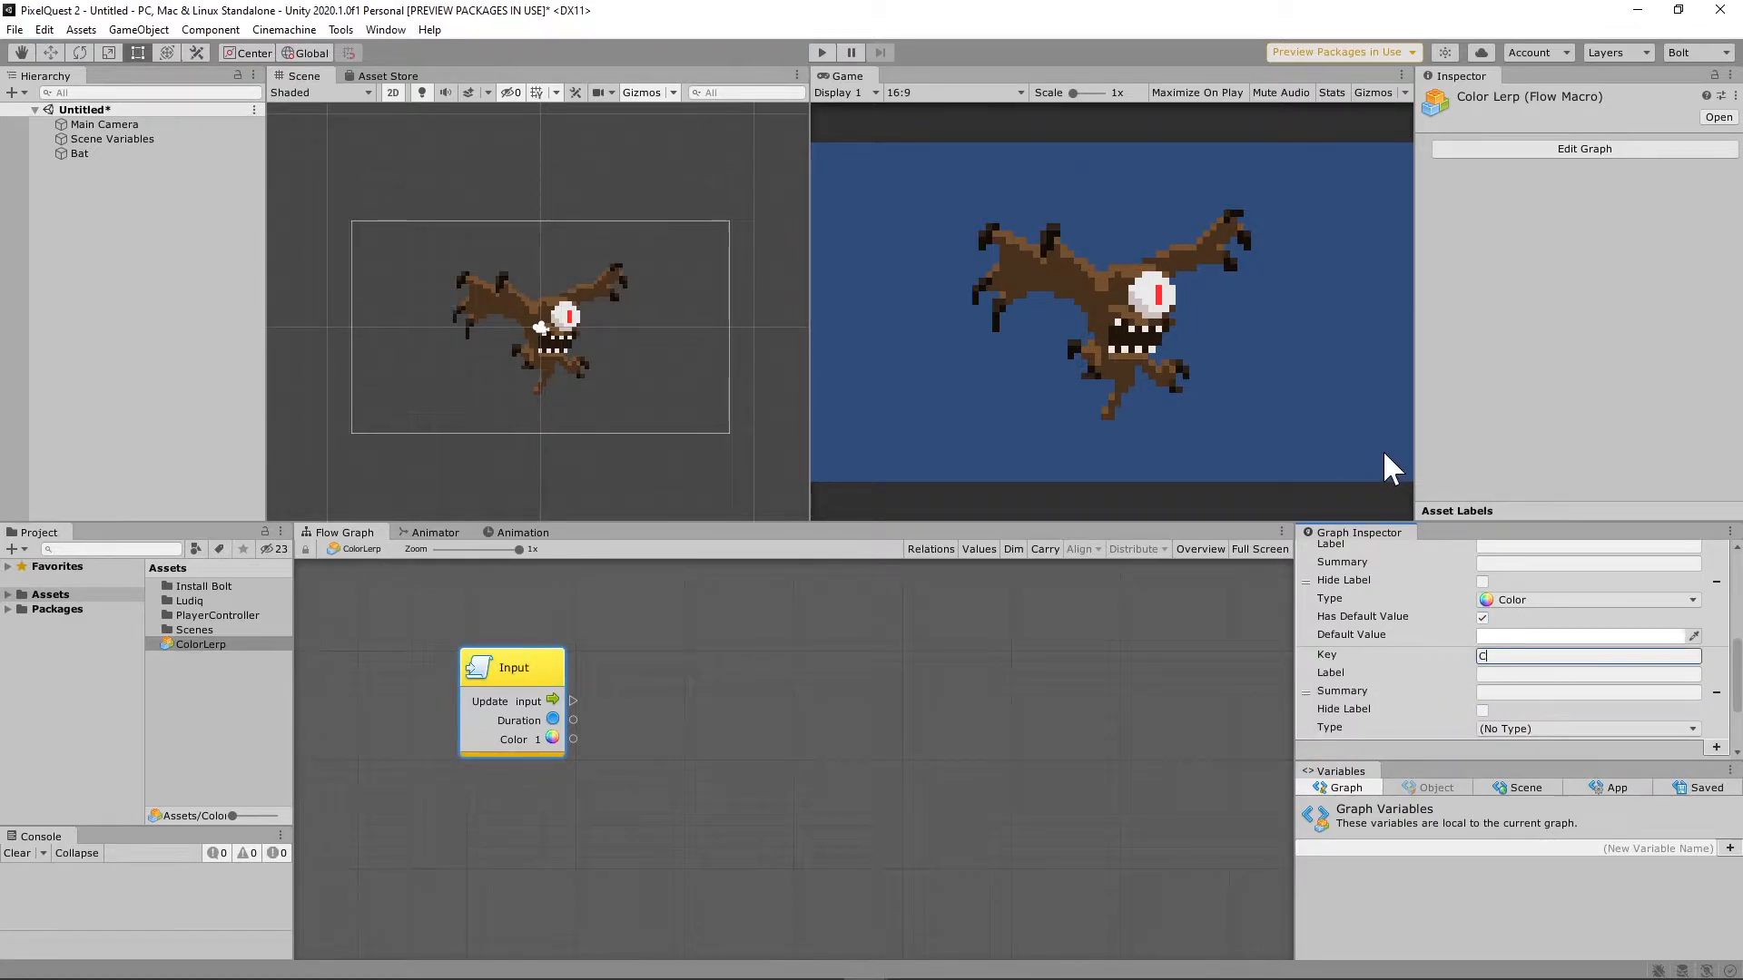
type("olor 2")
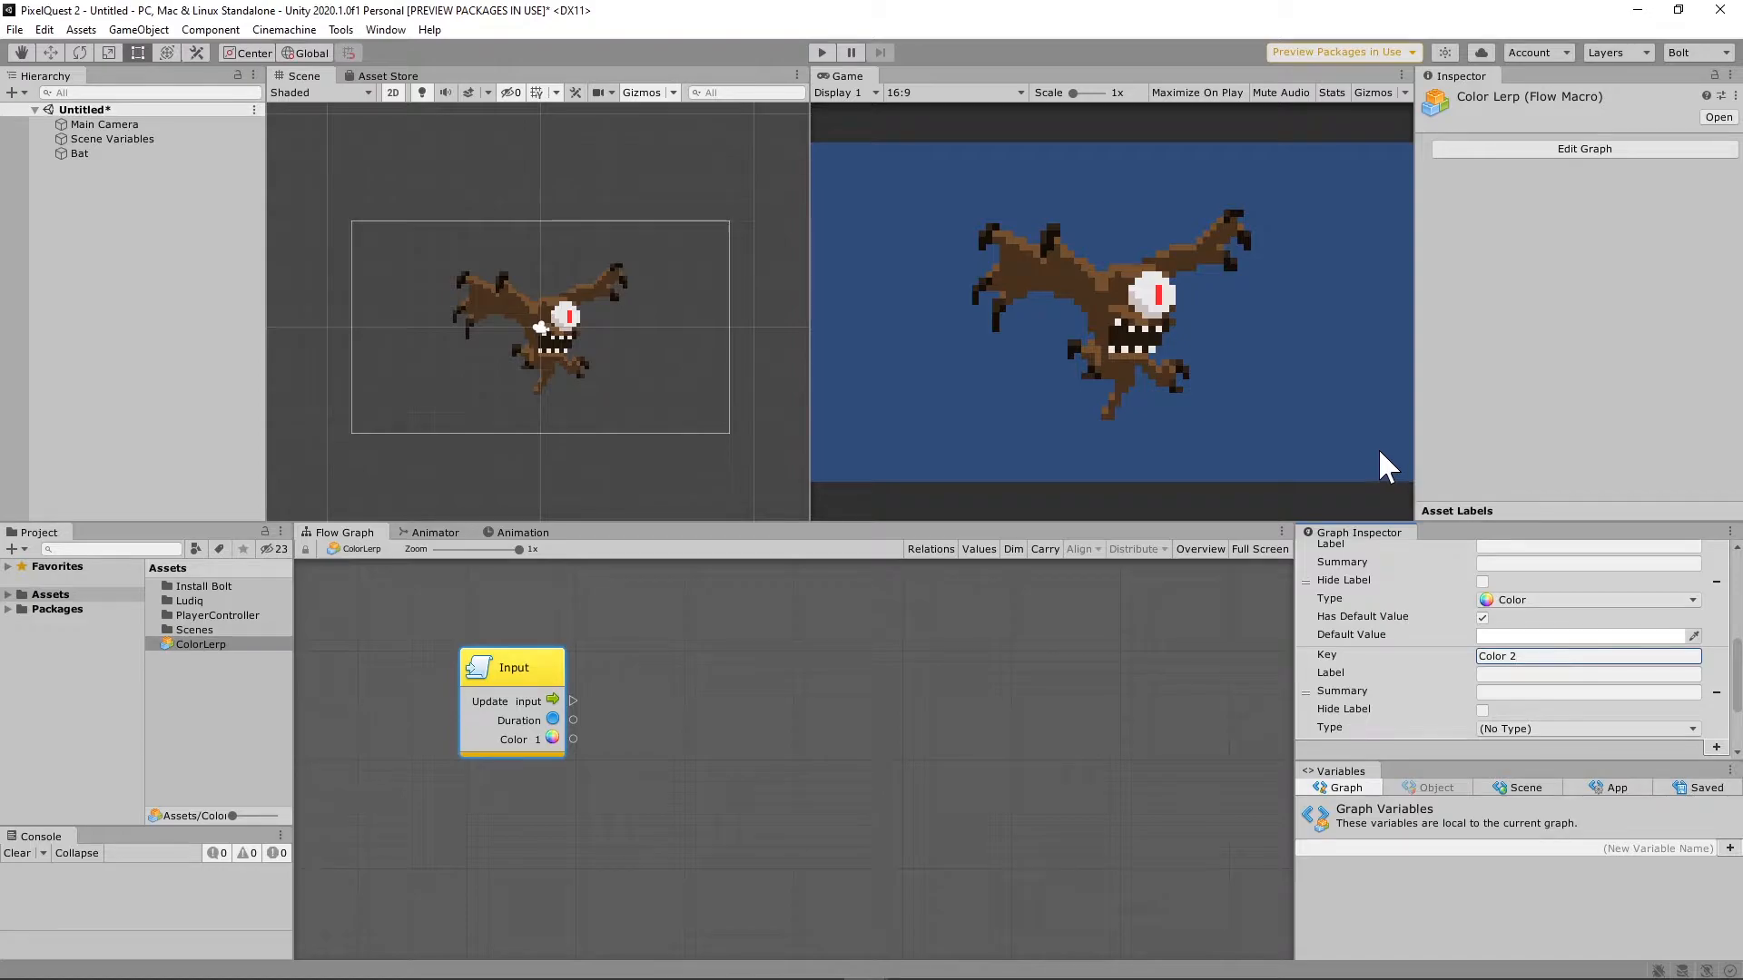
left_click(1583, 728)
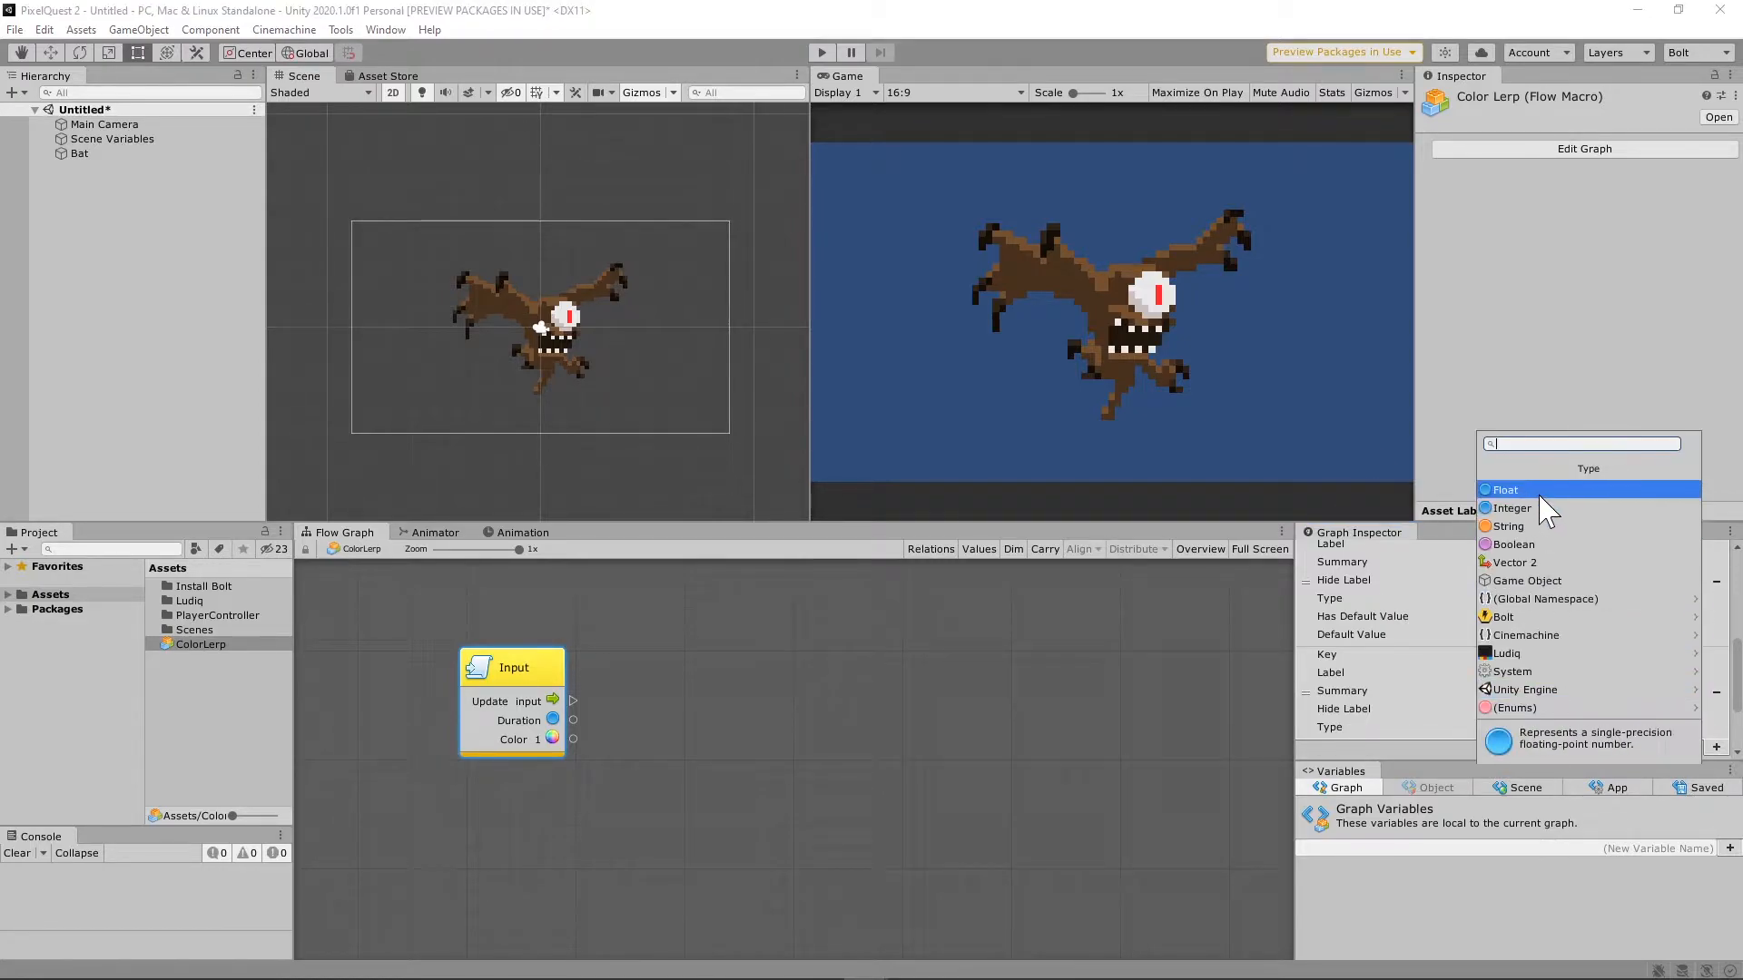
type("Color 2")
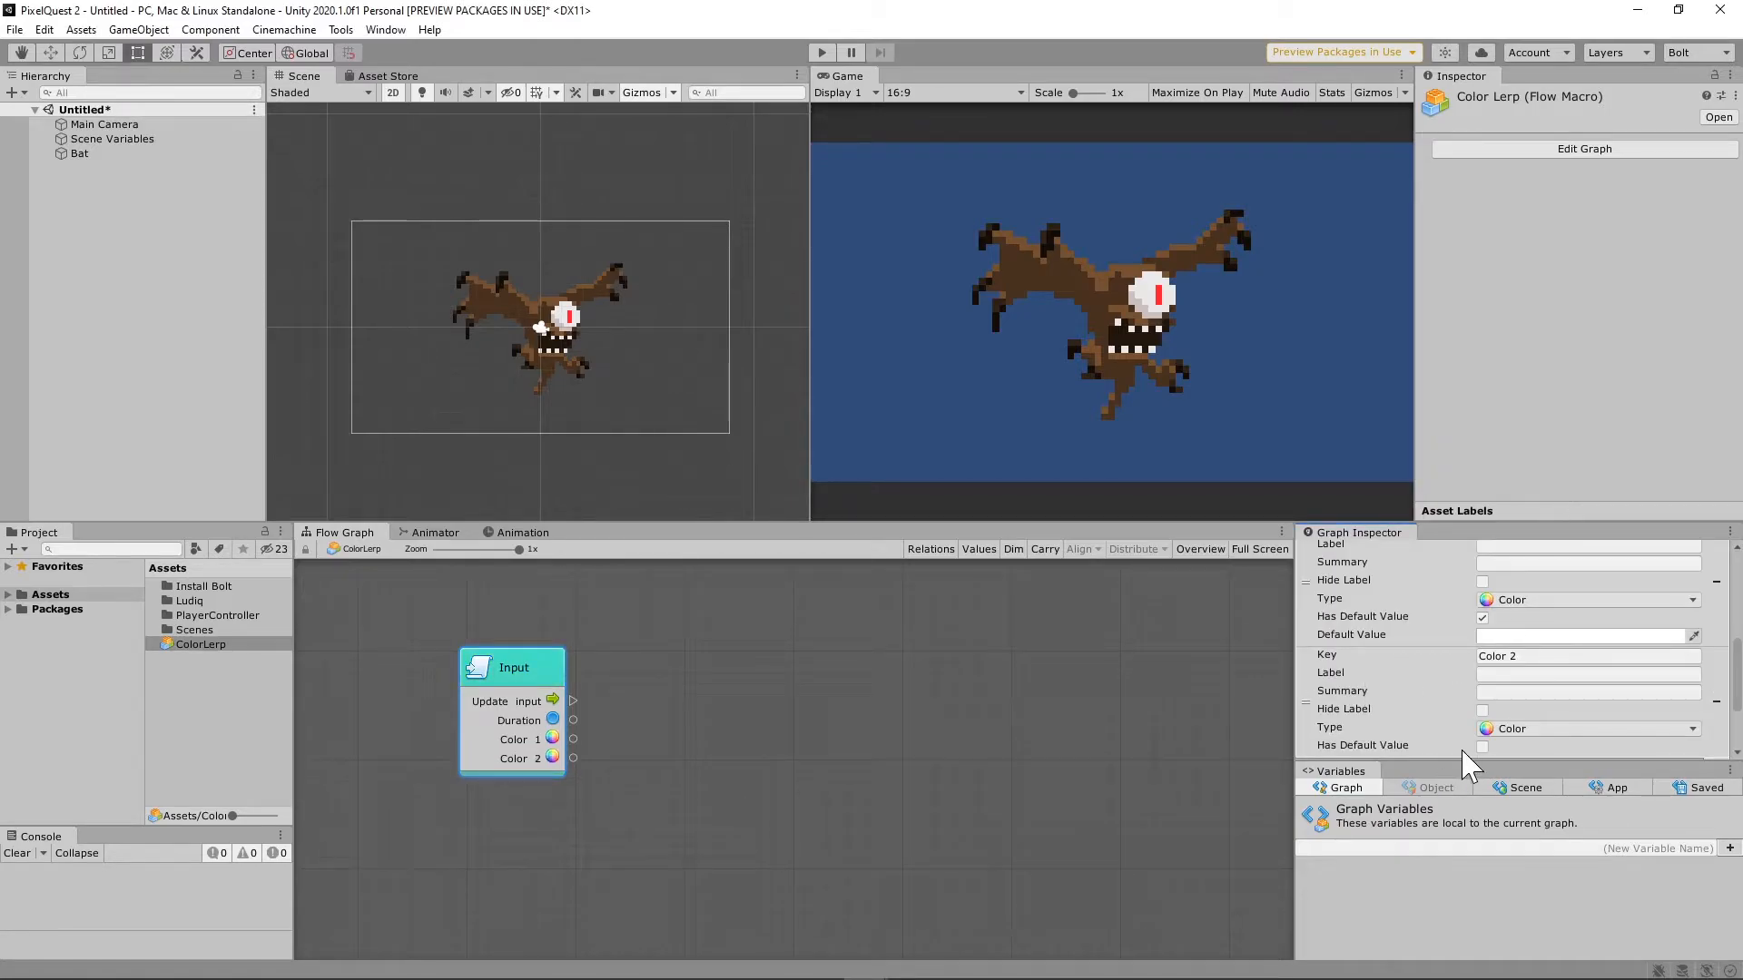
left_click(1482, 747)
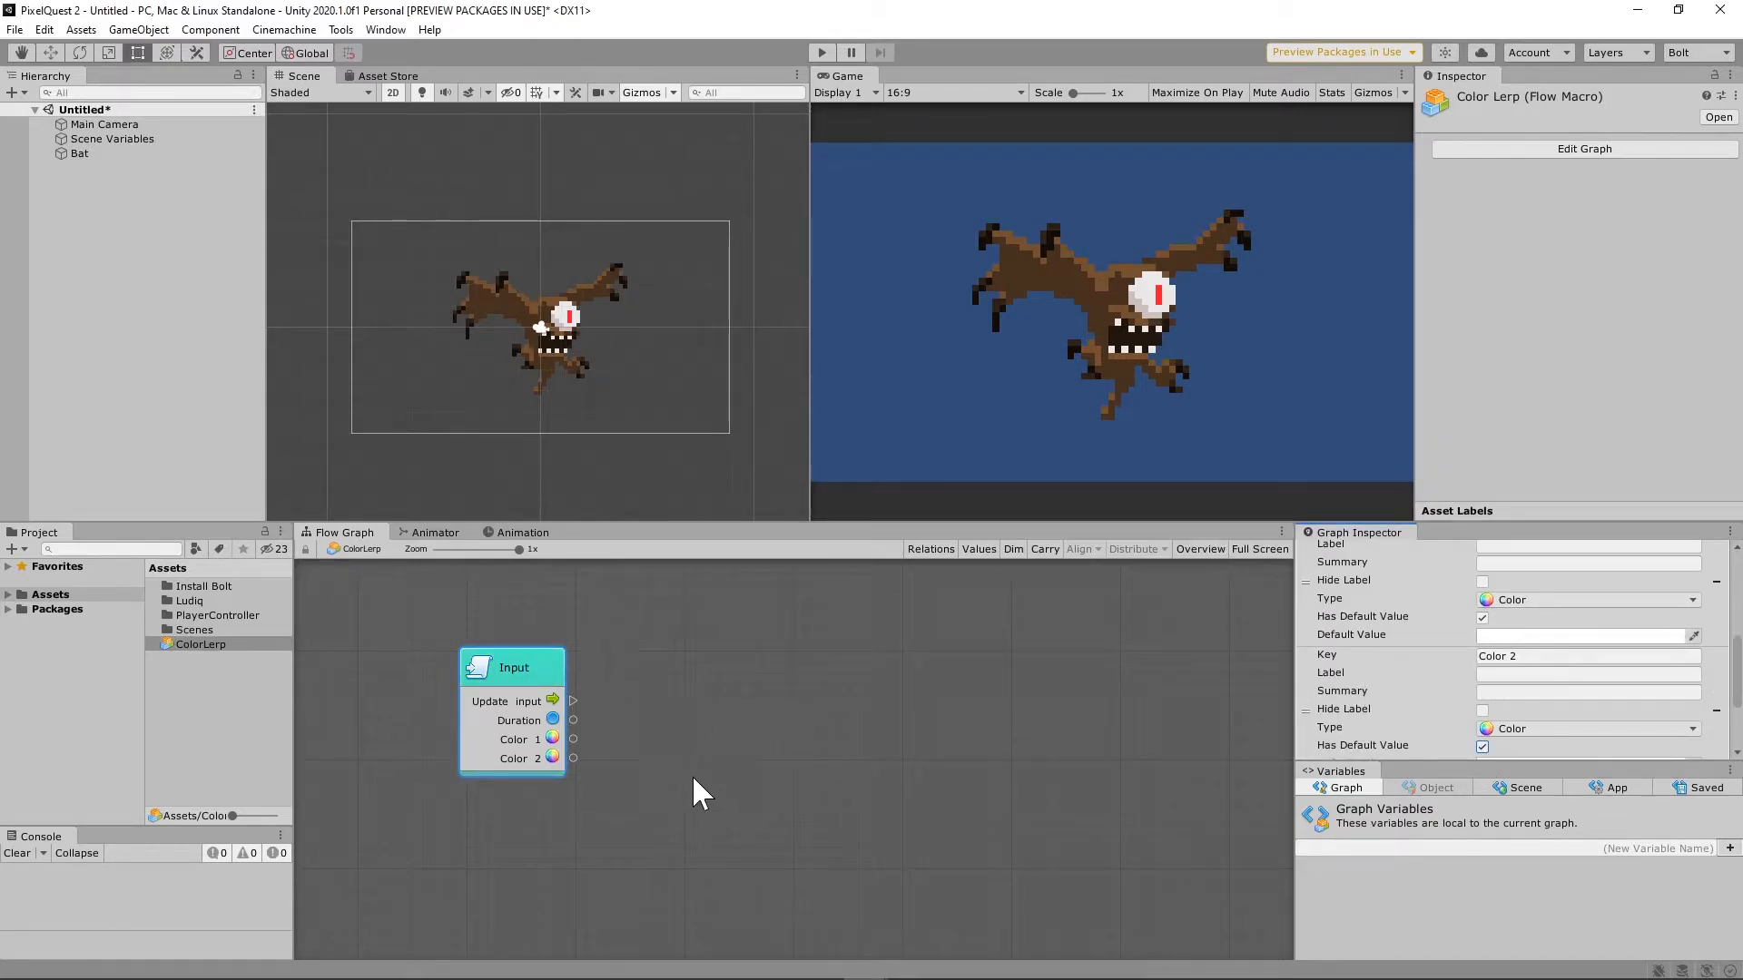
Add a Timer unit driven by the Update input and Duration, dragging out from its Tick.
right_click(701, 794)
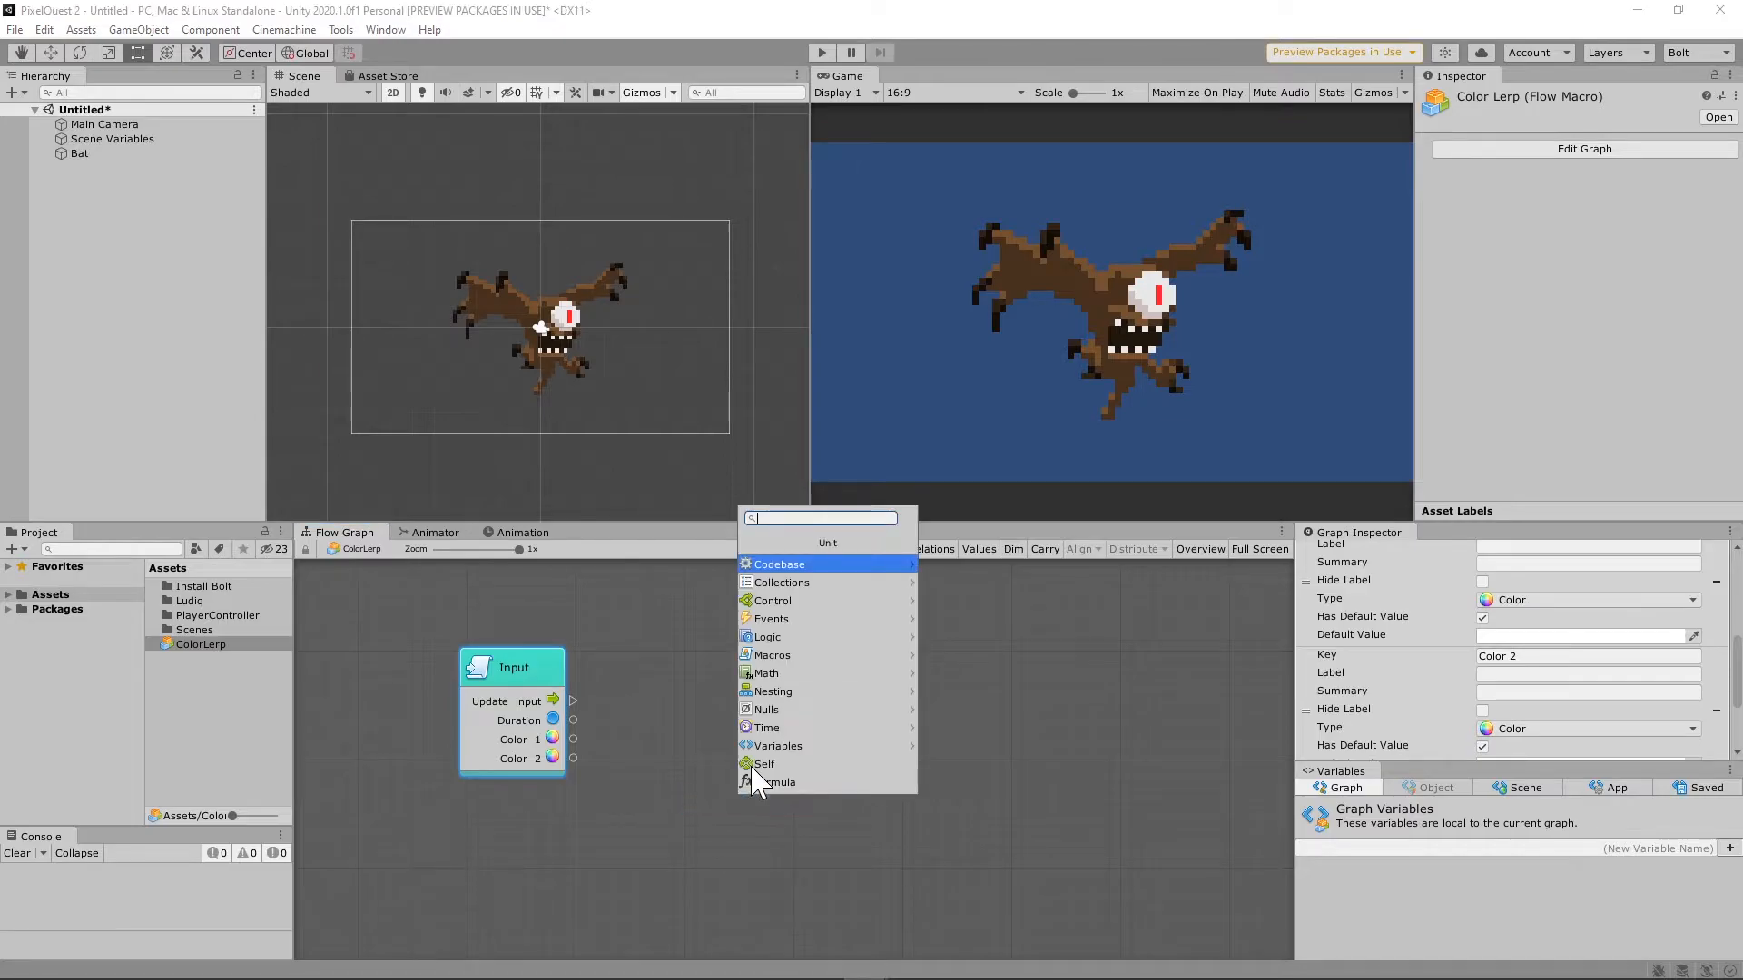
type("Timer")
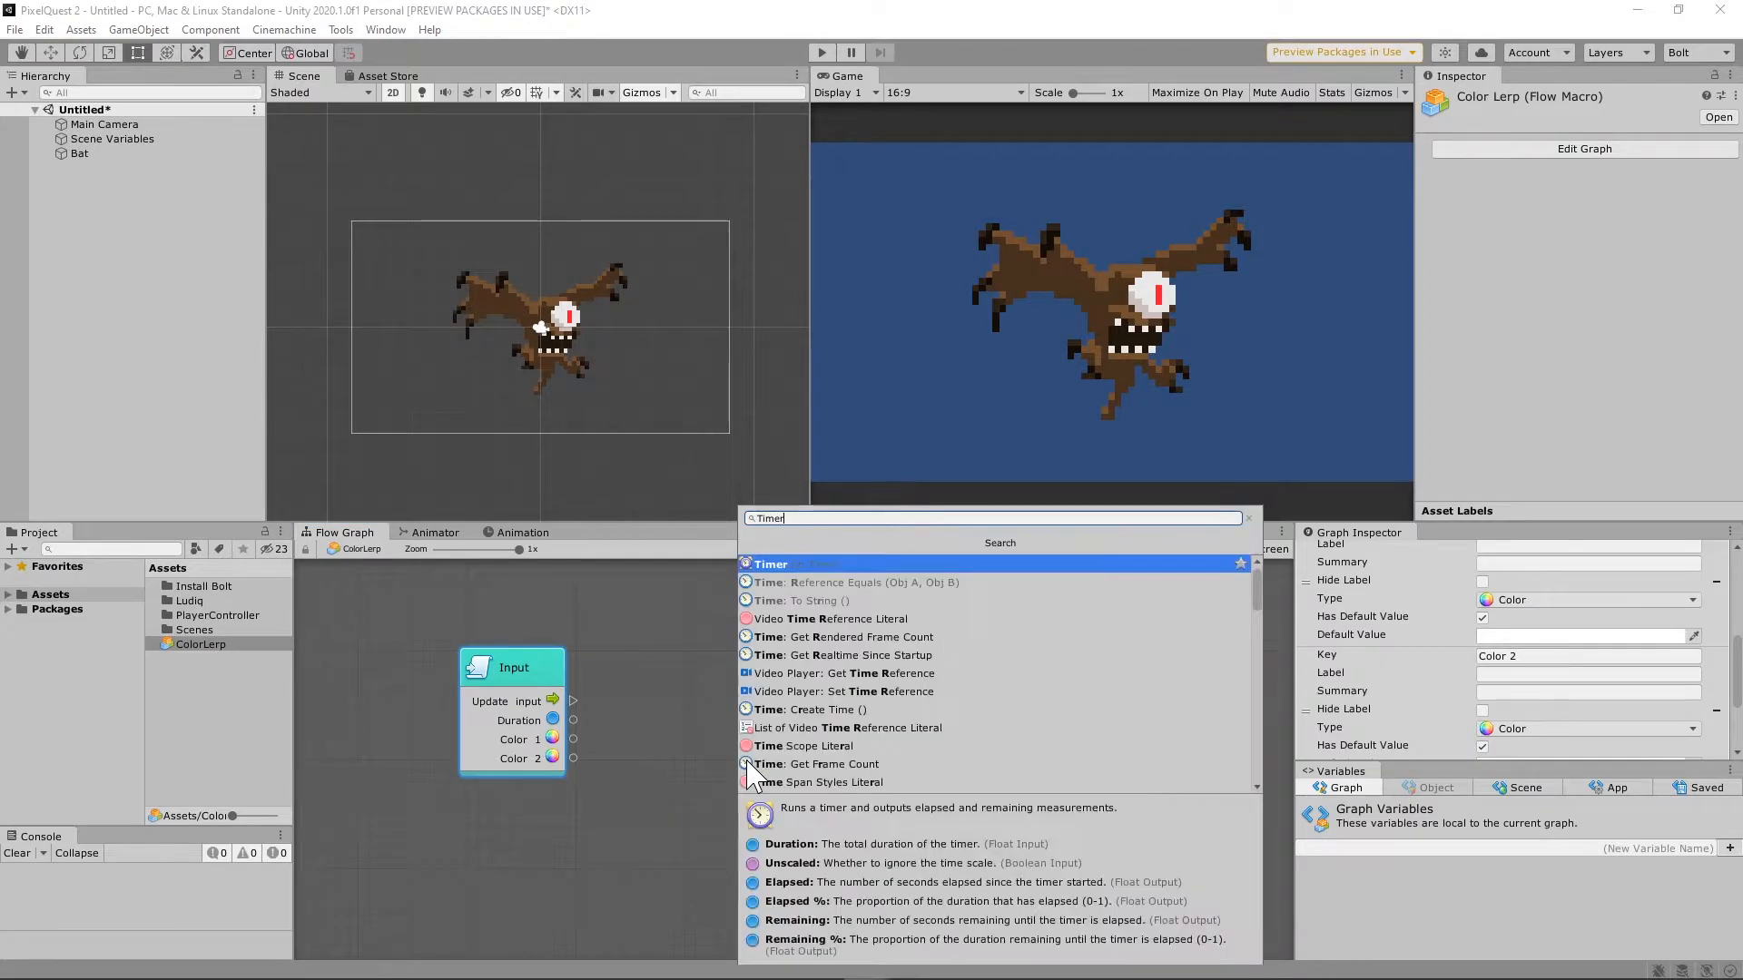
left_click(770, 562)
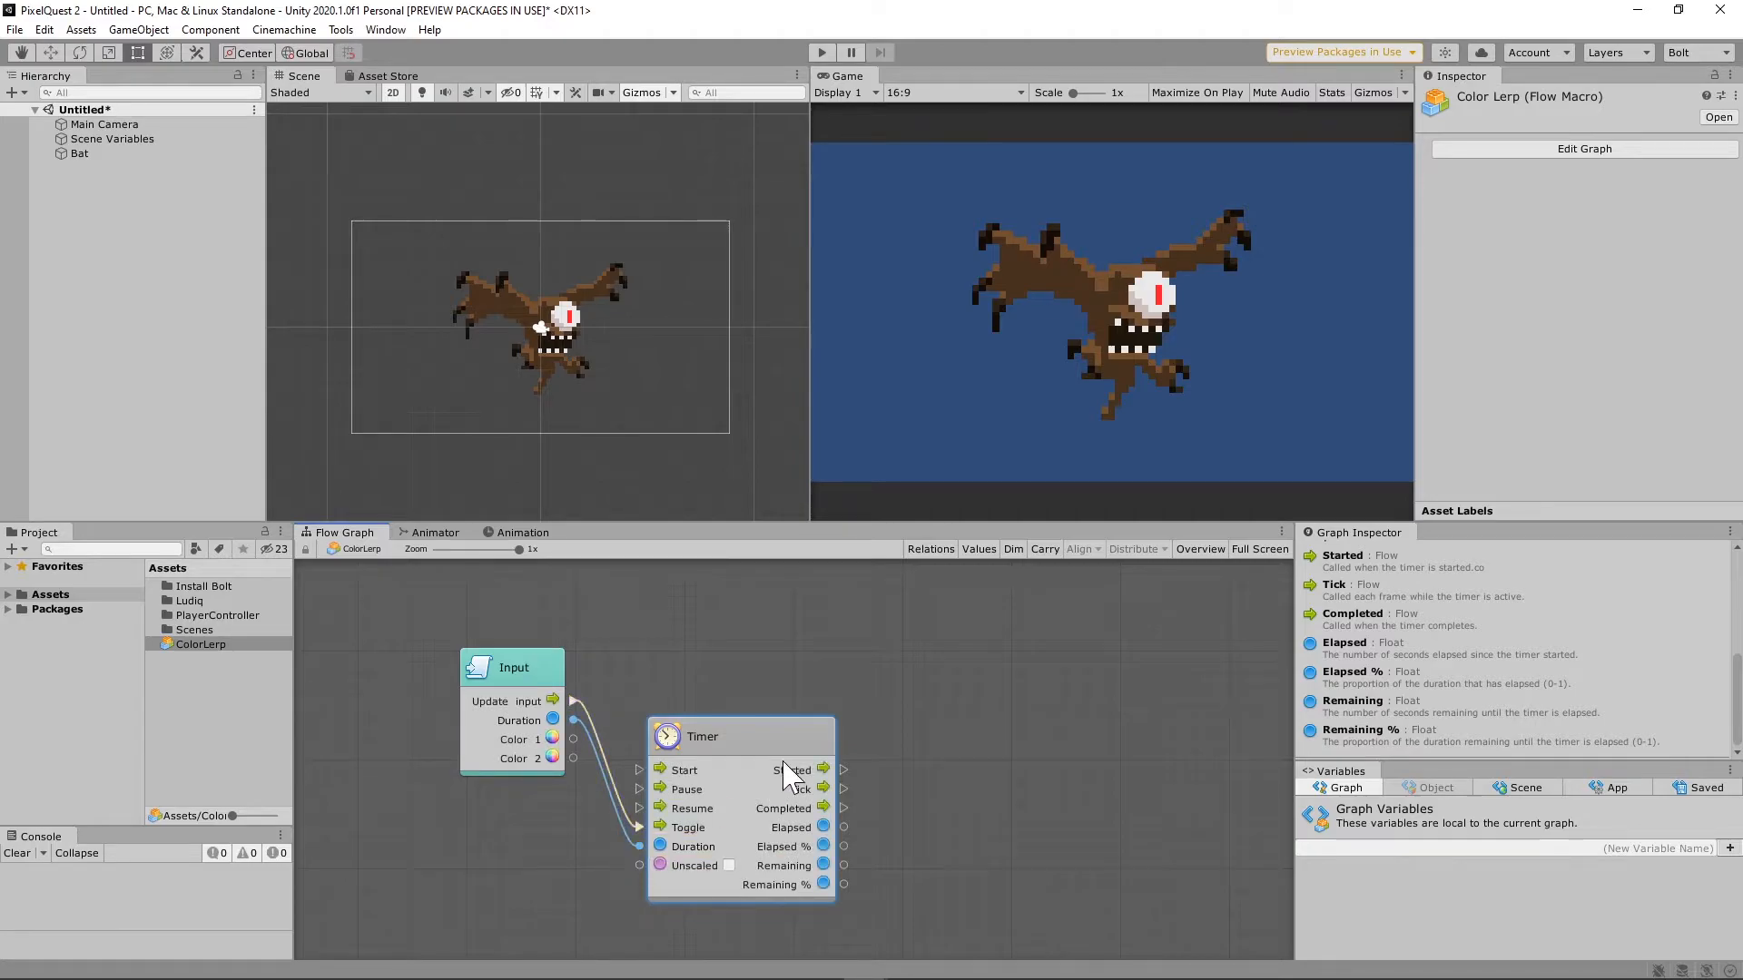
left_click_drag(703, 735, 706, 810)
type("Color L")
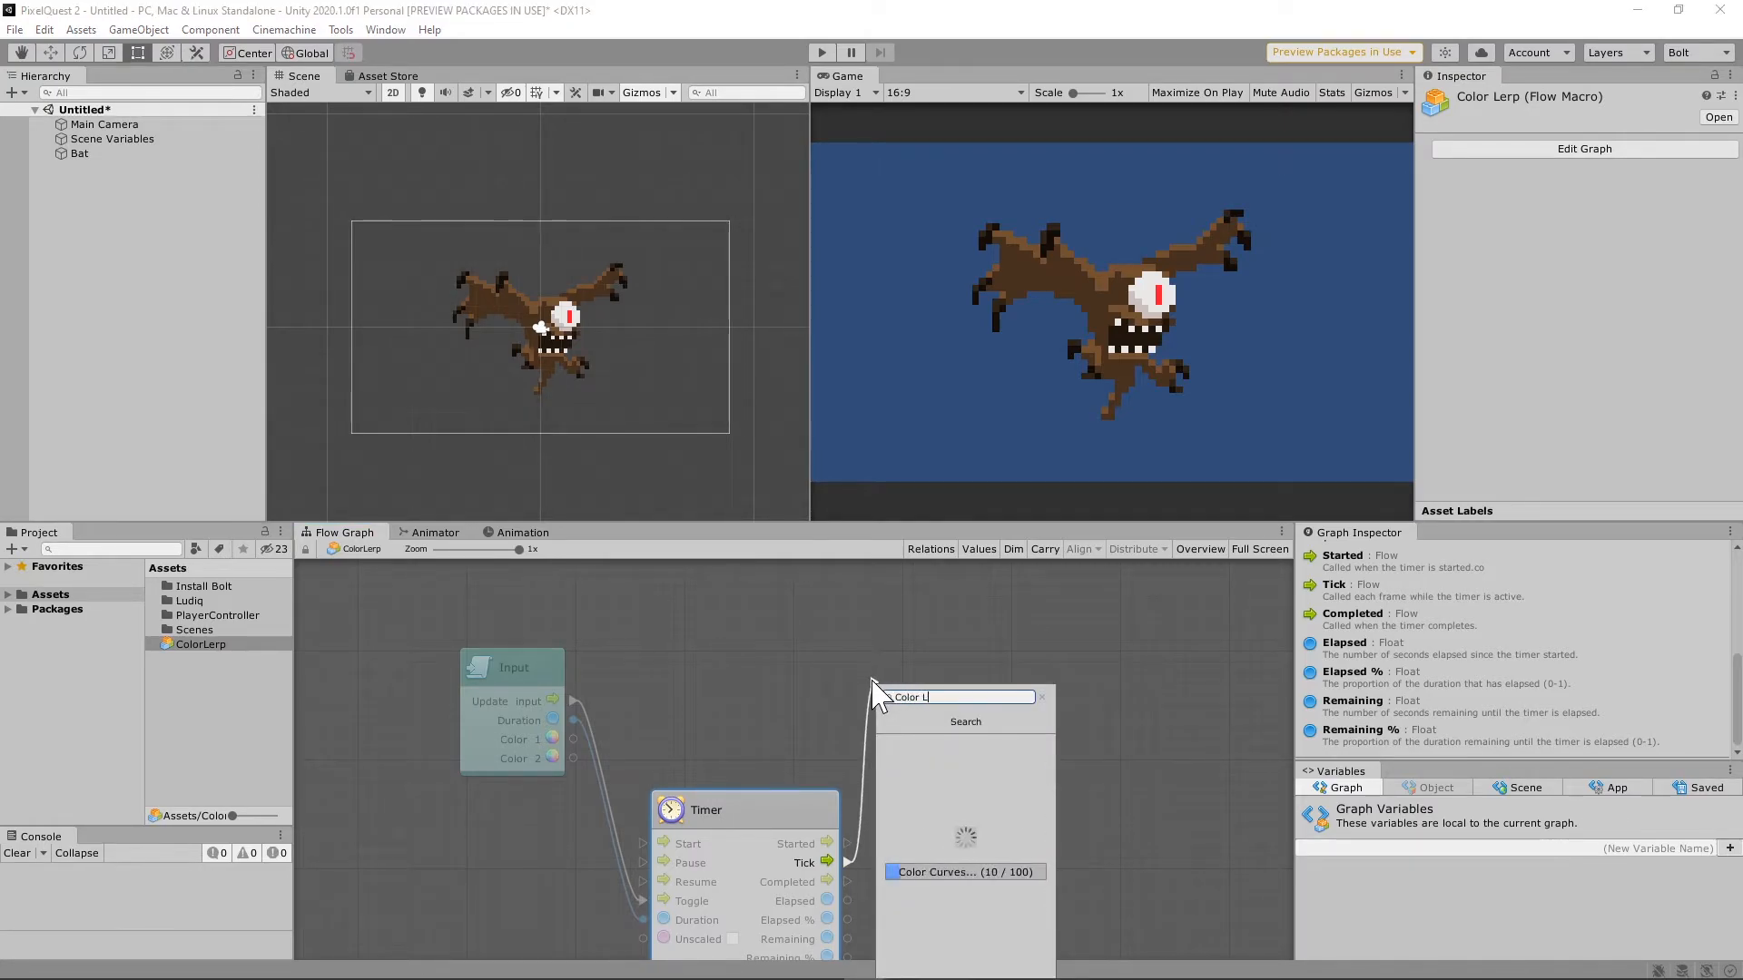
Add a Color Lerp on the Timer's Tick, blending Color 1 and Color 2 by timer progress.
type("erp")
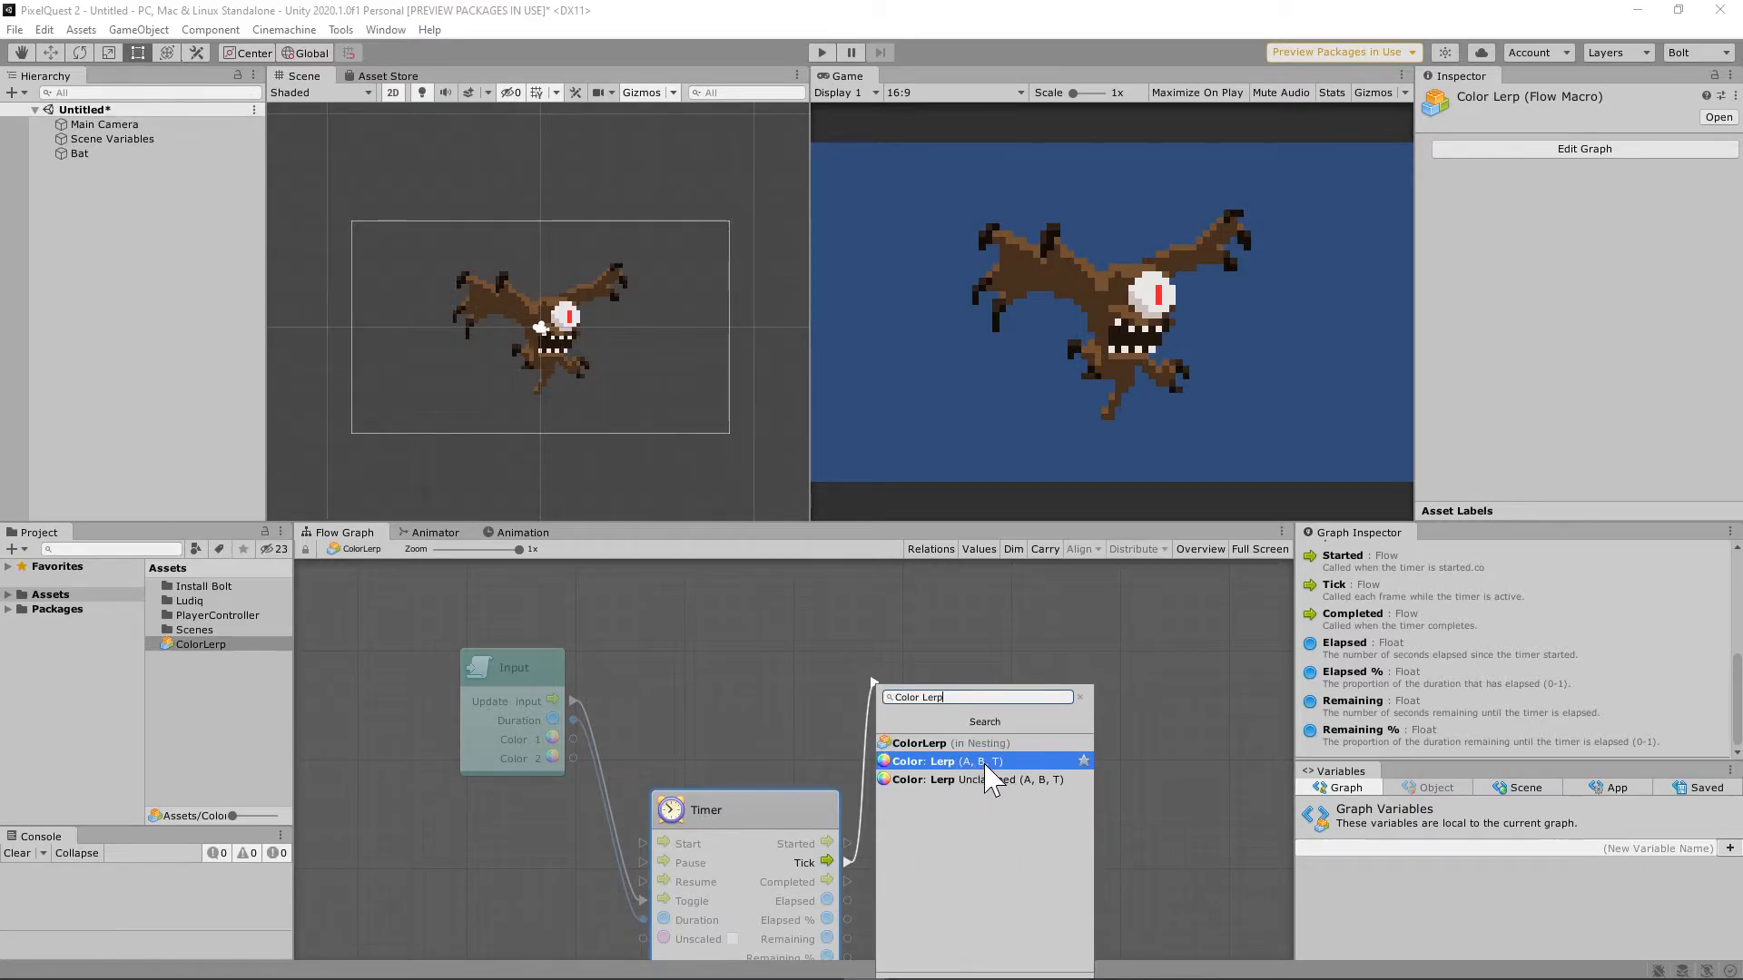
left_click(947, 761)
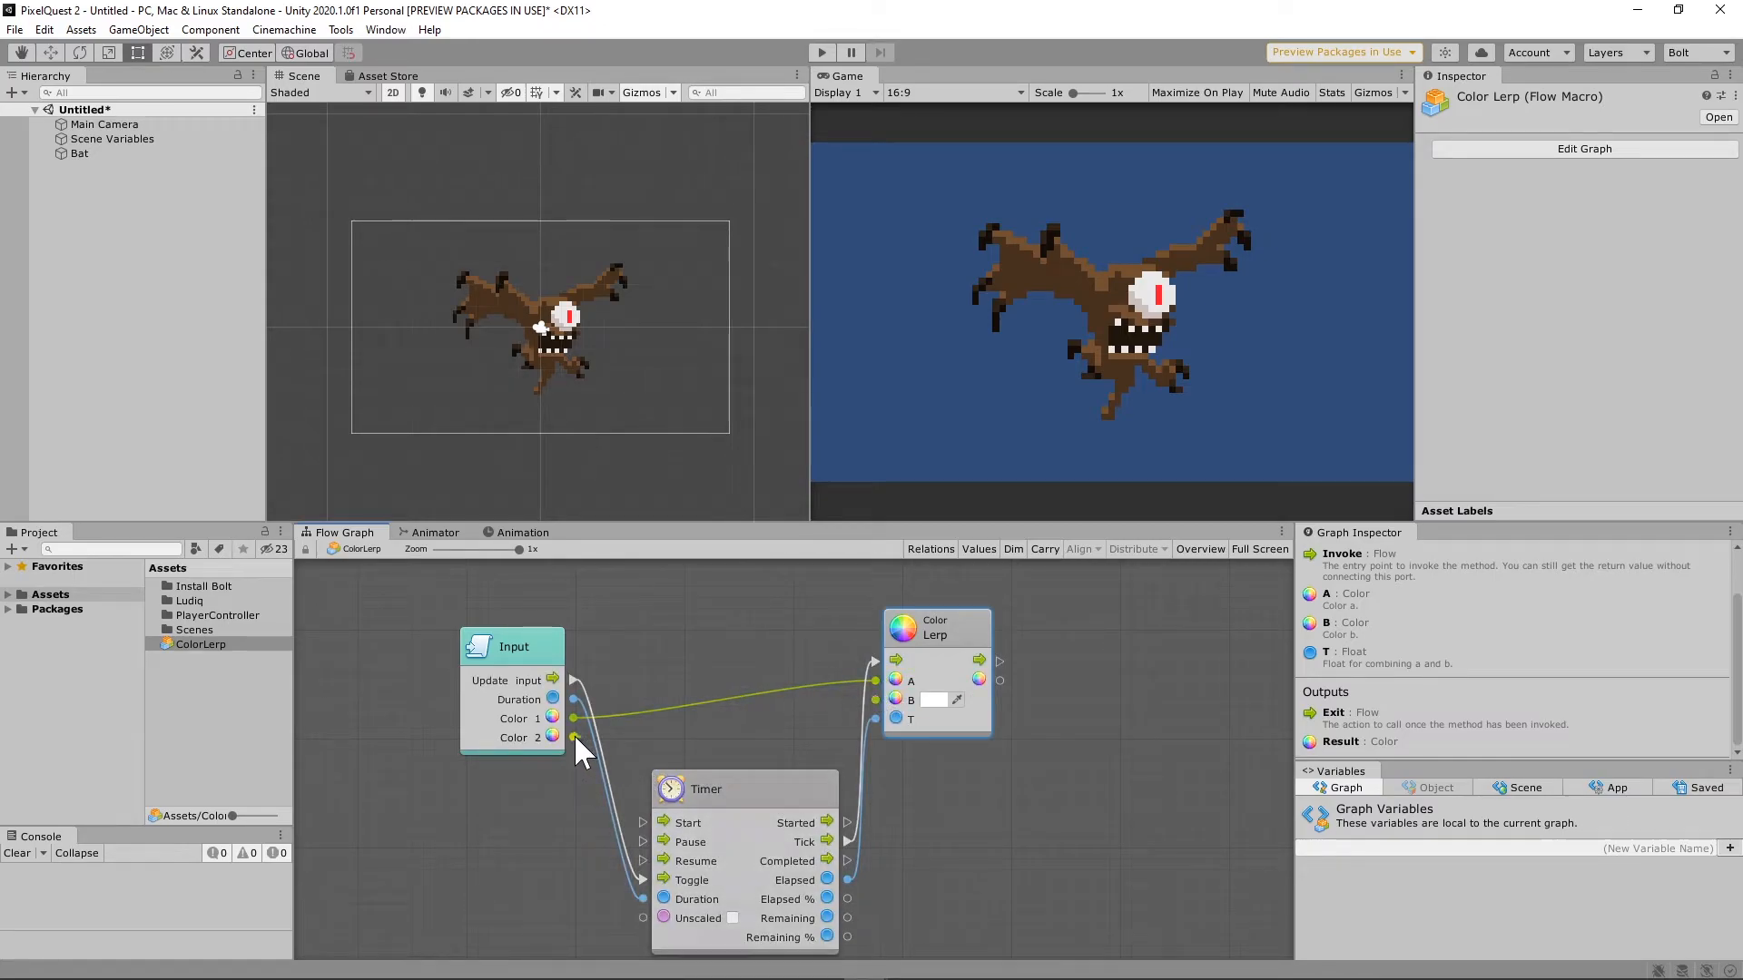
left_click(508, 615)
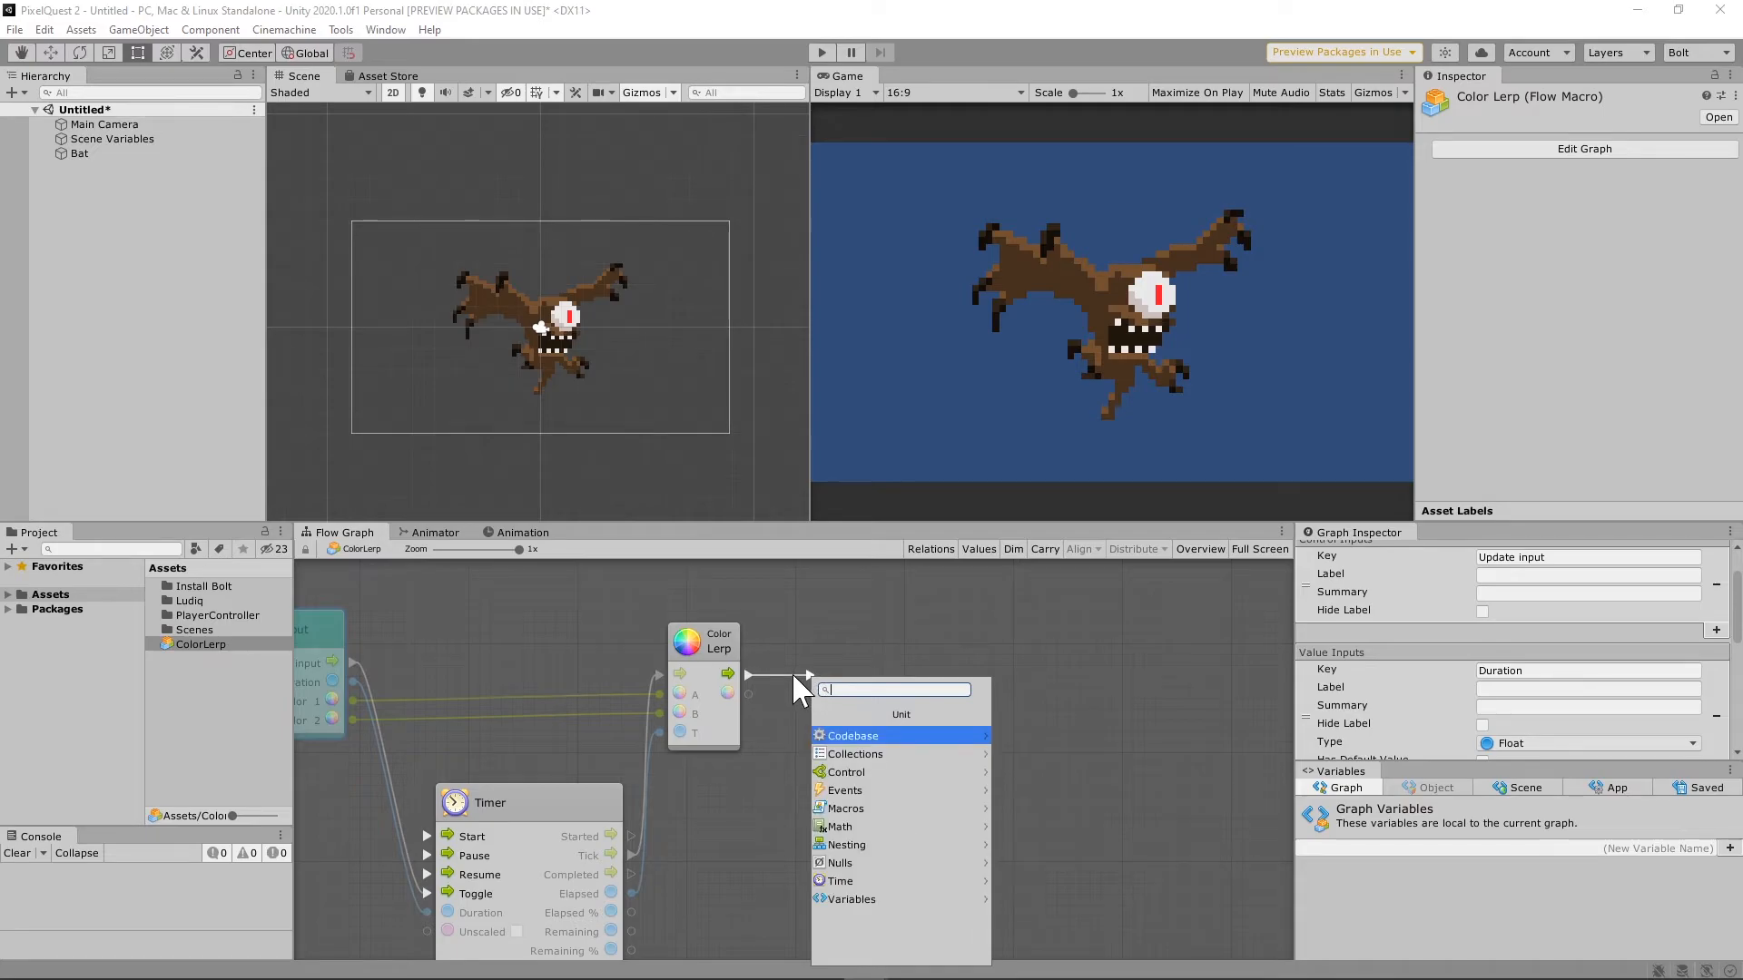
Set the Sprite Renderer colour from the lerp result and end the graph with an Output unit.
type("Sprite Renderer Set Color")
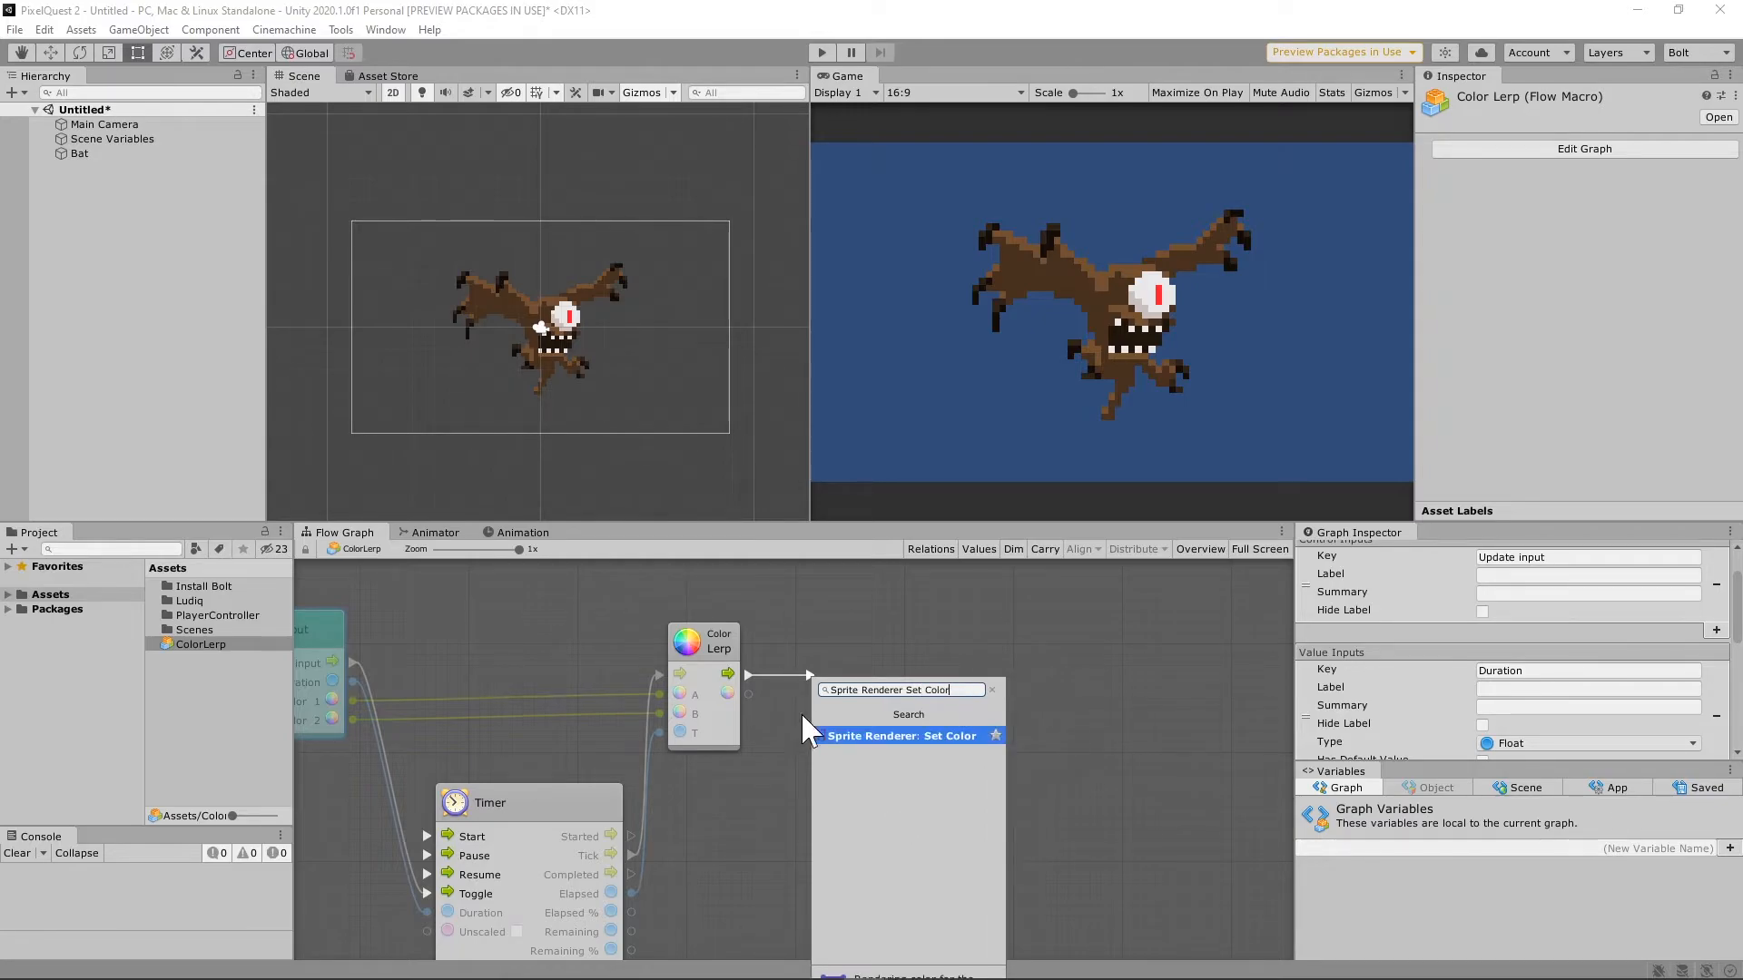
left_click(902, 735)
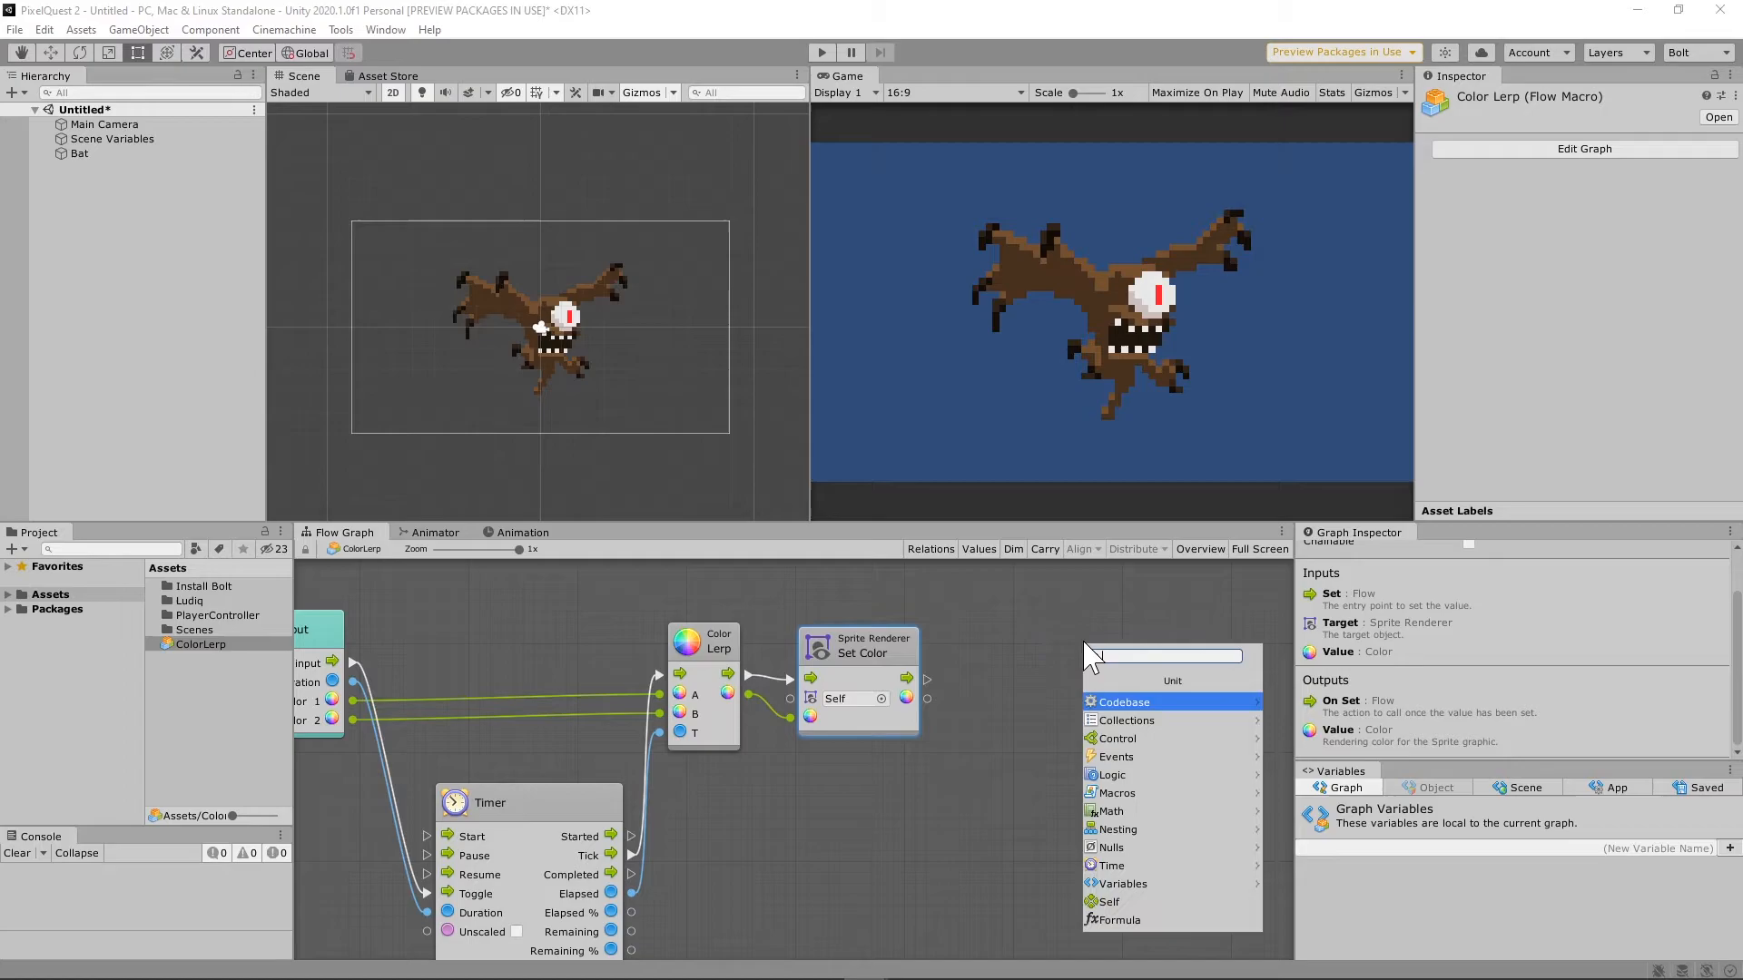
type("Output")
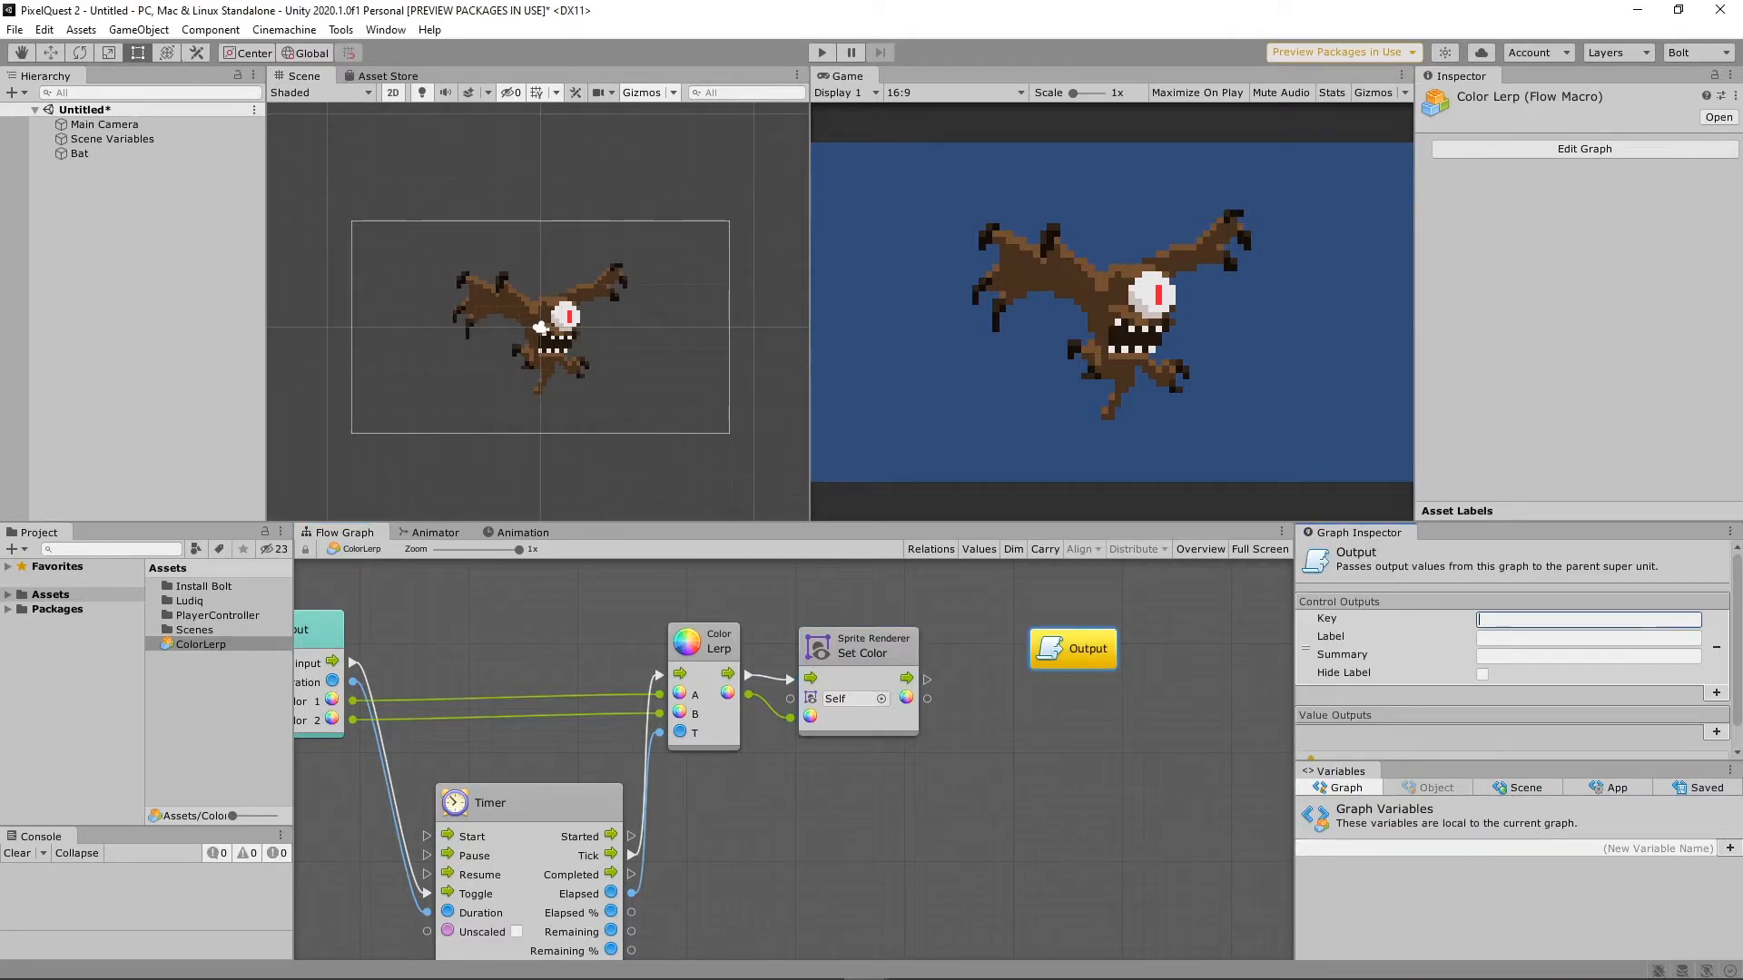
type("Output")
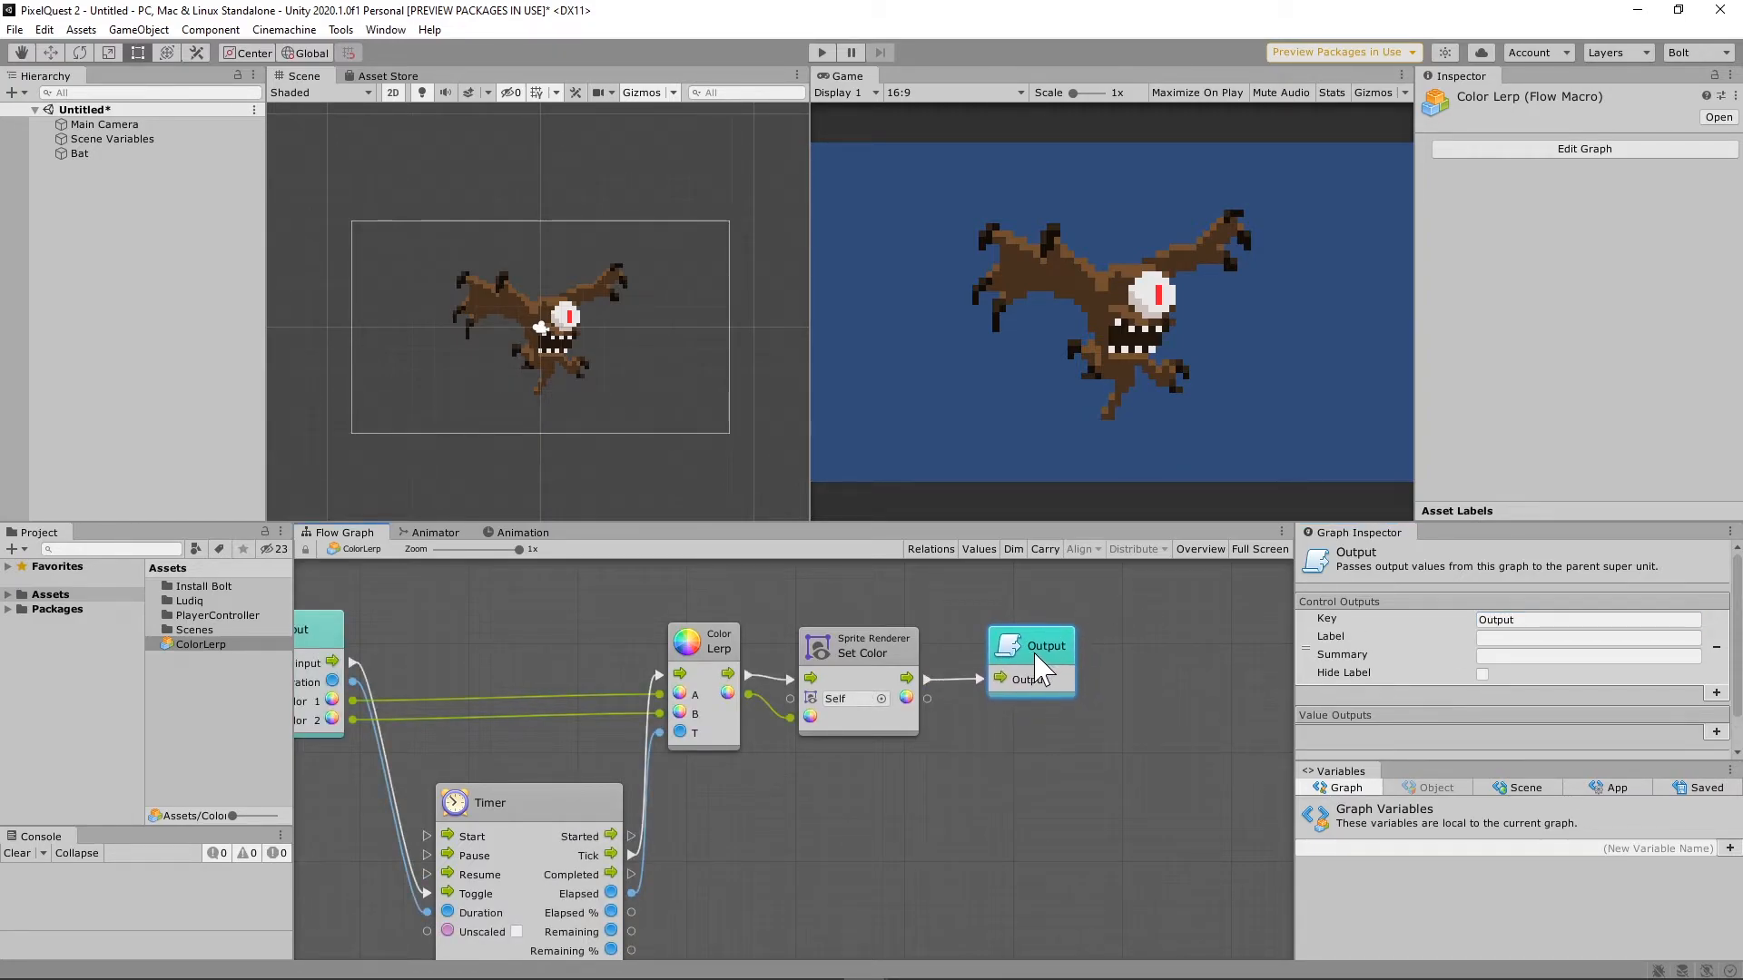
left_click(78, 152)
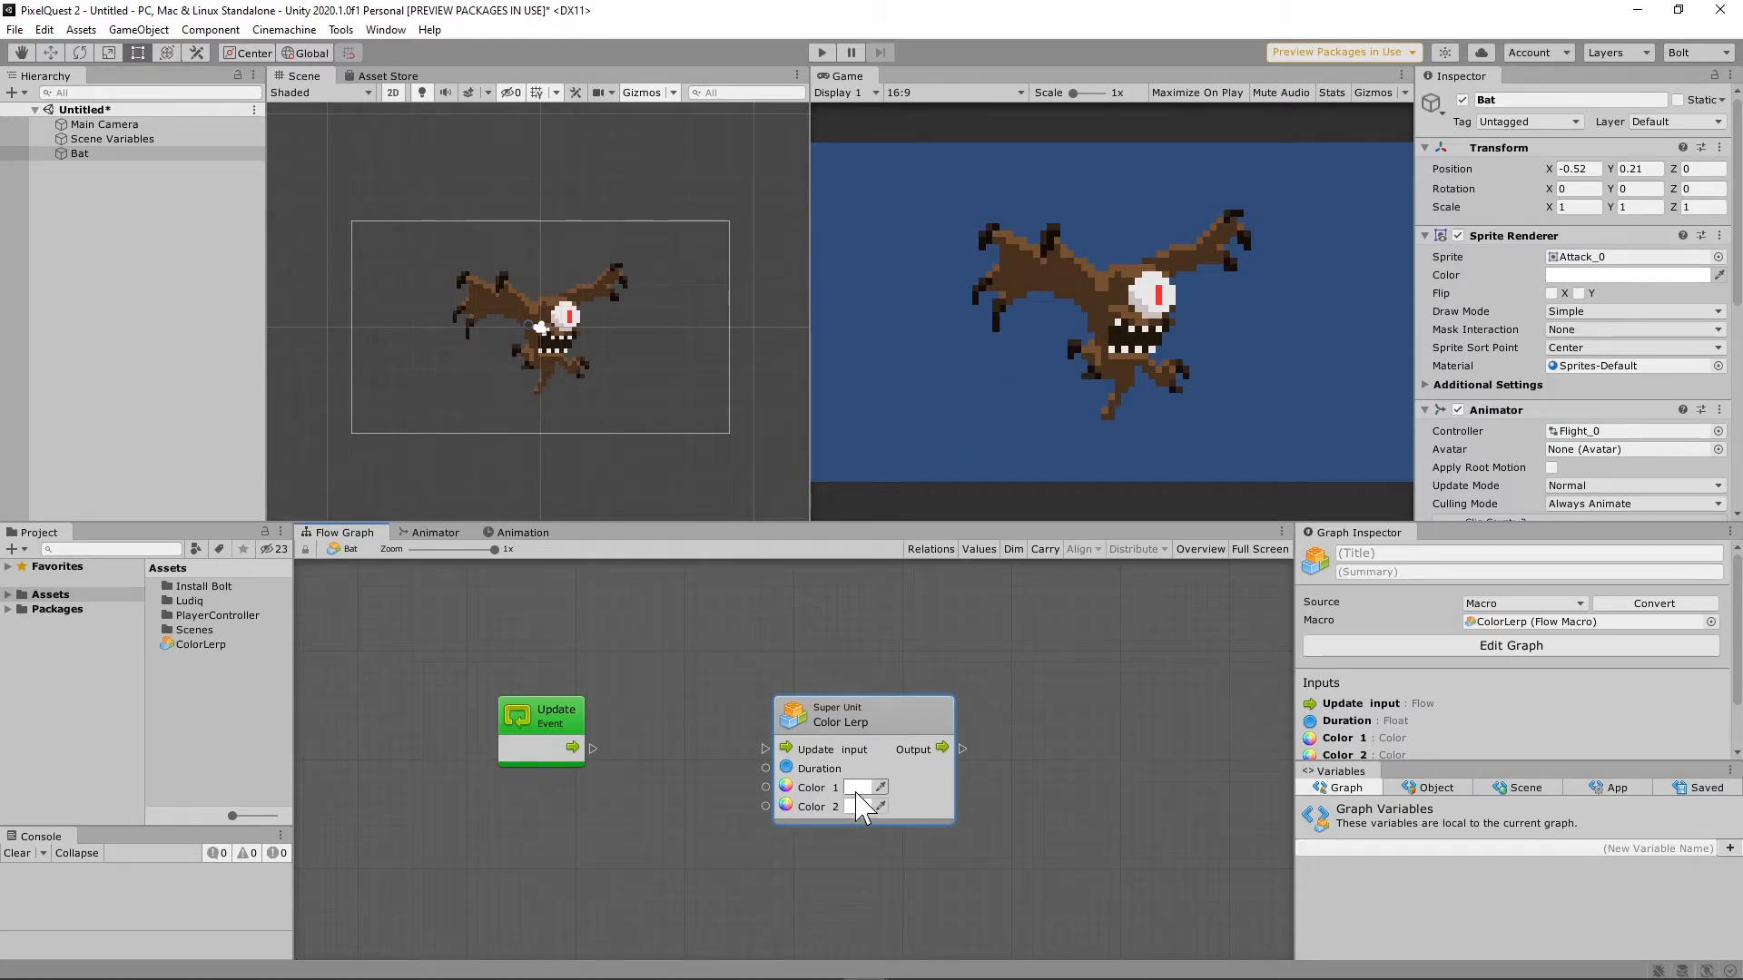
Set the Color Lerp super unit's colours to white and fully transparent white via the pickers.
left_click(868, 786)
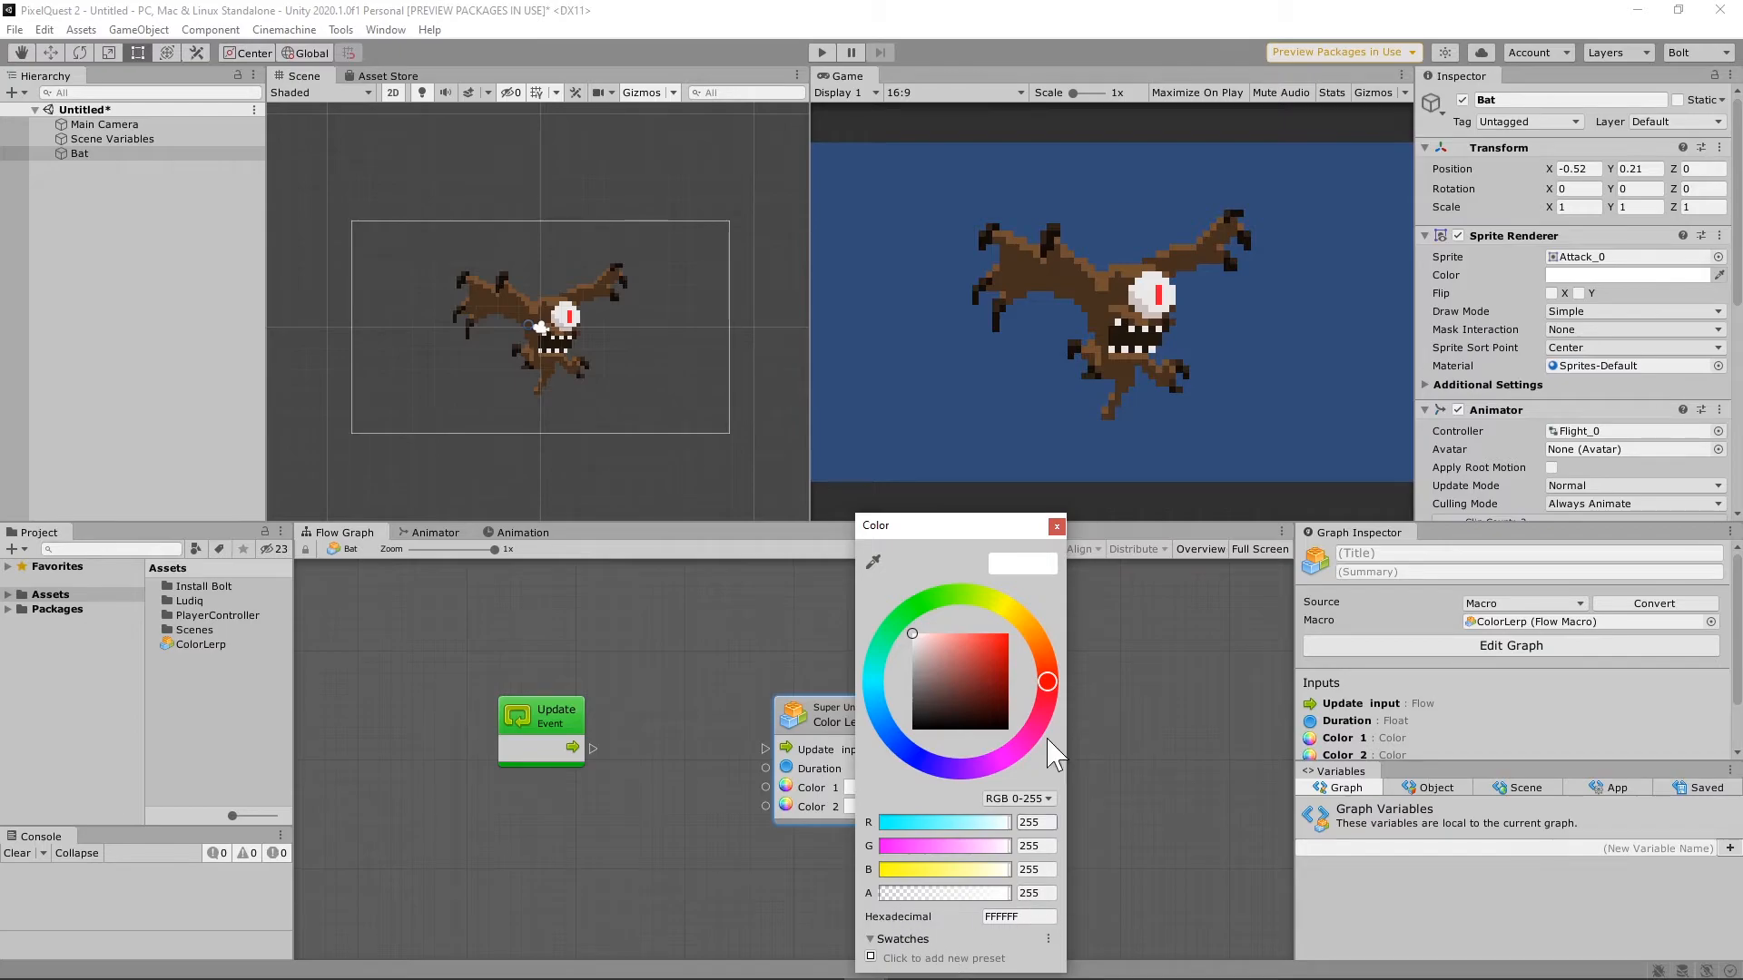
left_click(1055, 527)
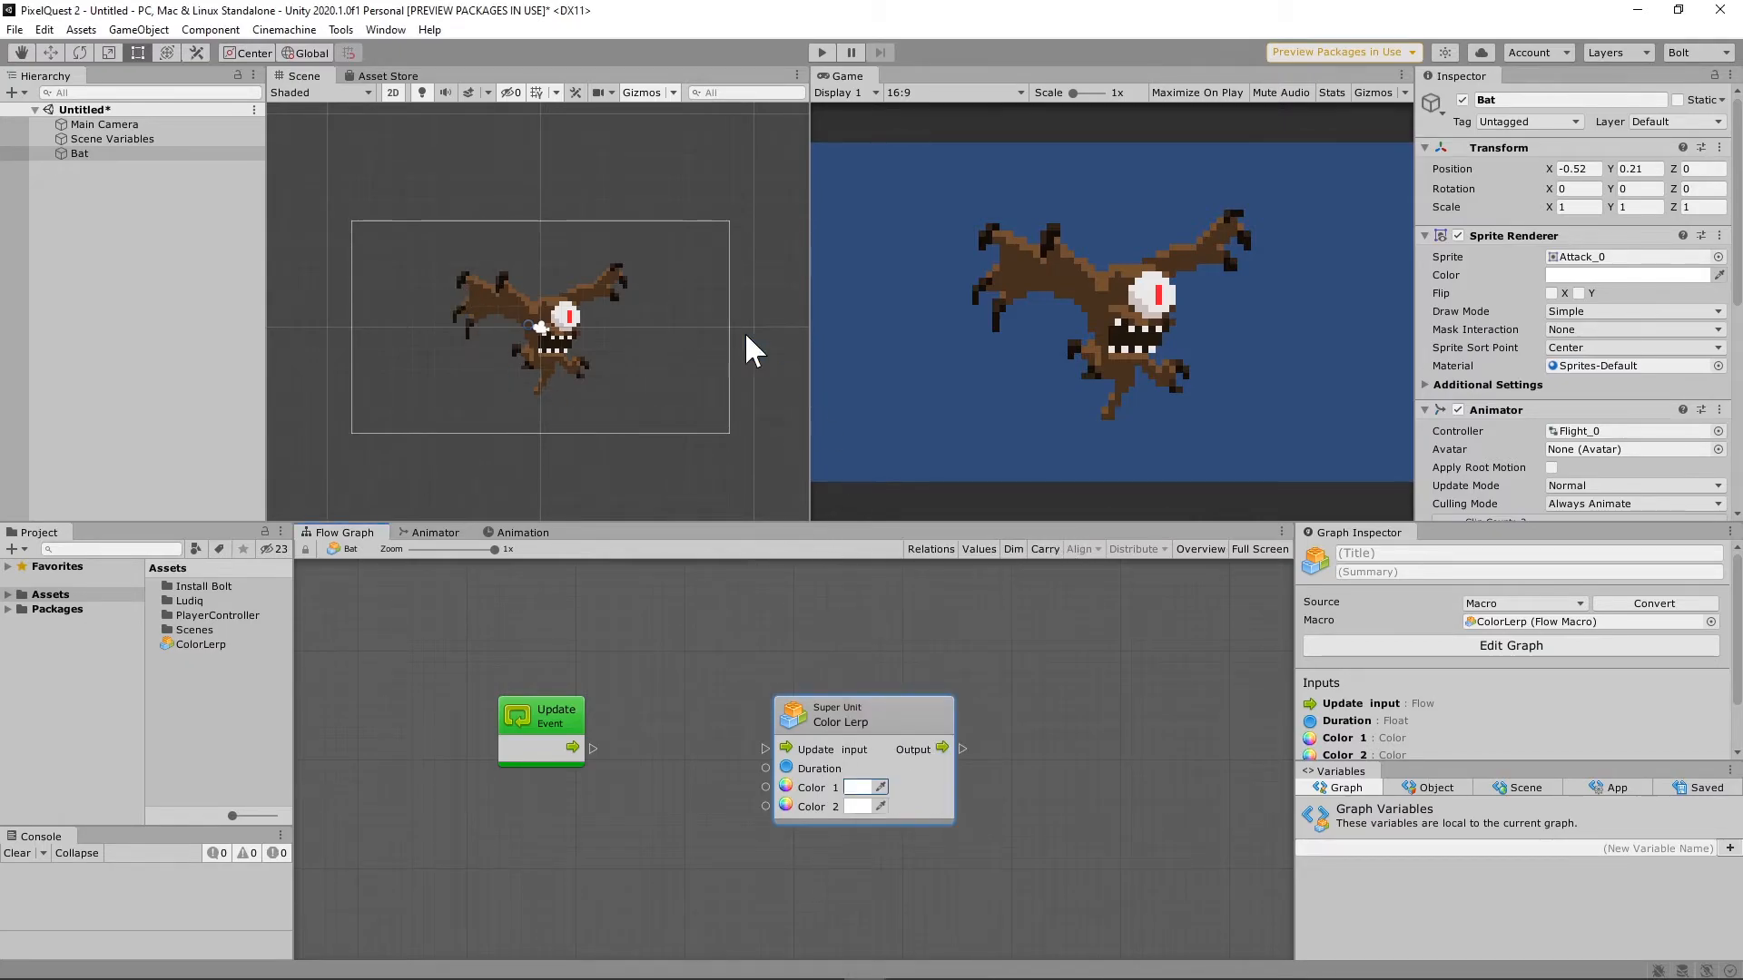
mouse_move(1127, 345)
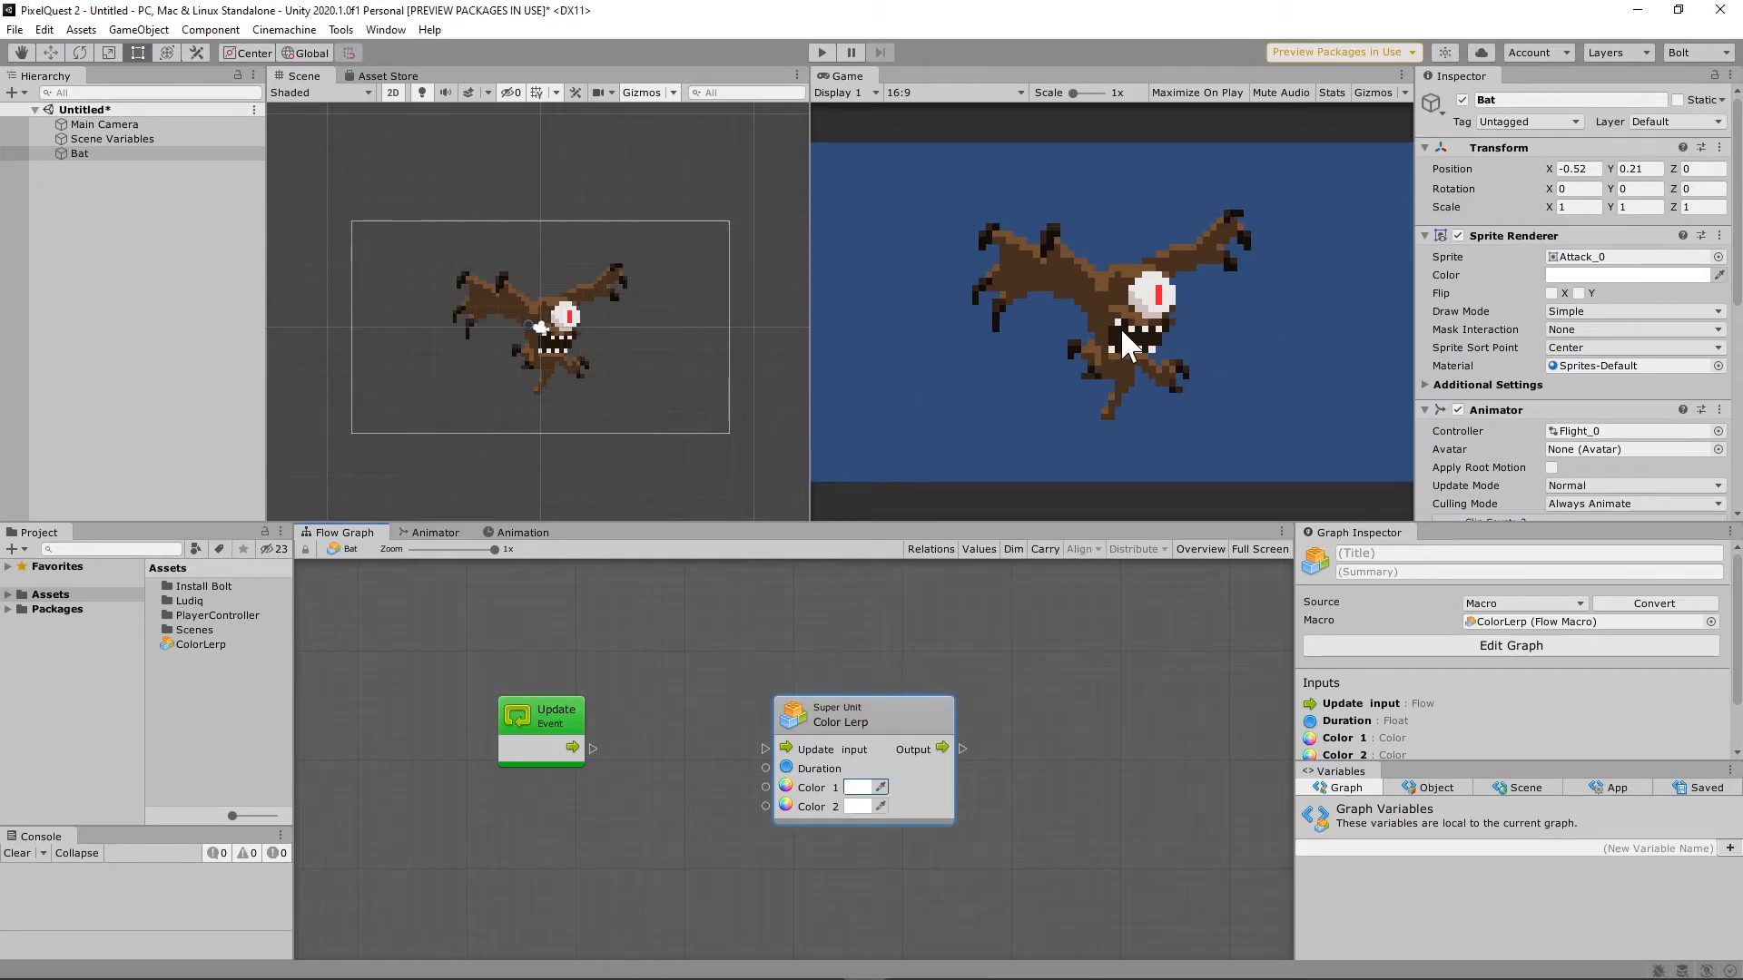
left_click(864, 786)
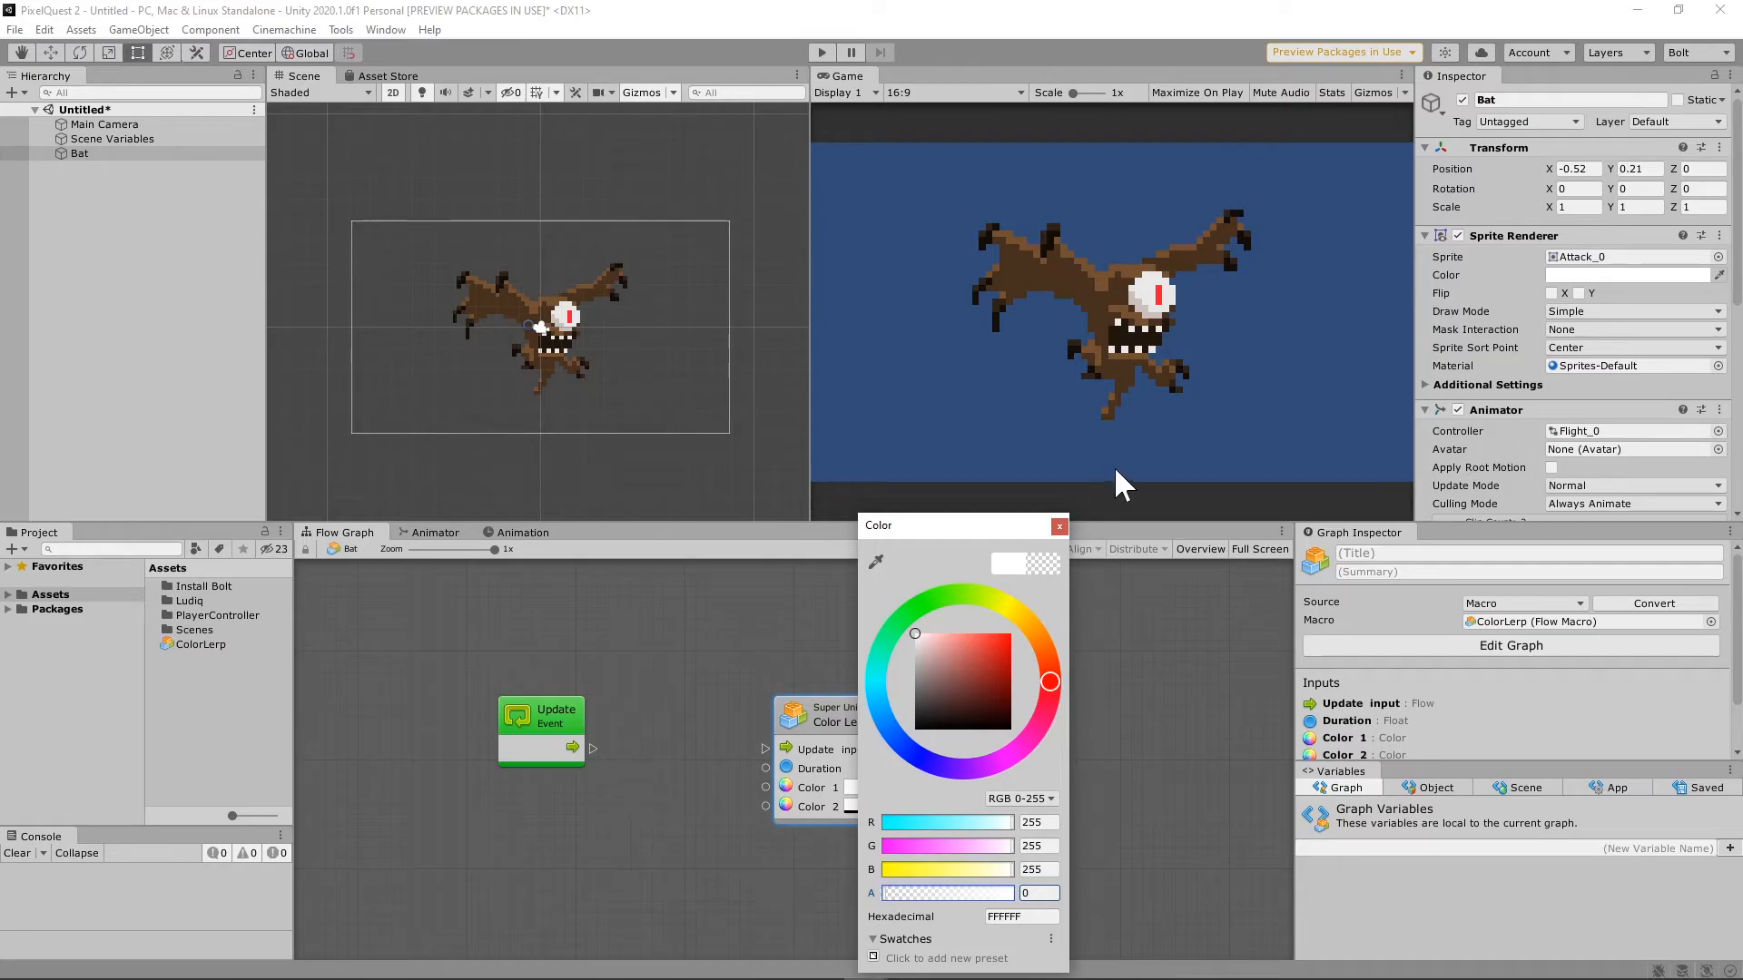
left_click(1059, 527)
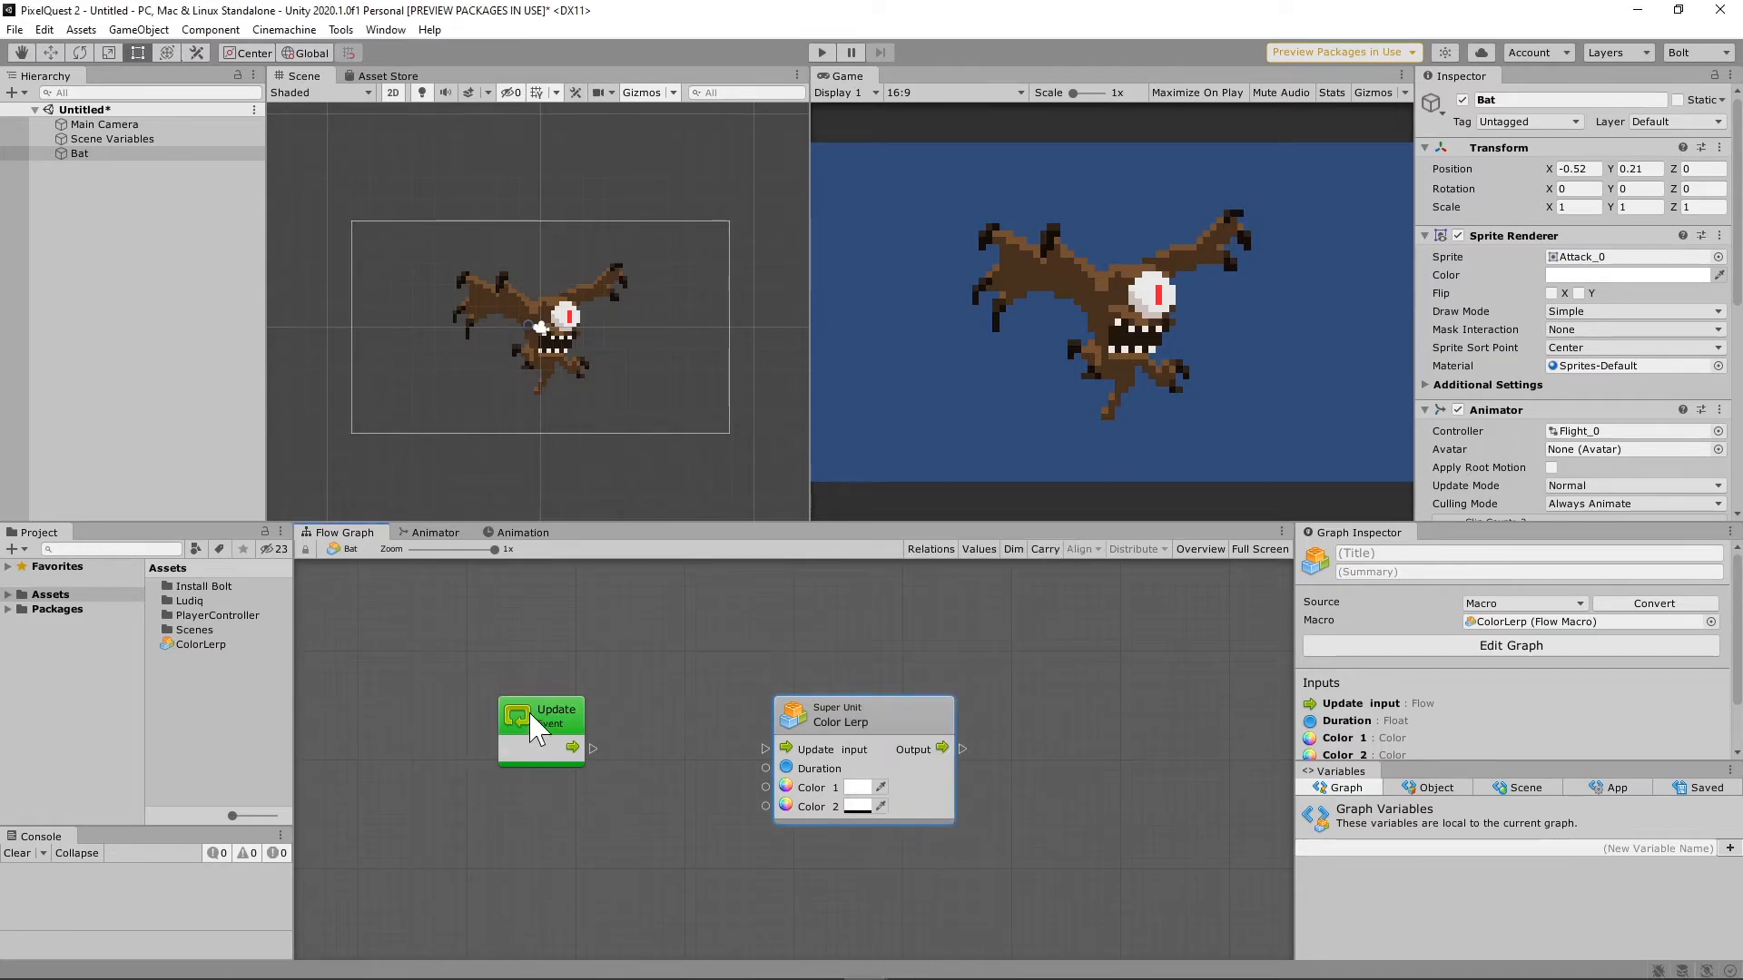
left_click(541, 717)
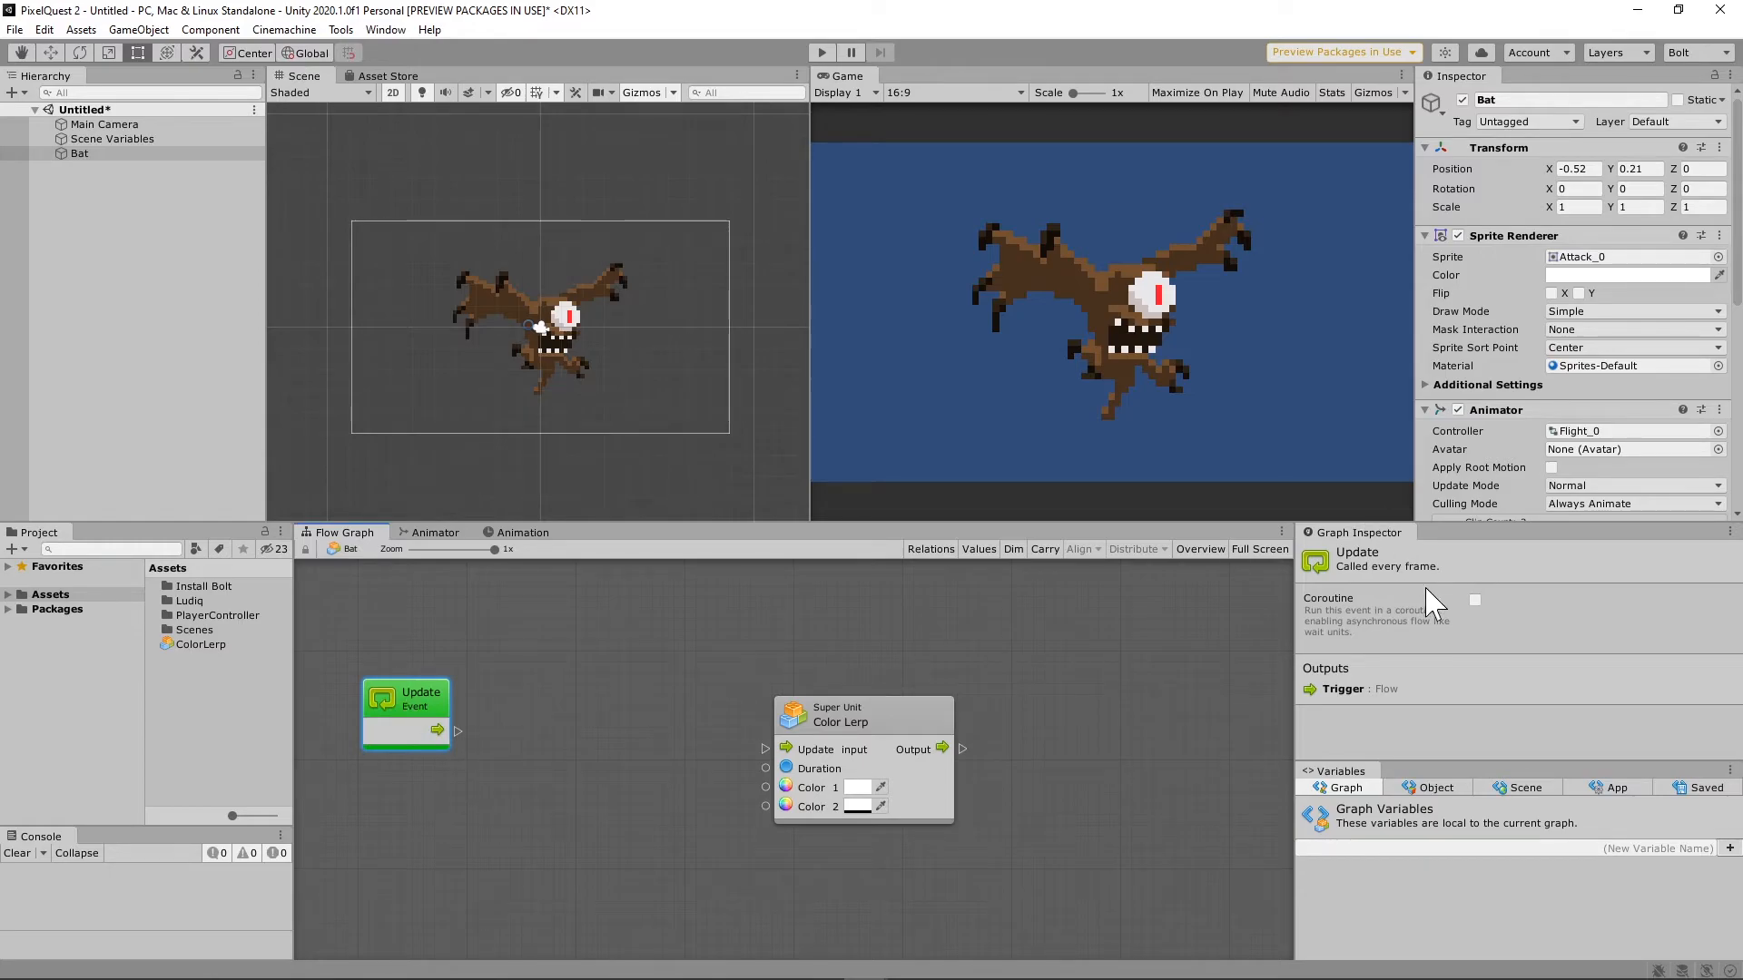
Add a 2-second Wait For Seconds between the coroutine Update event and the Color Lerp unit.
right_click(450, 831)
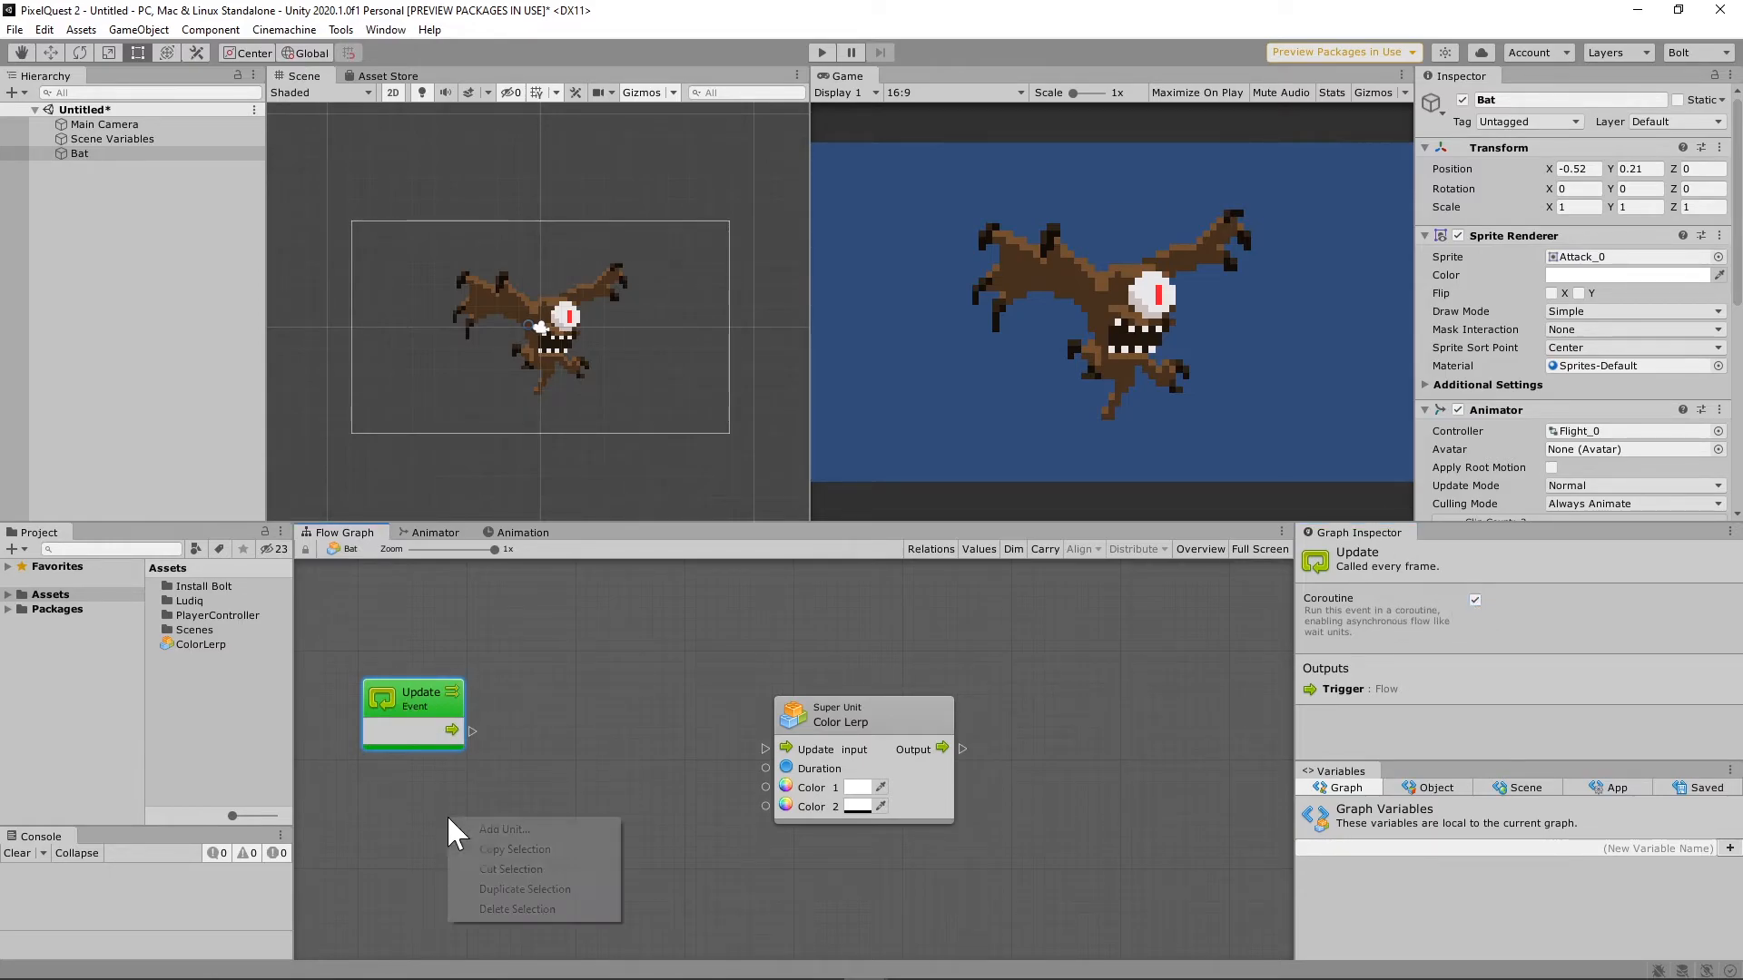
left_click(503, 830)
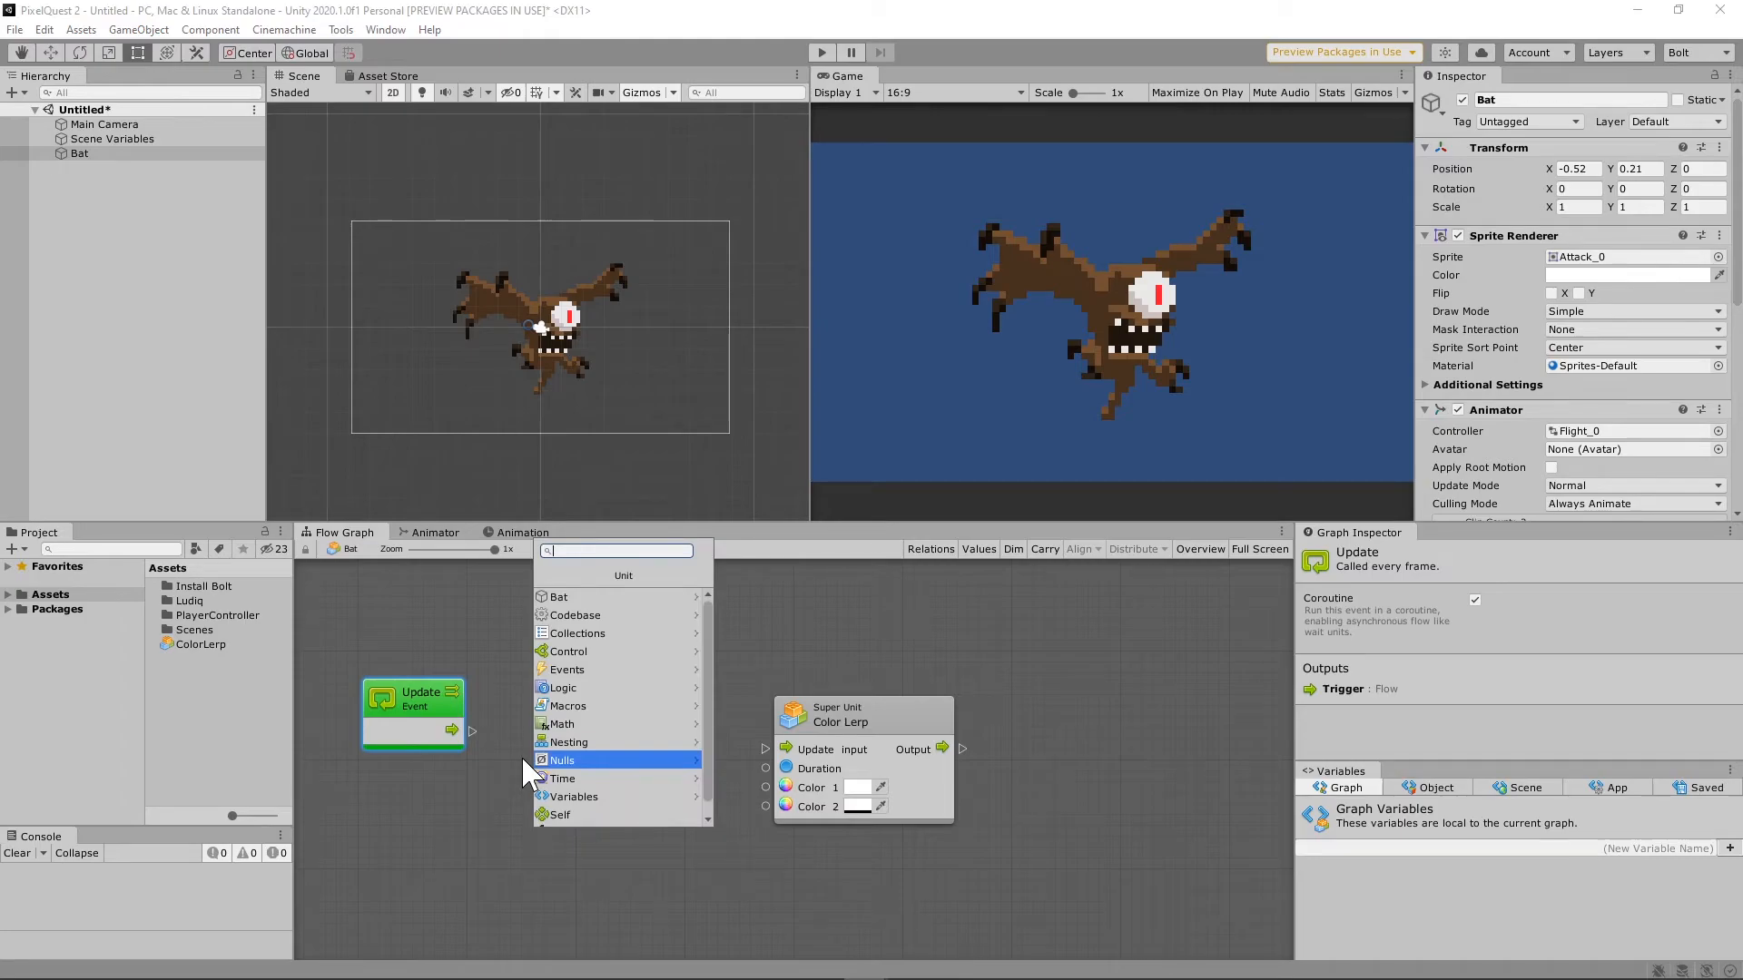
type("Wait")
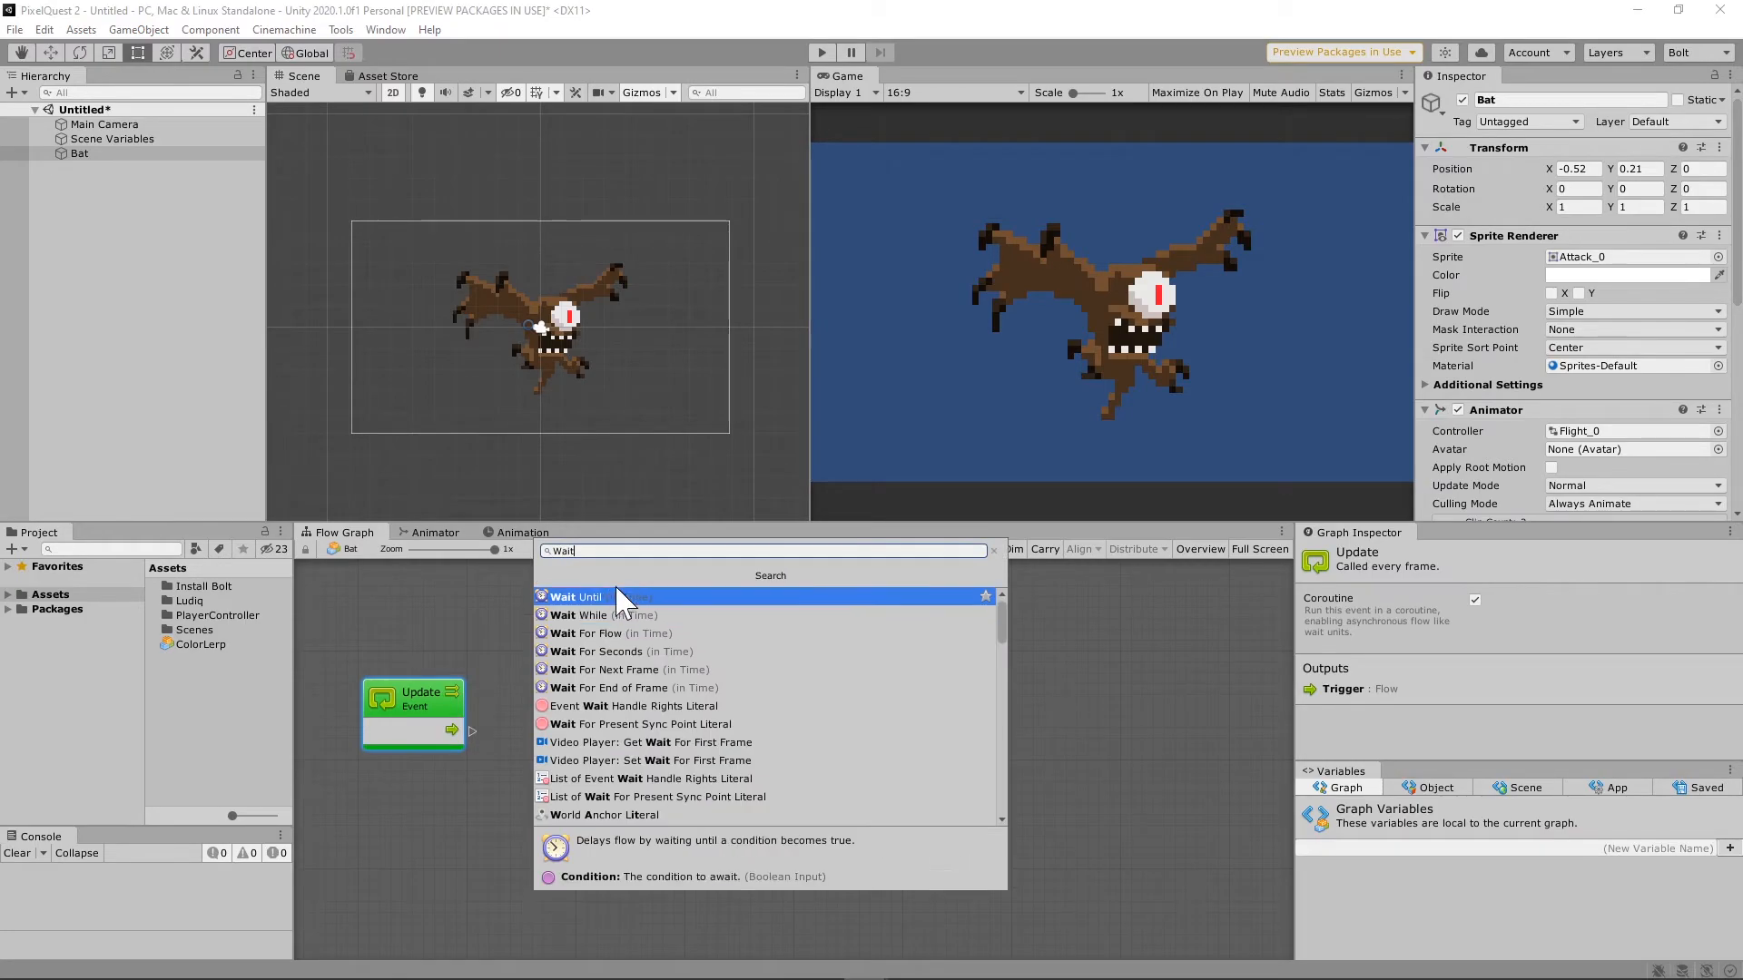
left_click(607, 652)
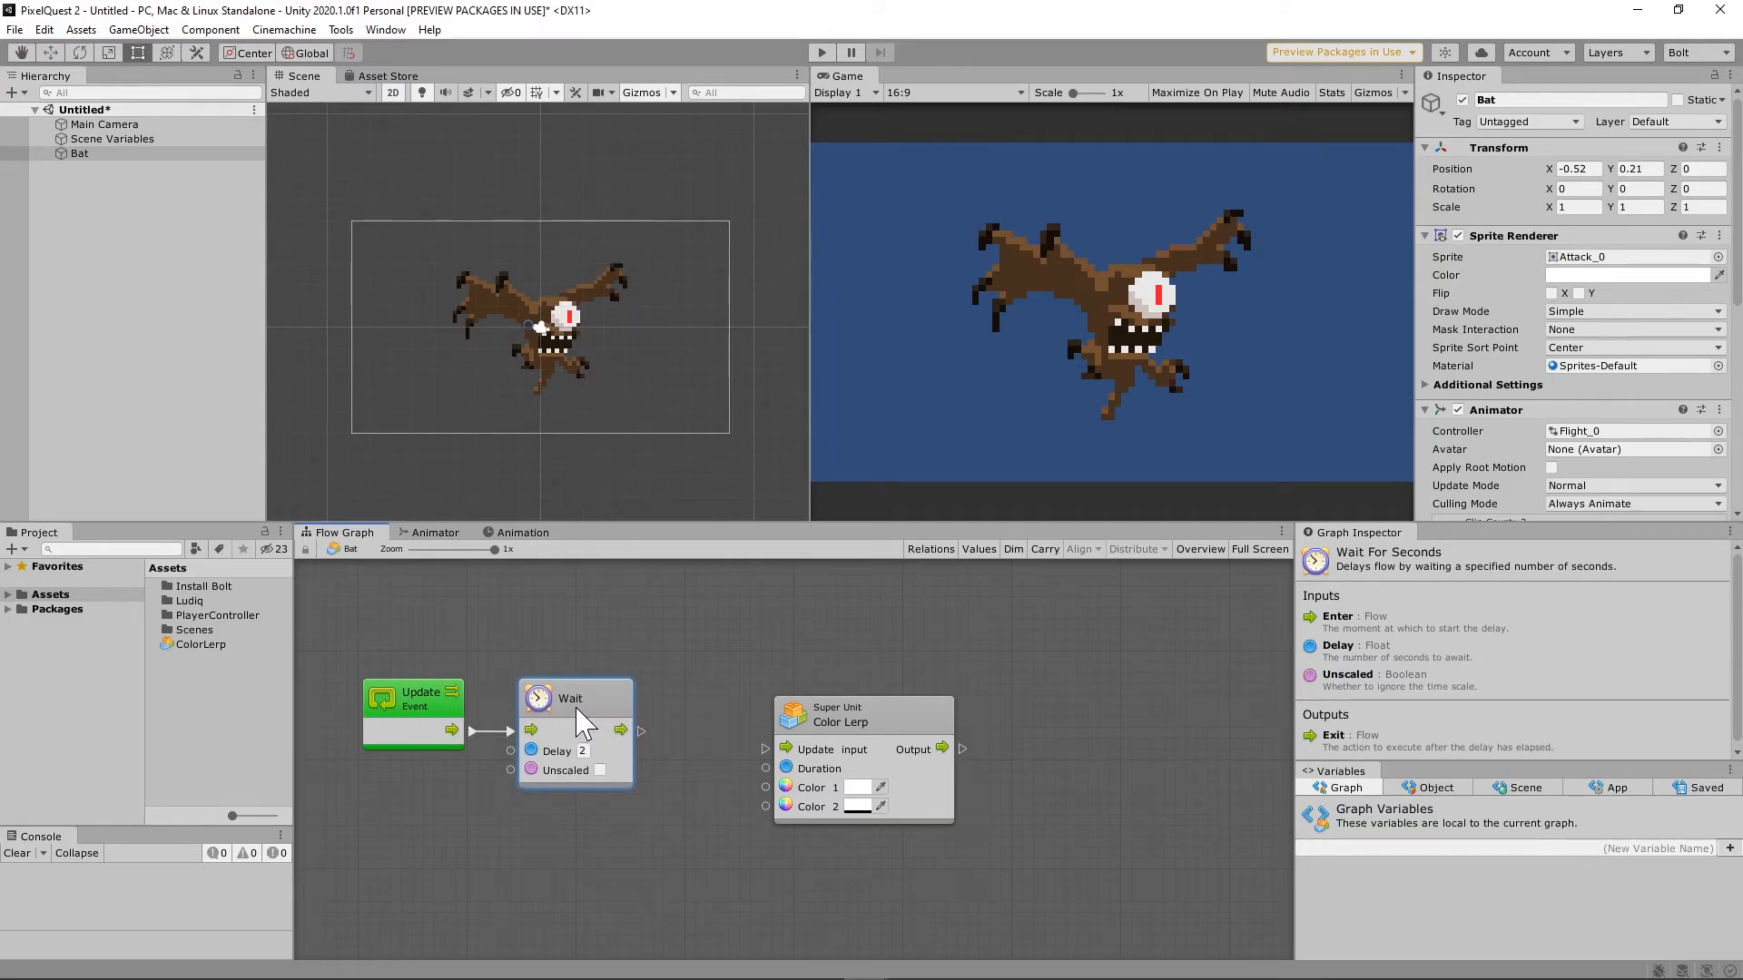
left_click(412, 695)
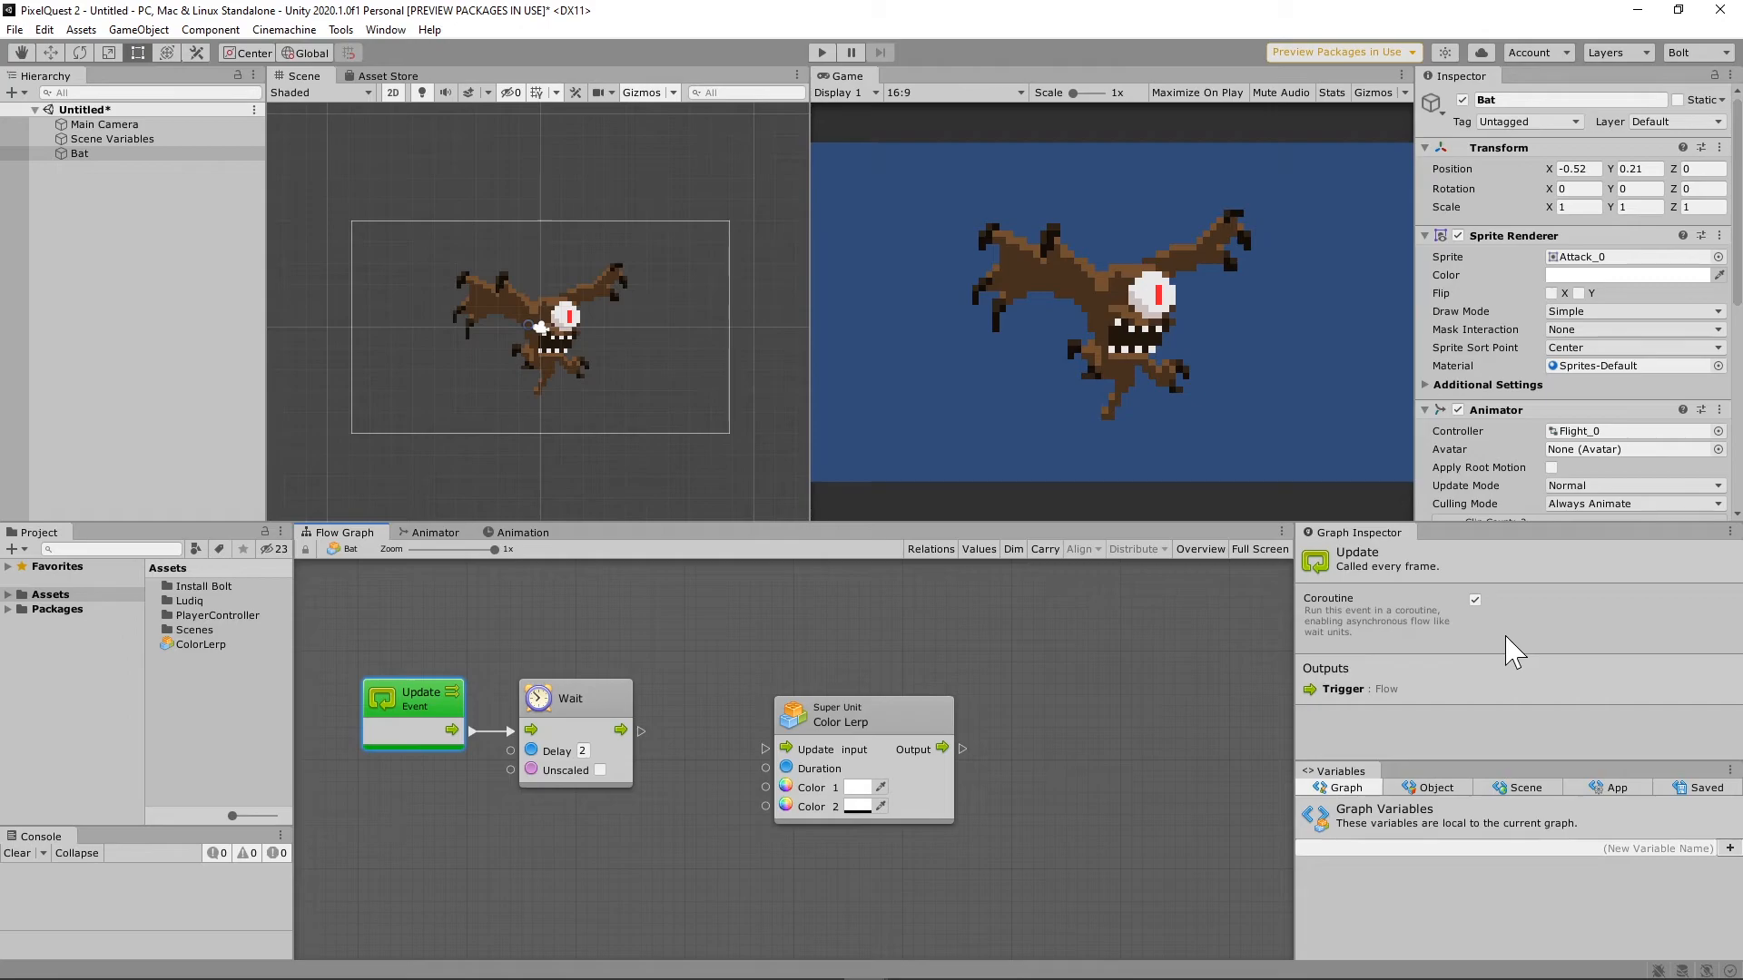
mouse_move(701, 795)
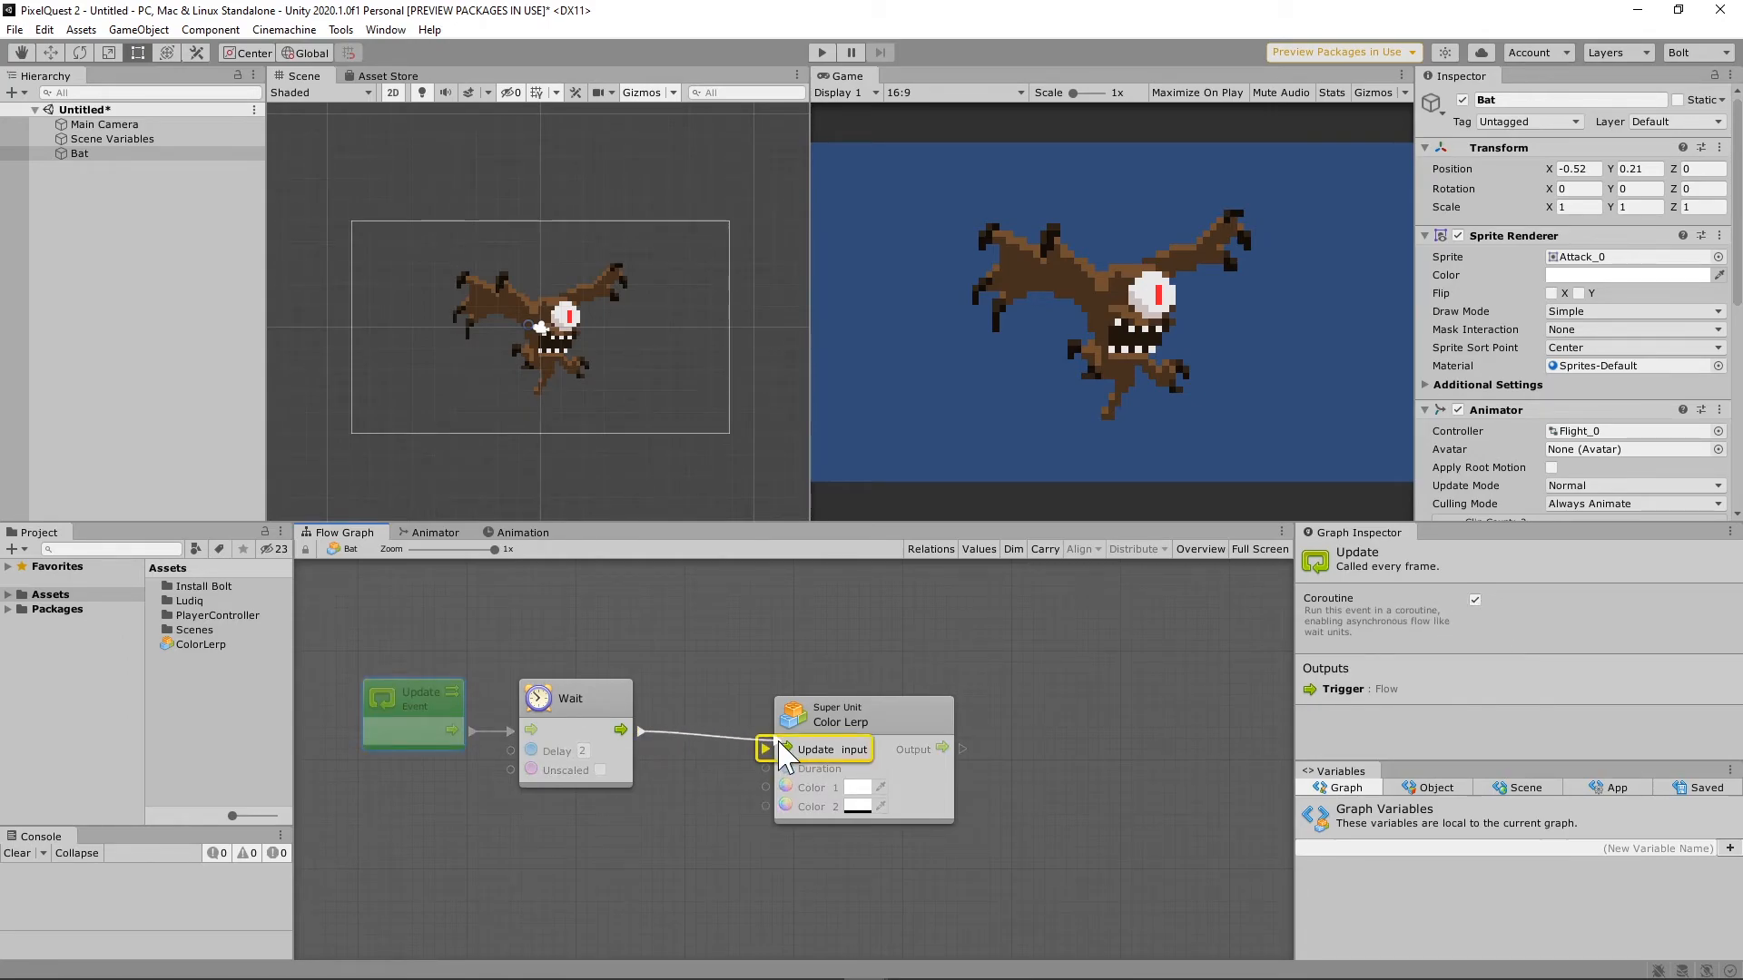
left_click(827, 690)
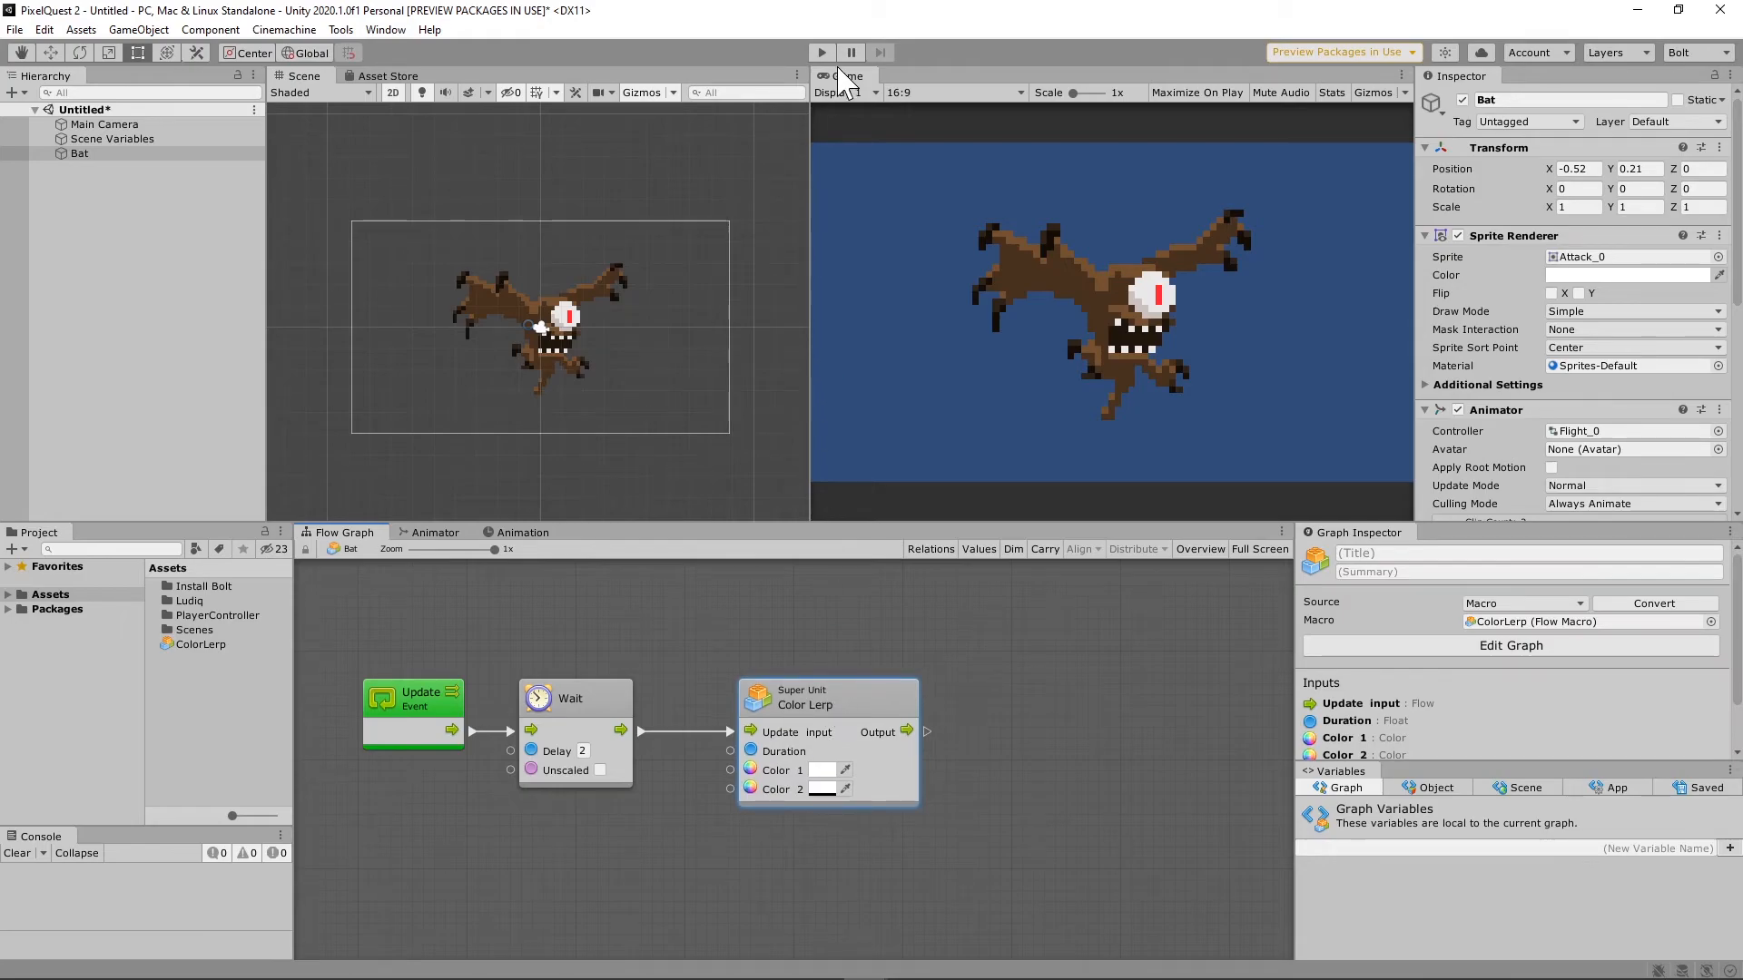
Test-run the scene, revealing missing-Duration errors on the Color Lerp unit.
left_click(820, 53)
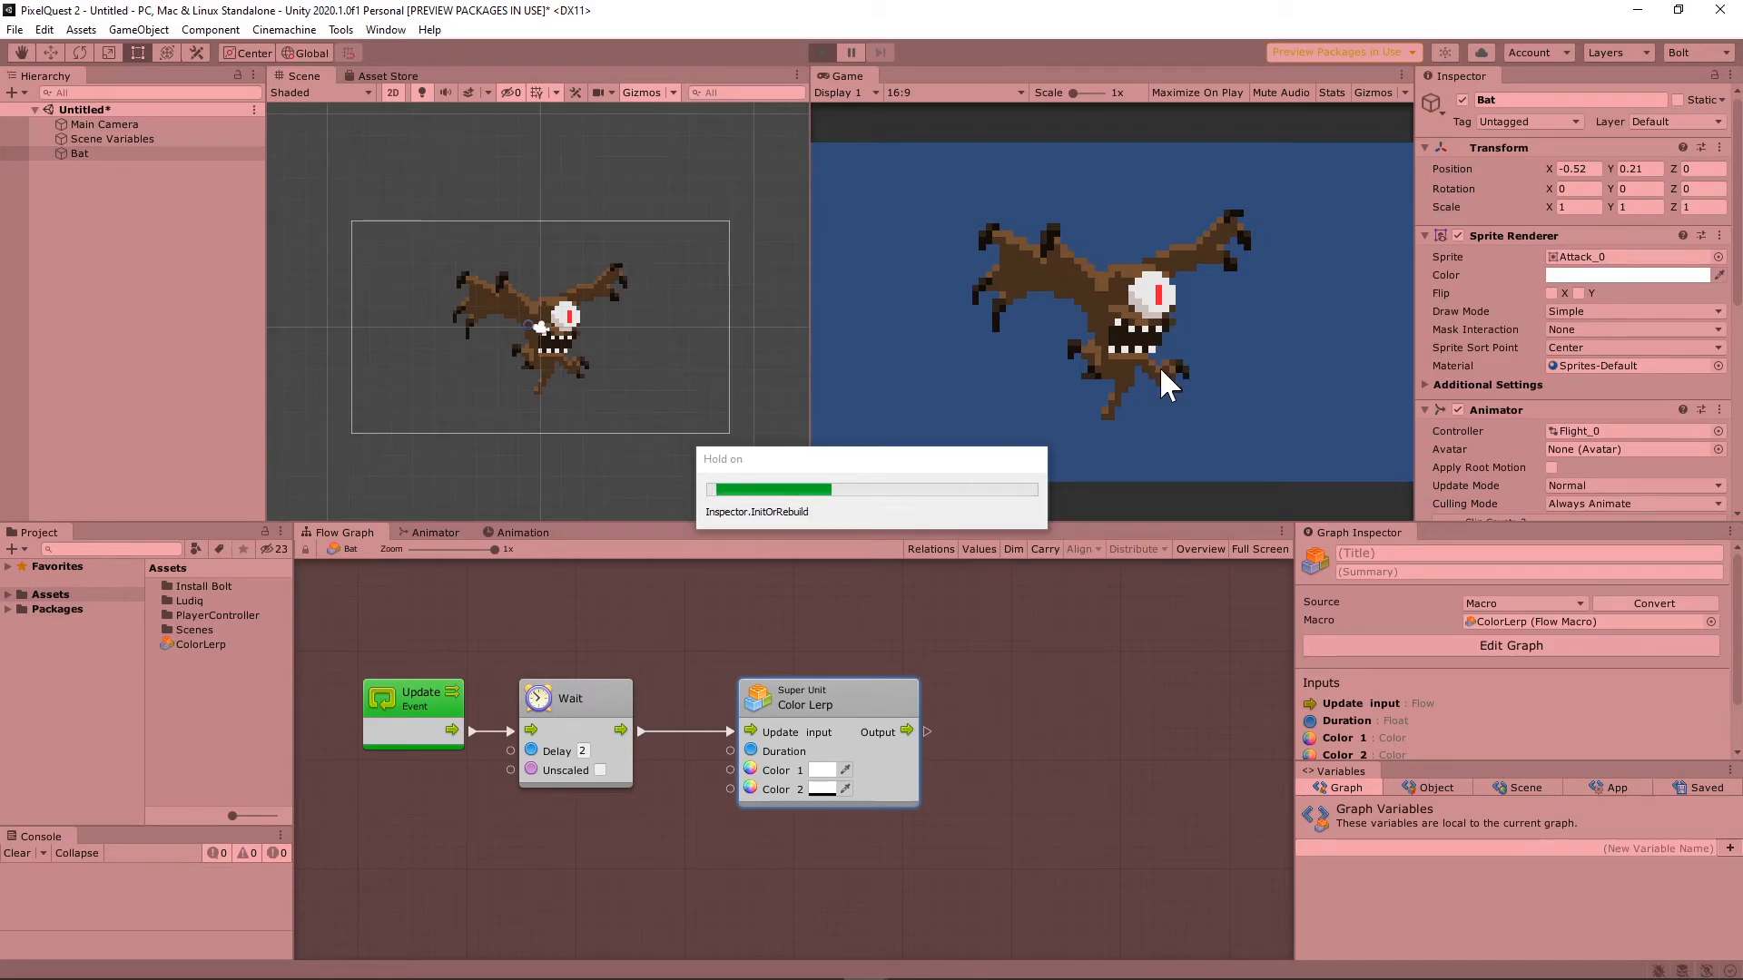
left_click(821, 53)
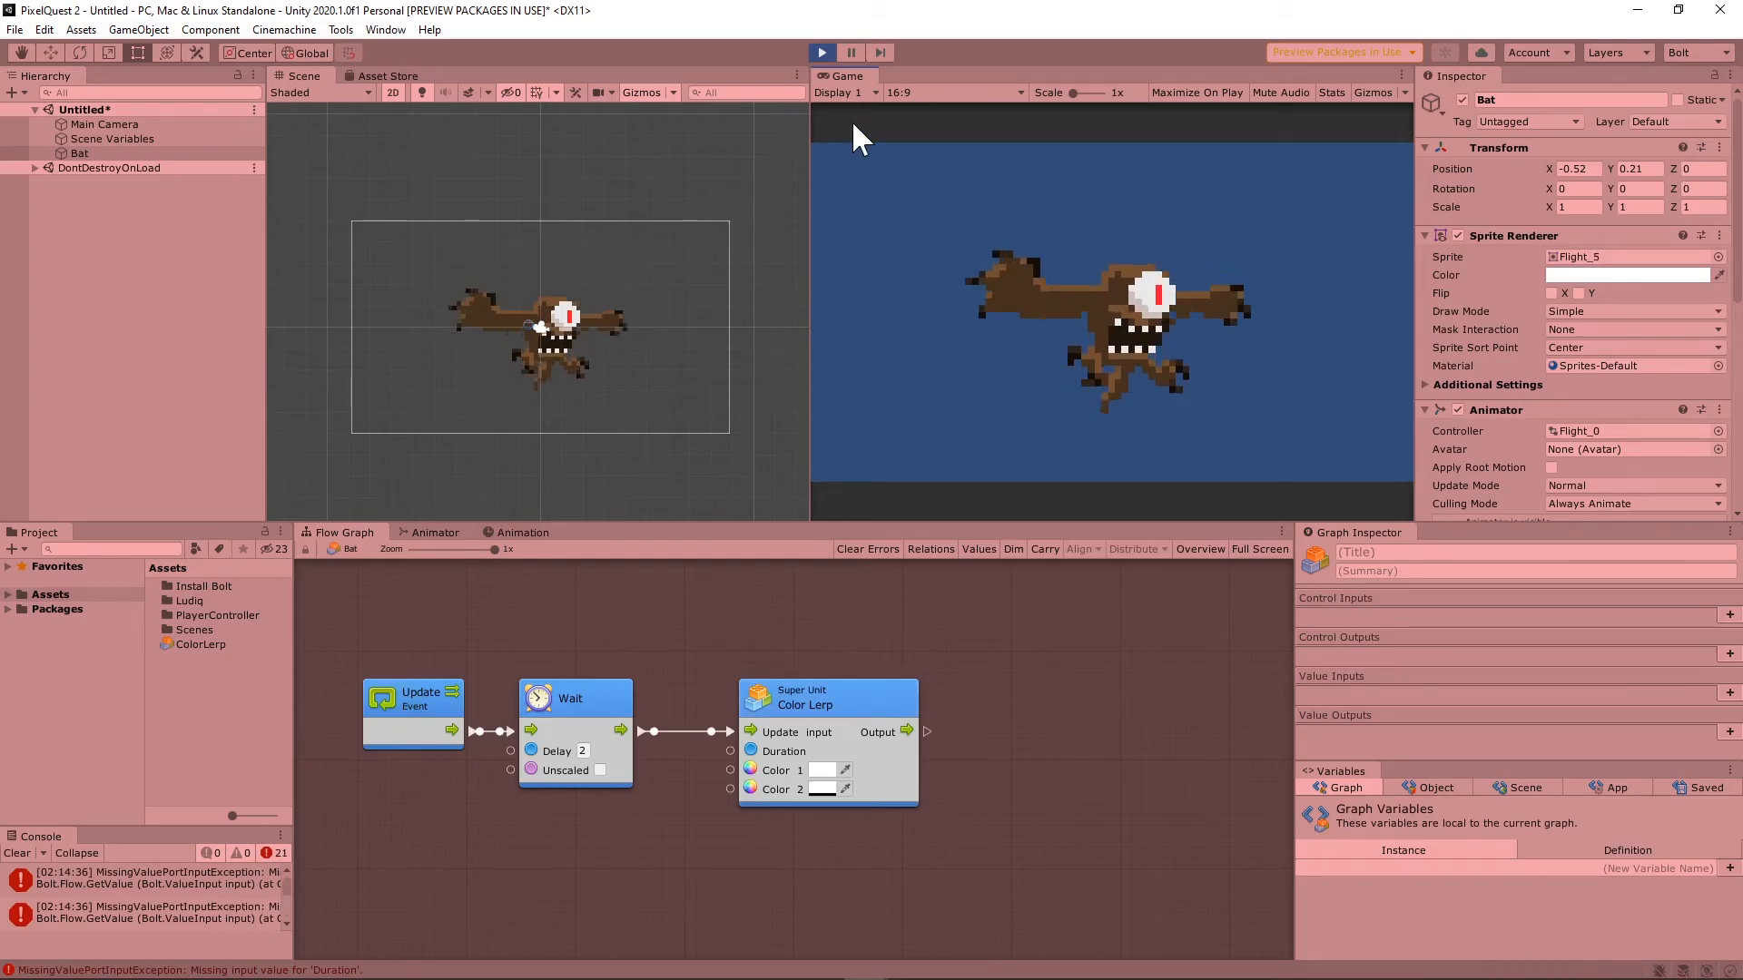
left_click(820, 53)
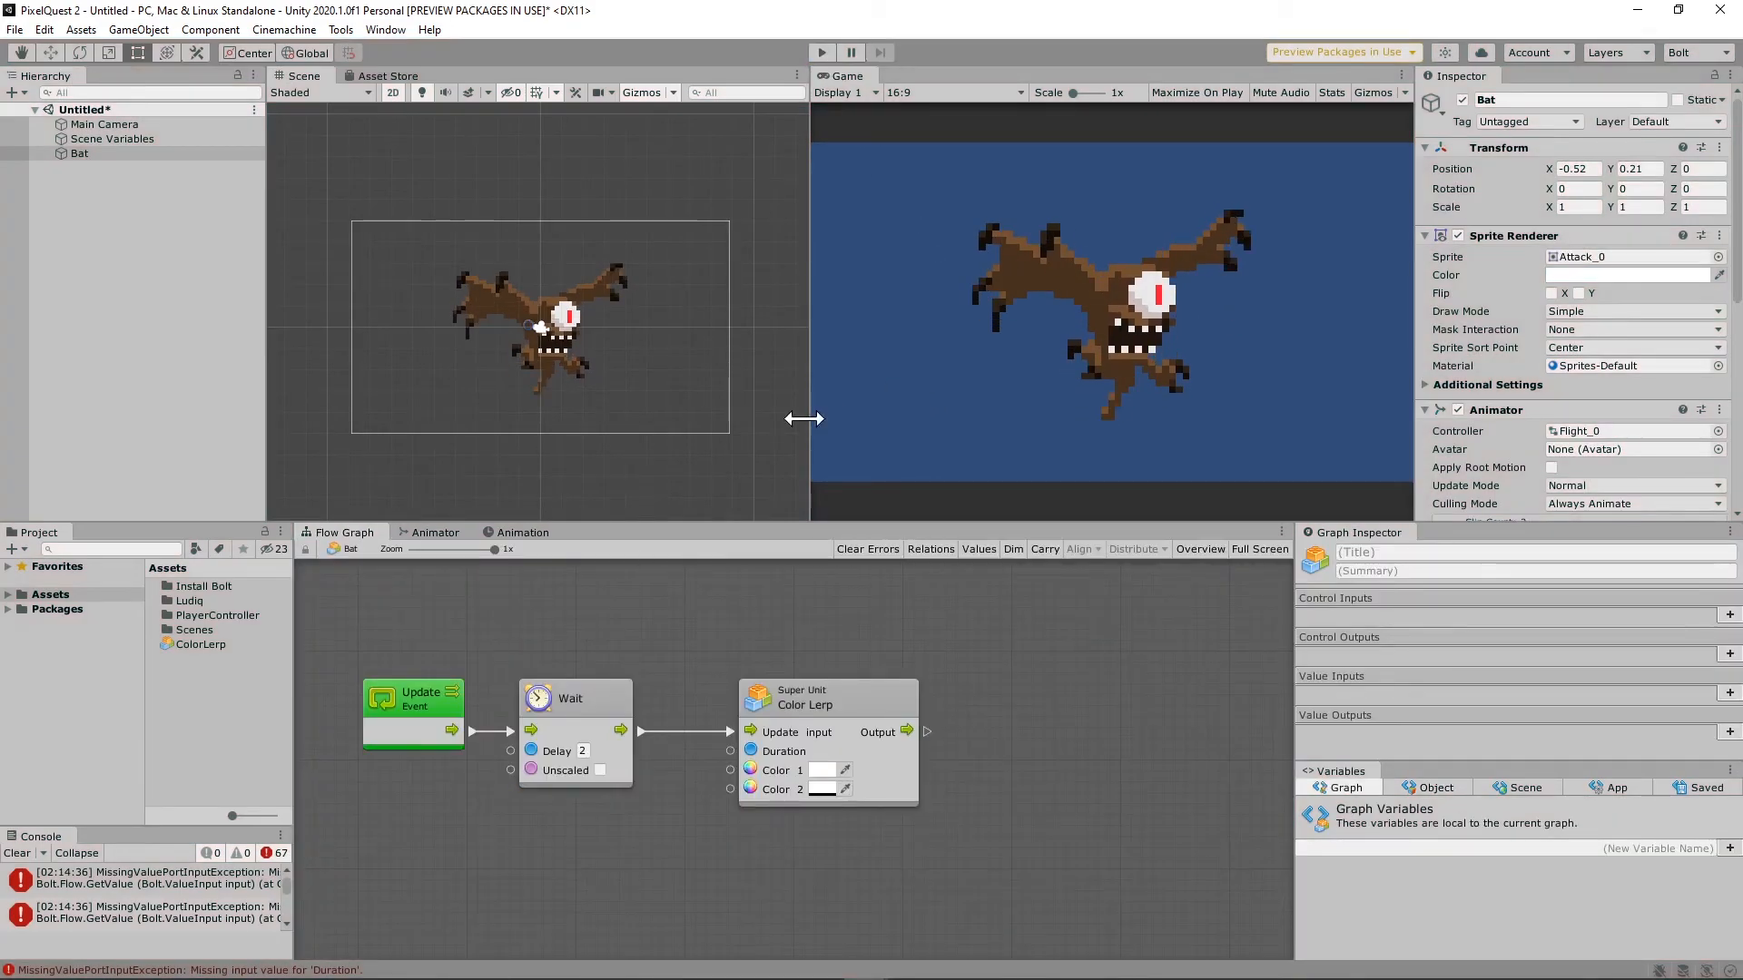
scroll("down", 3)
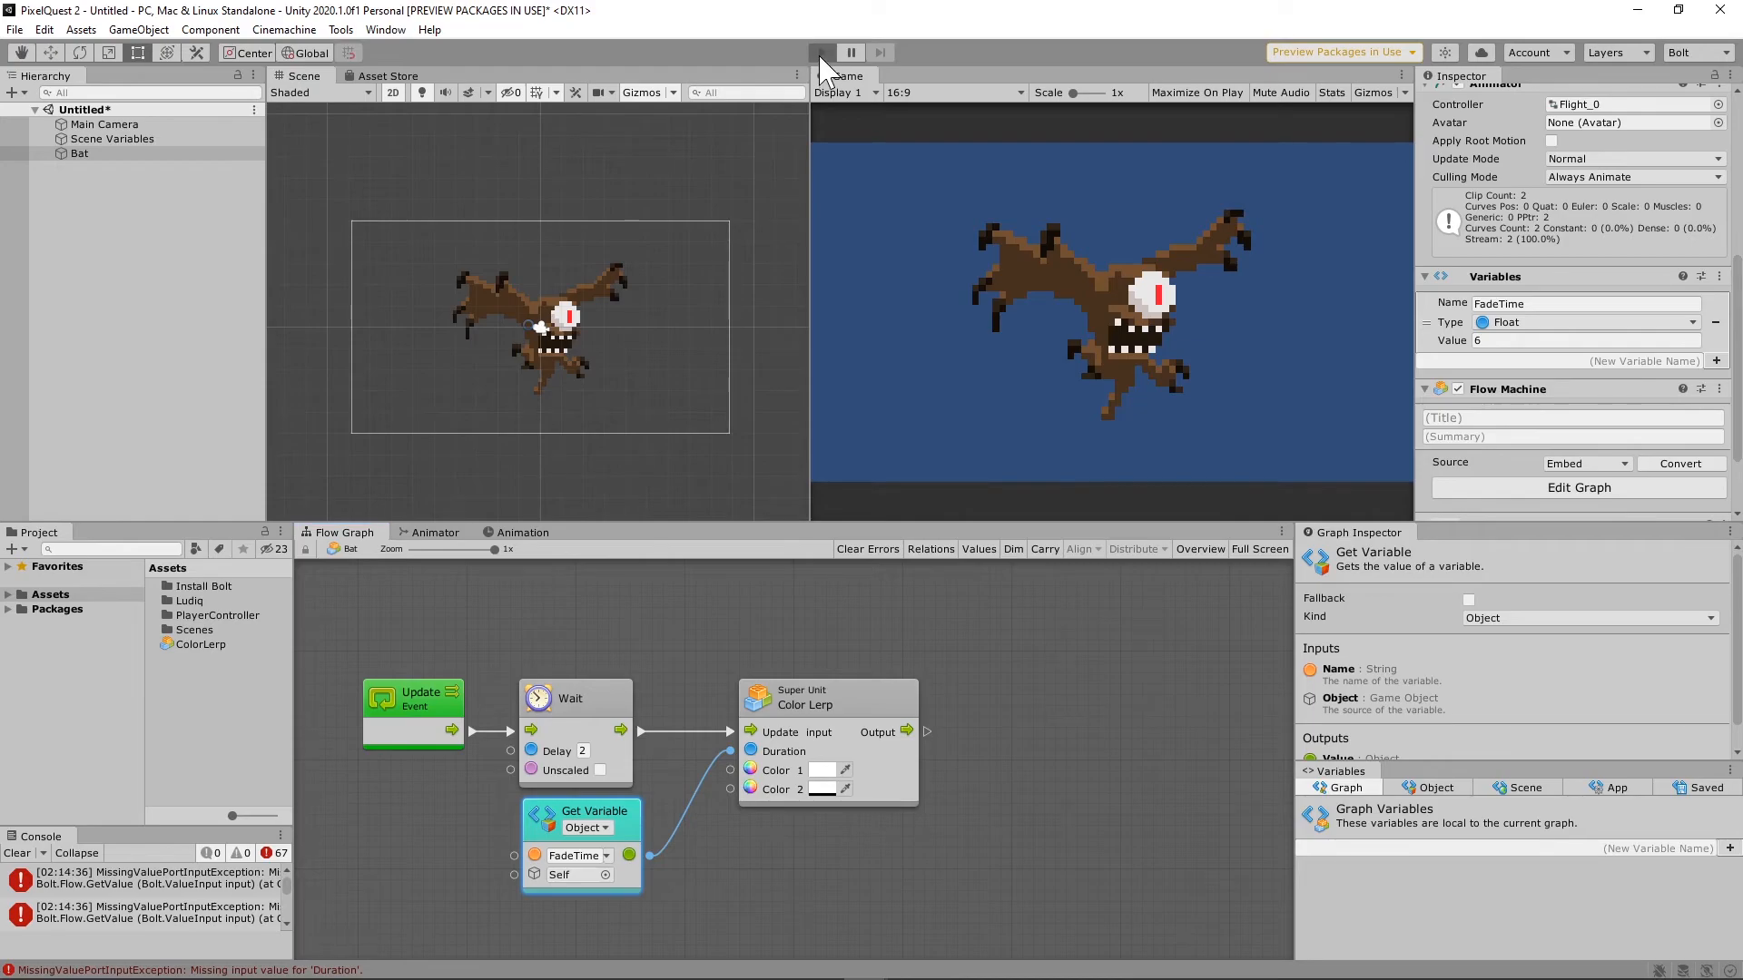
Test-run the scene again with FadeTime feeding Duration, watching the bat fade out.
left_click(821, 52)
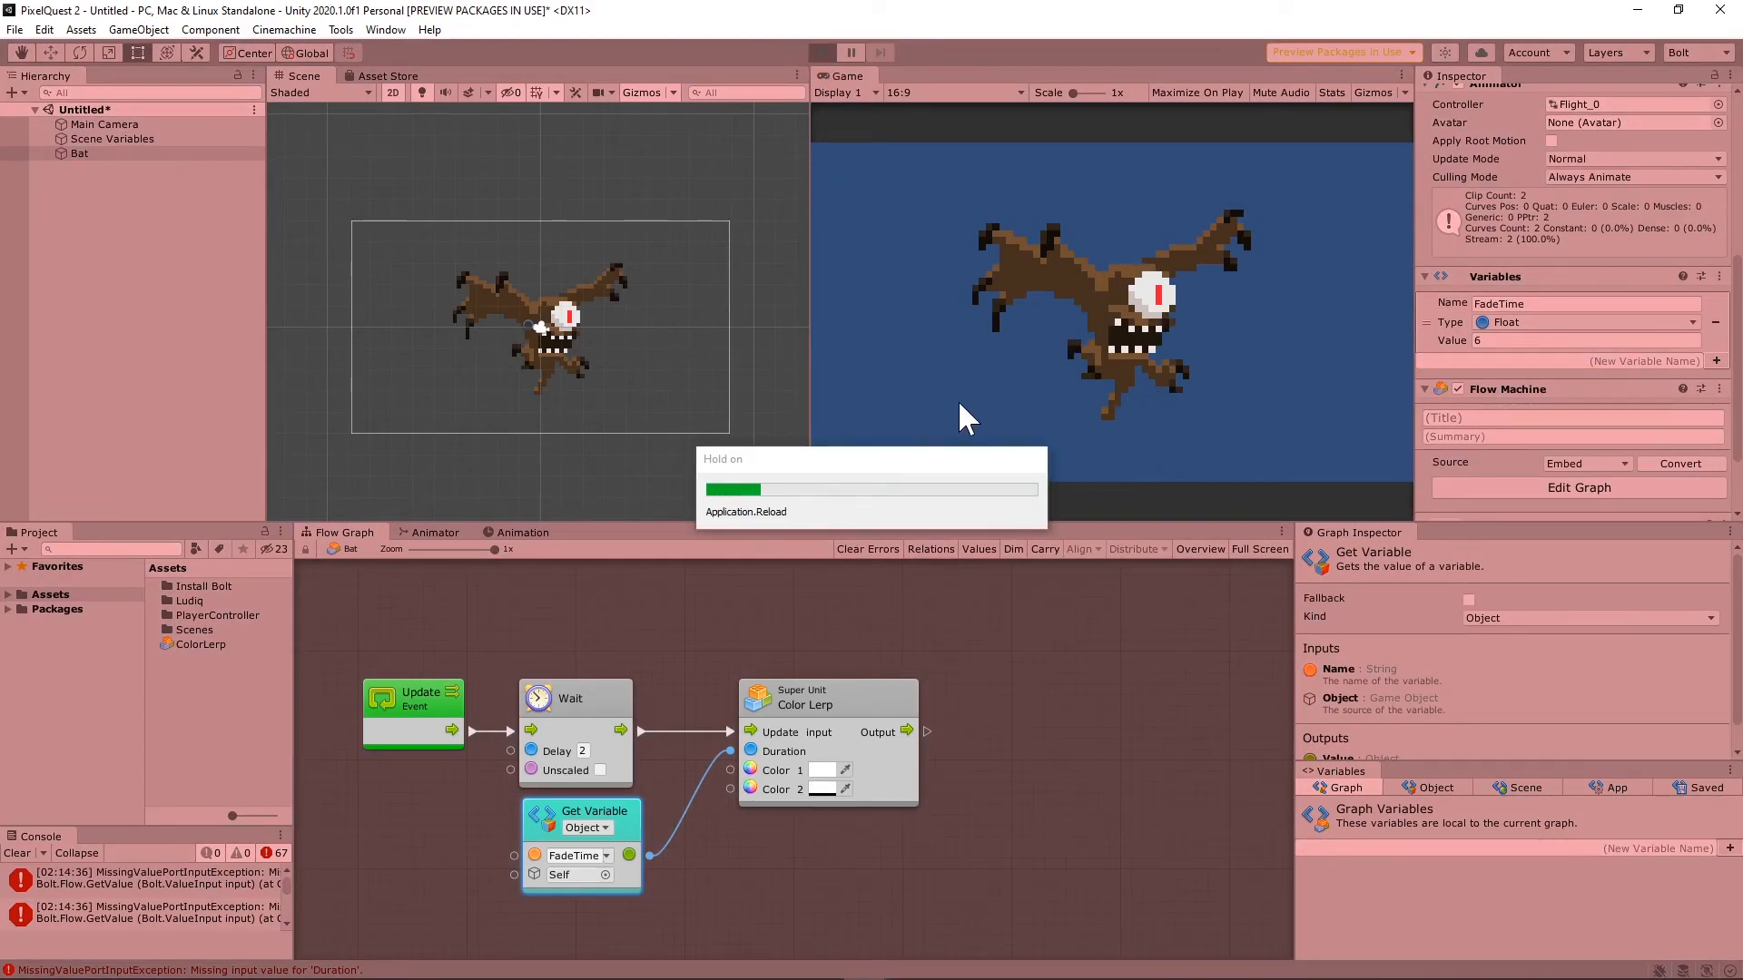
left_click(821, 52)
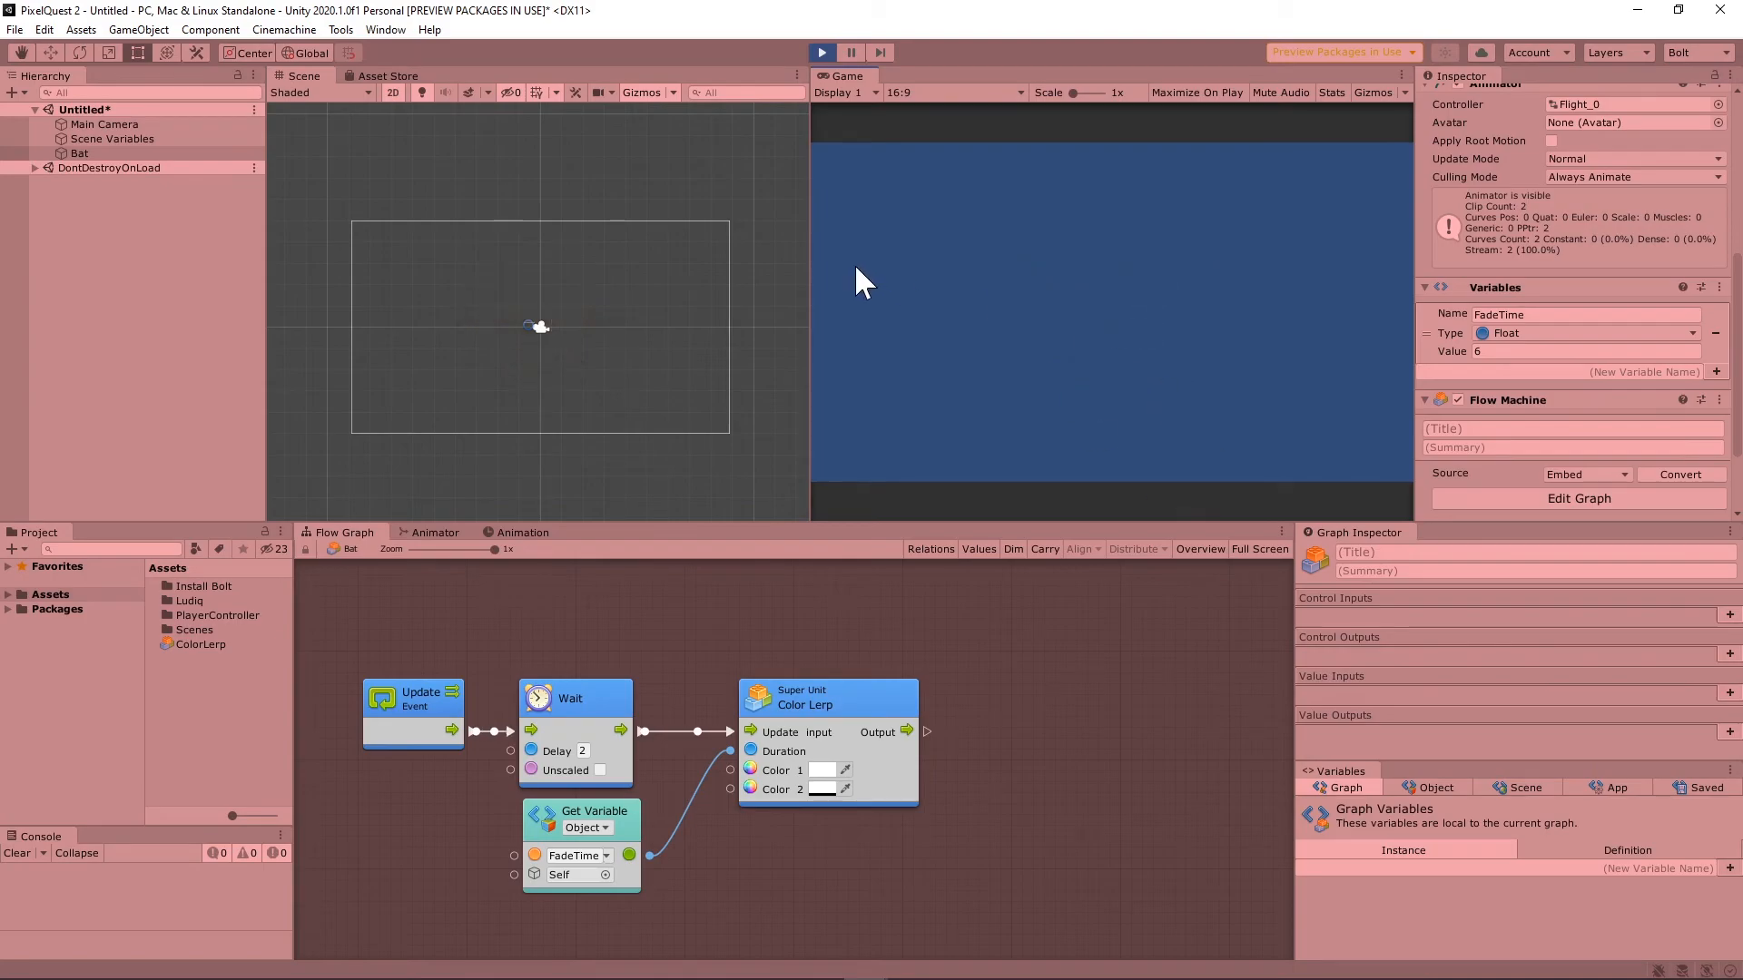
left_click(820, 52)
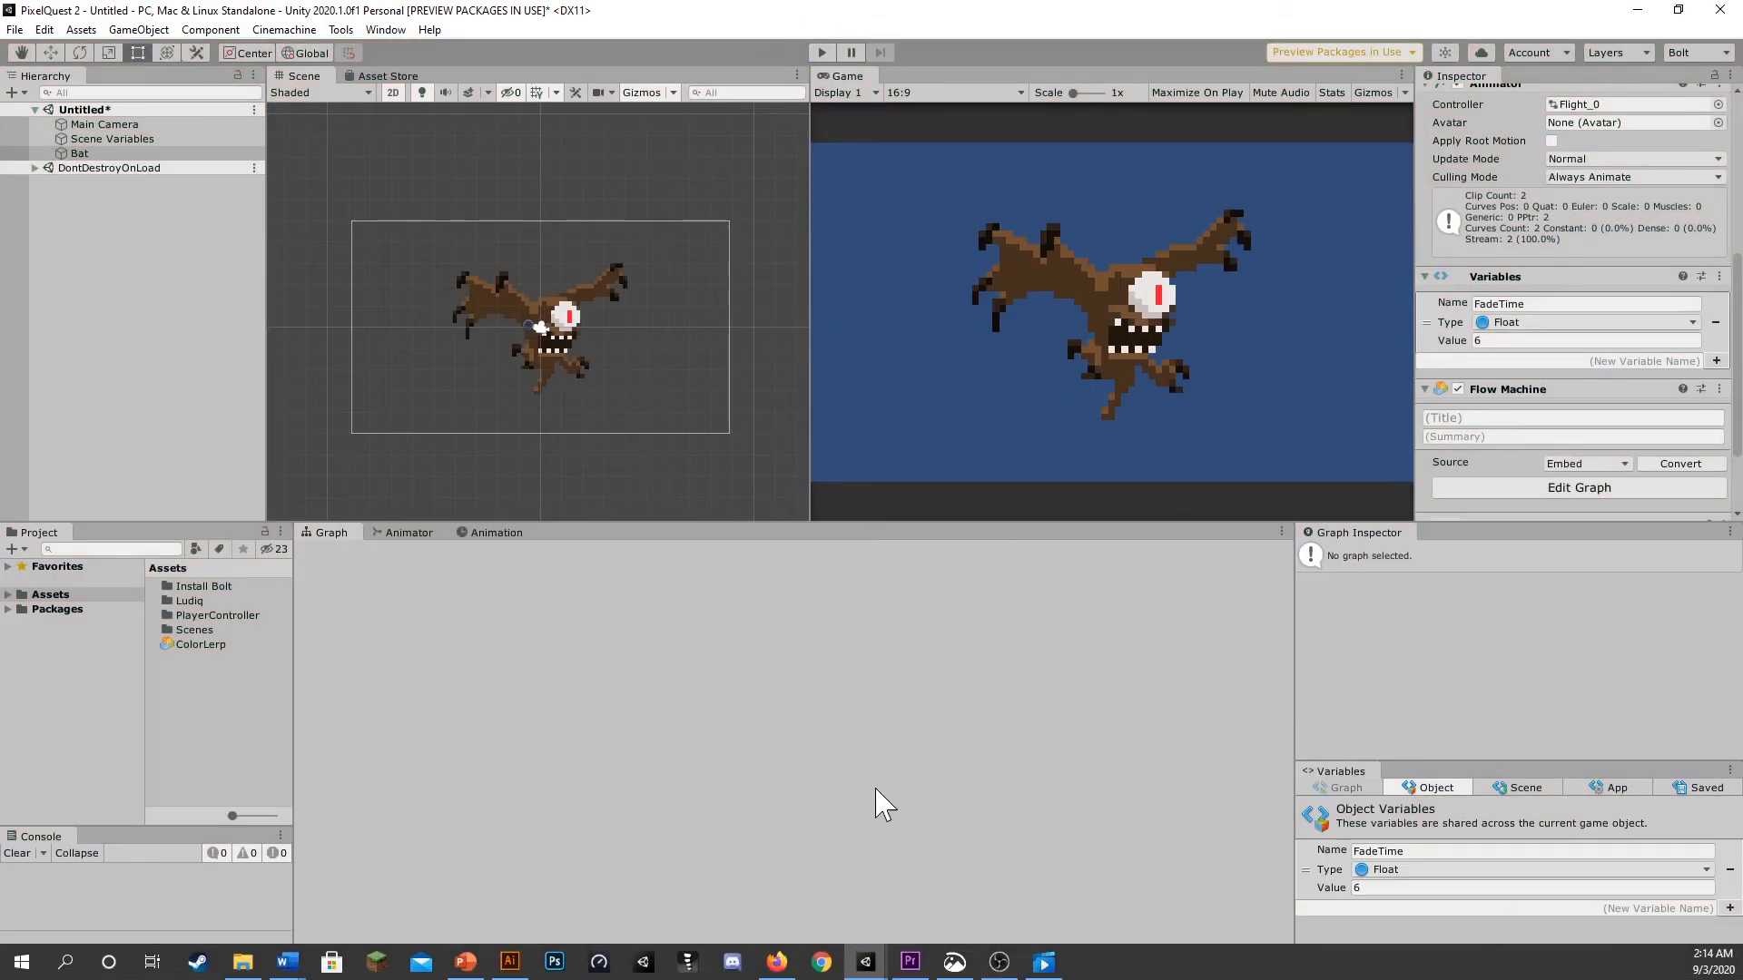
left_click(1578, 486)
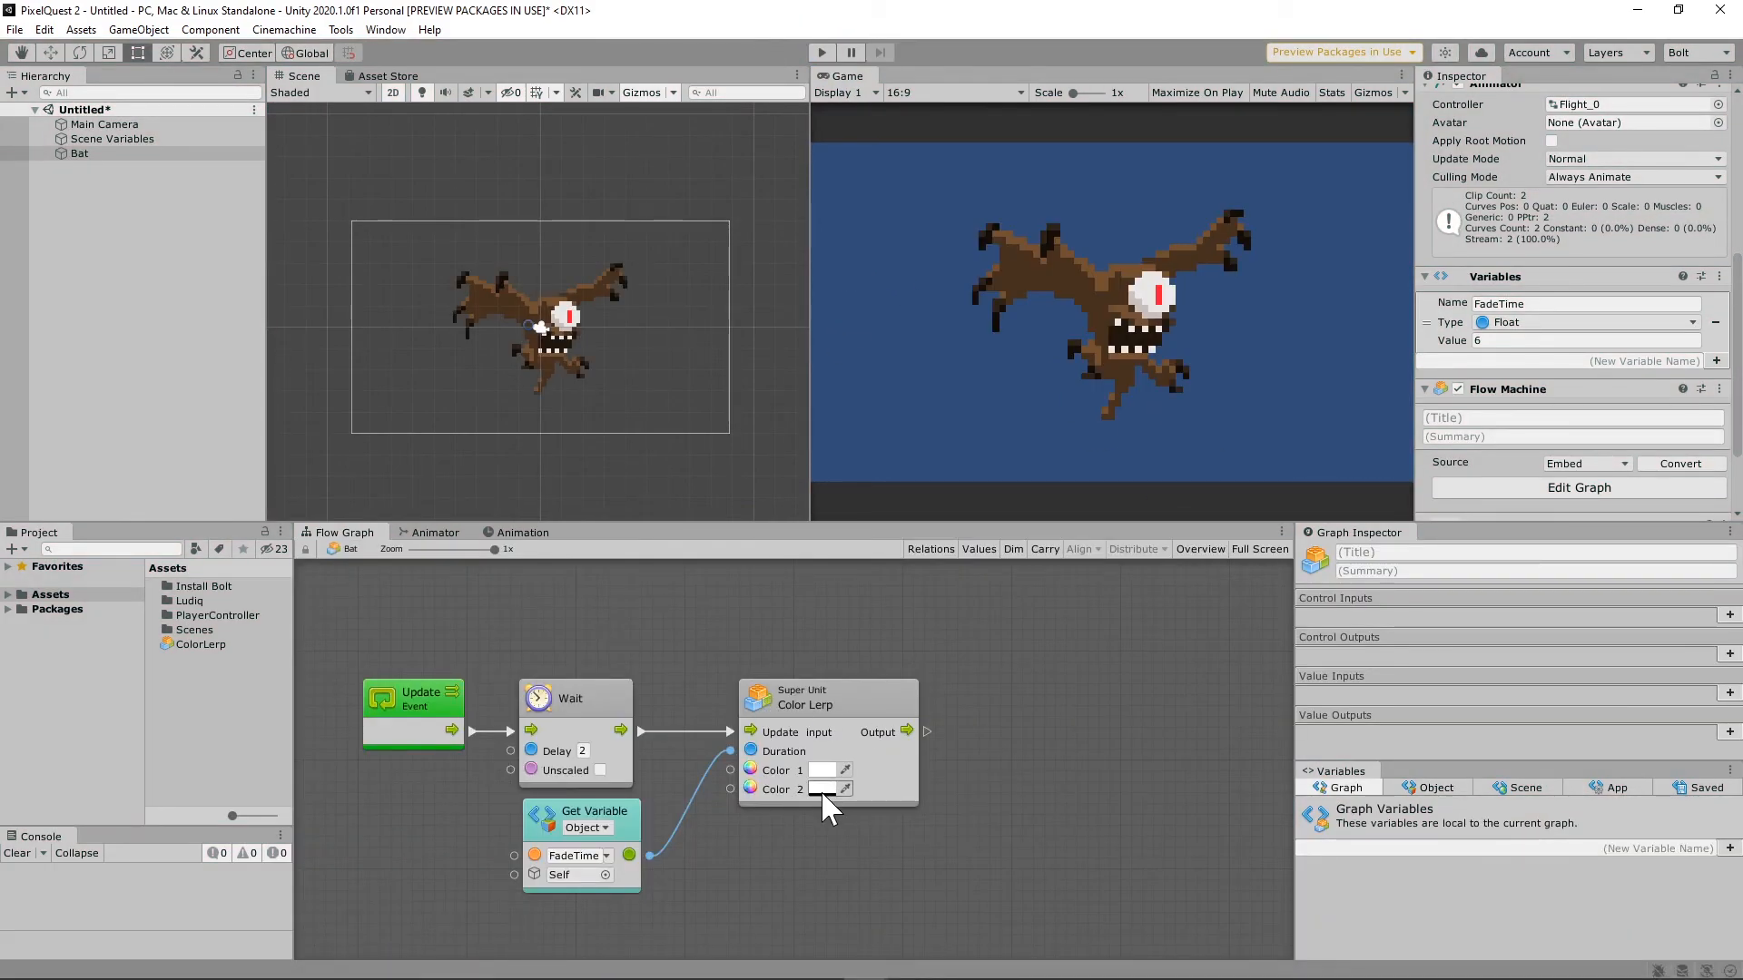
Set Color Lerp's second colour to solid red (hex FF0000, full alpha).
left_click(822, 790)
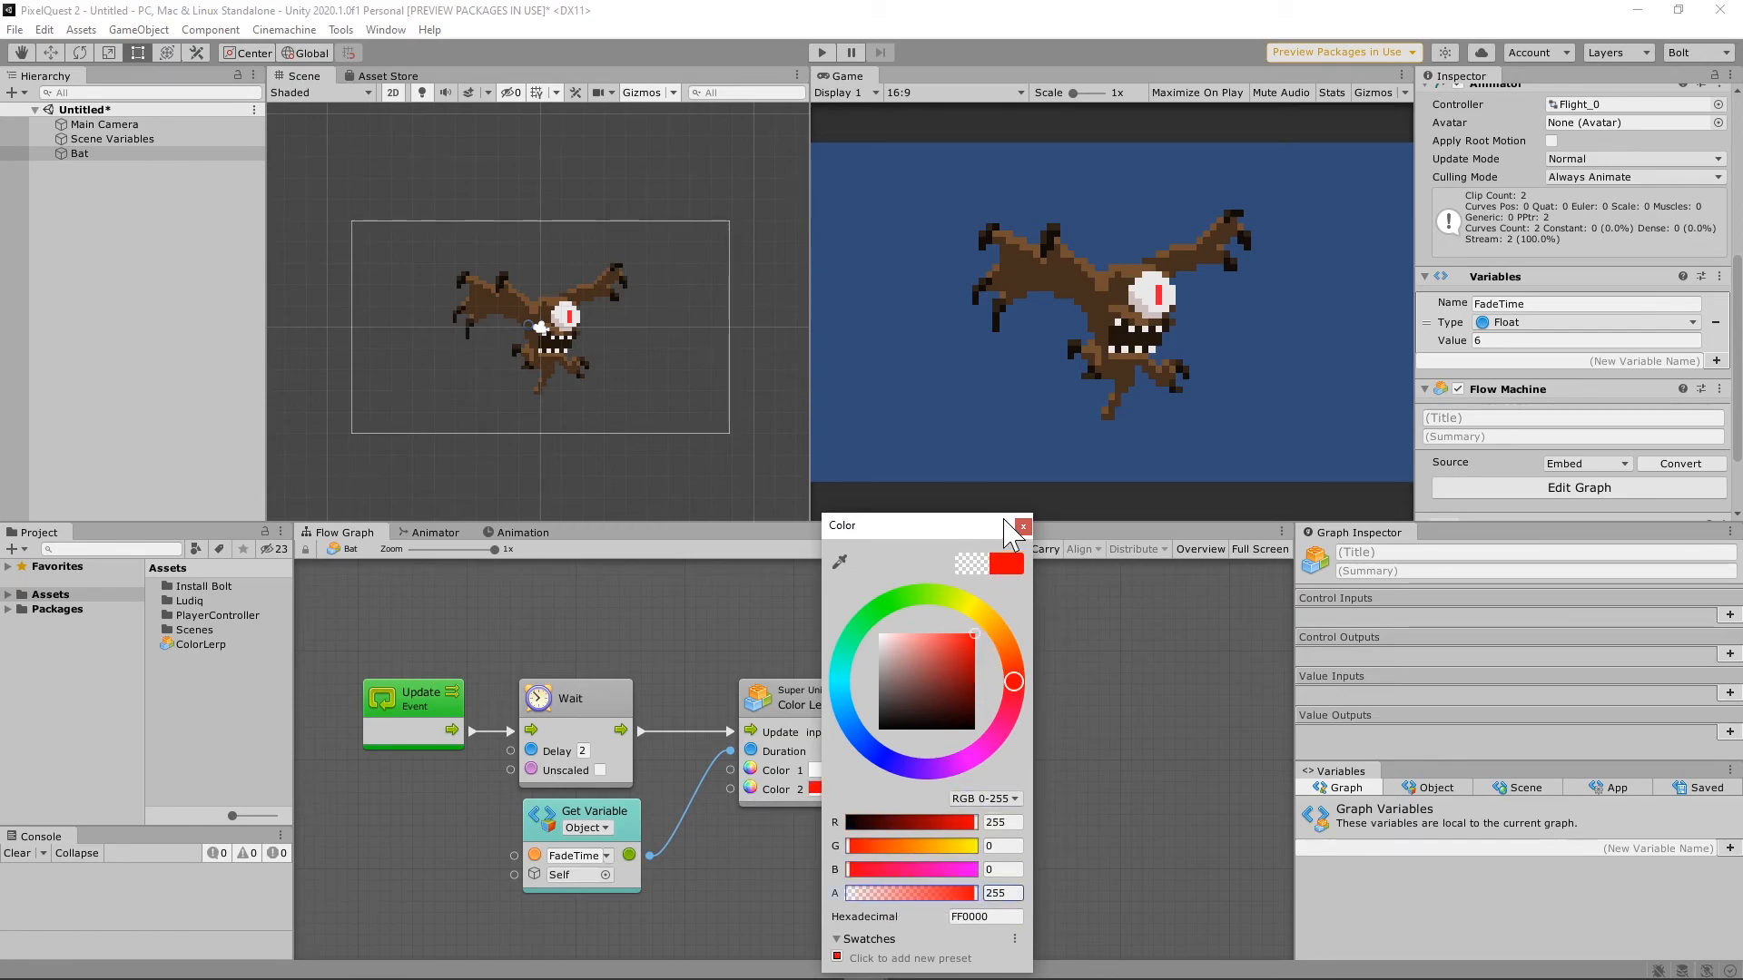
left_click(1022, 527)
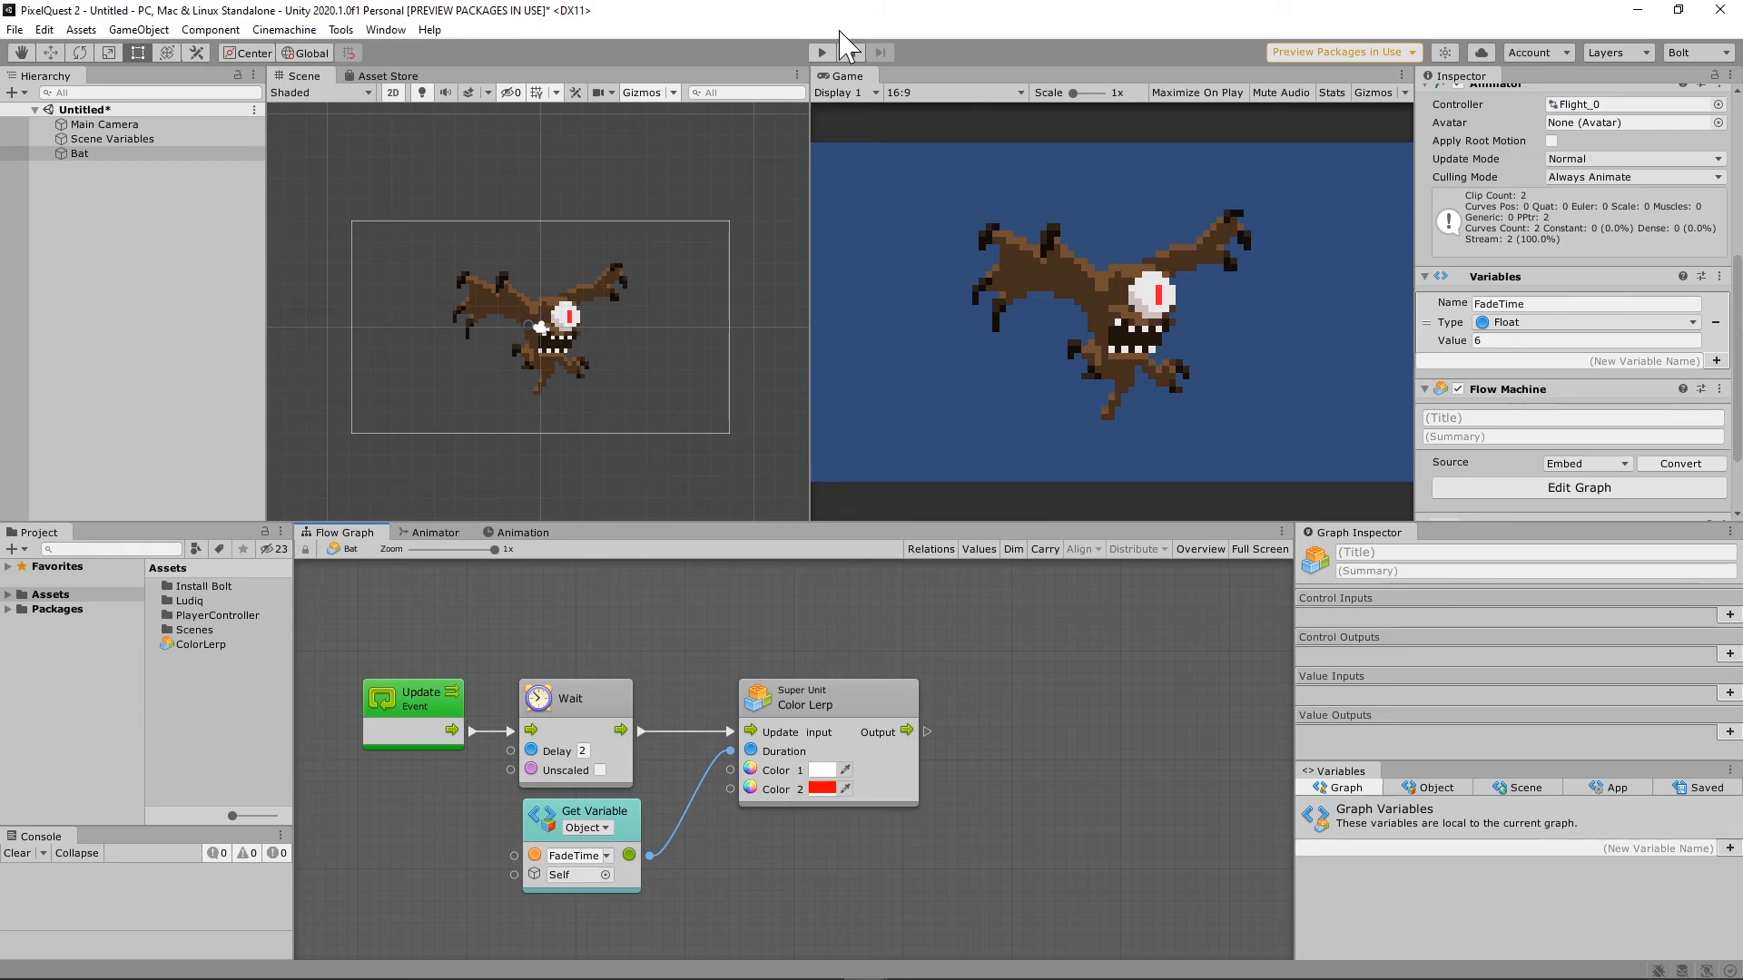
Run the scene in Play mode to watch the bat fade to red.
left_click(820, 53)
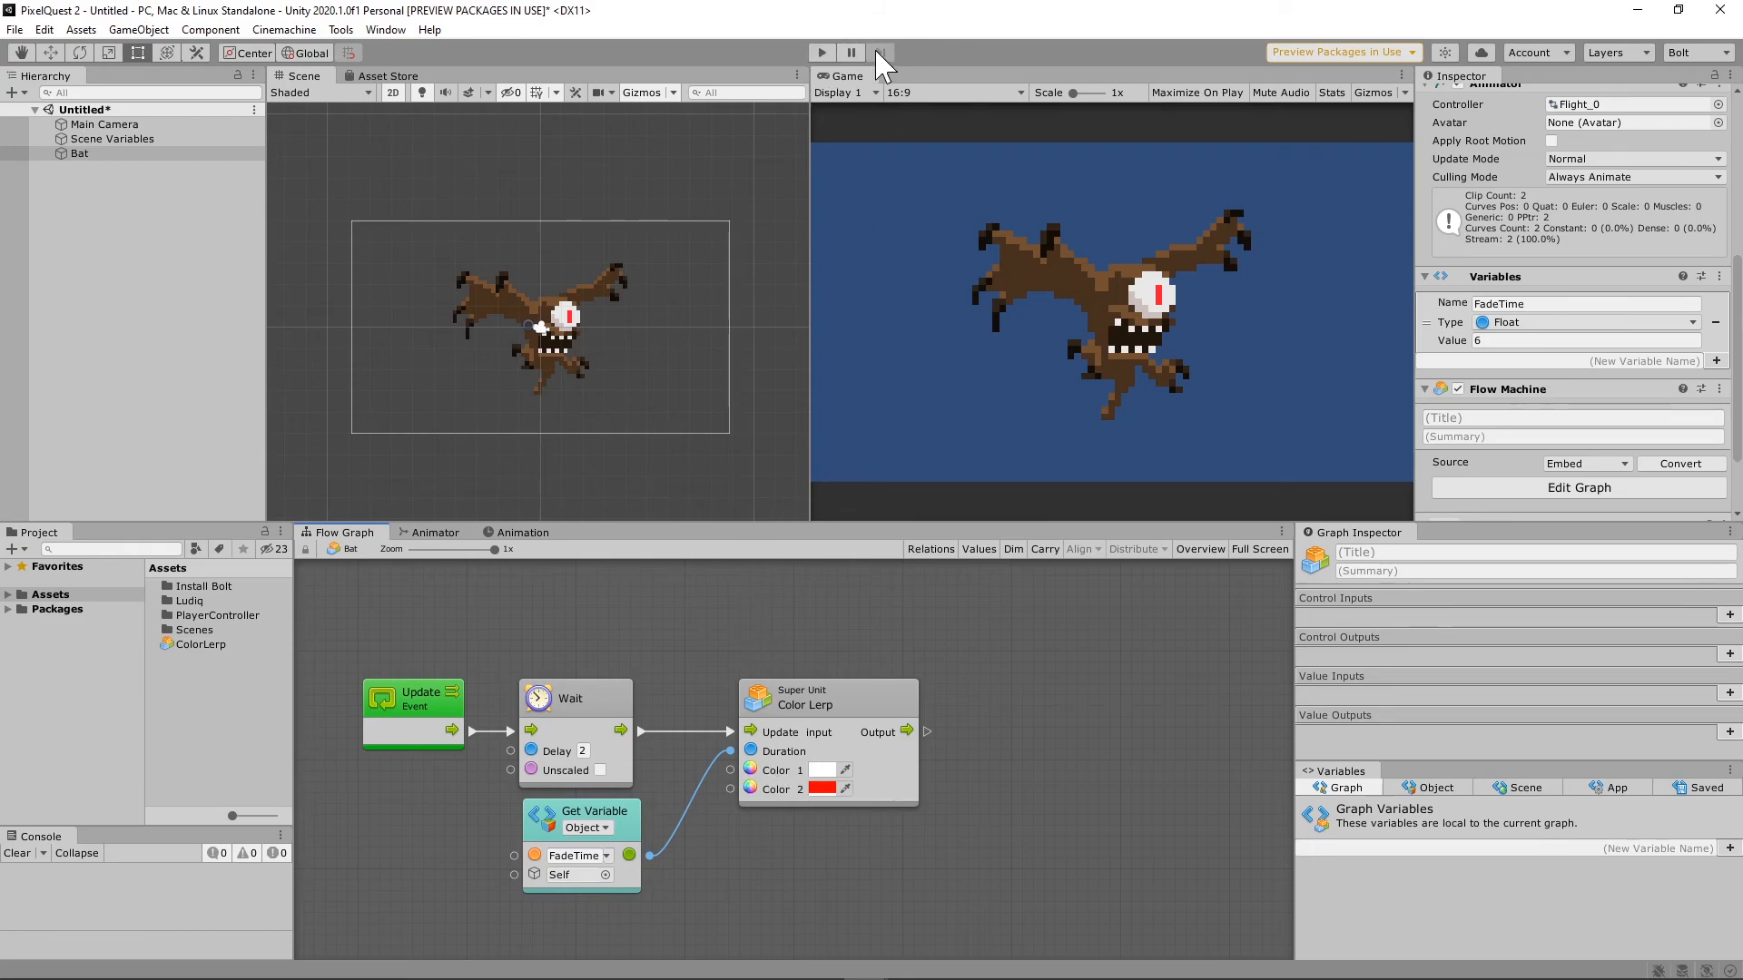
left_click(820, 53)
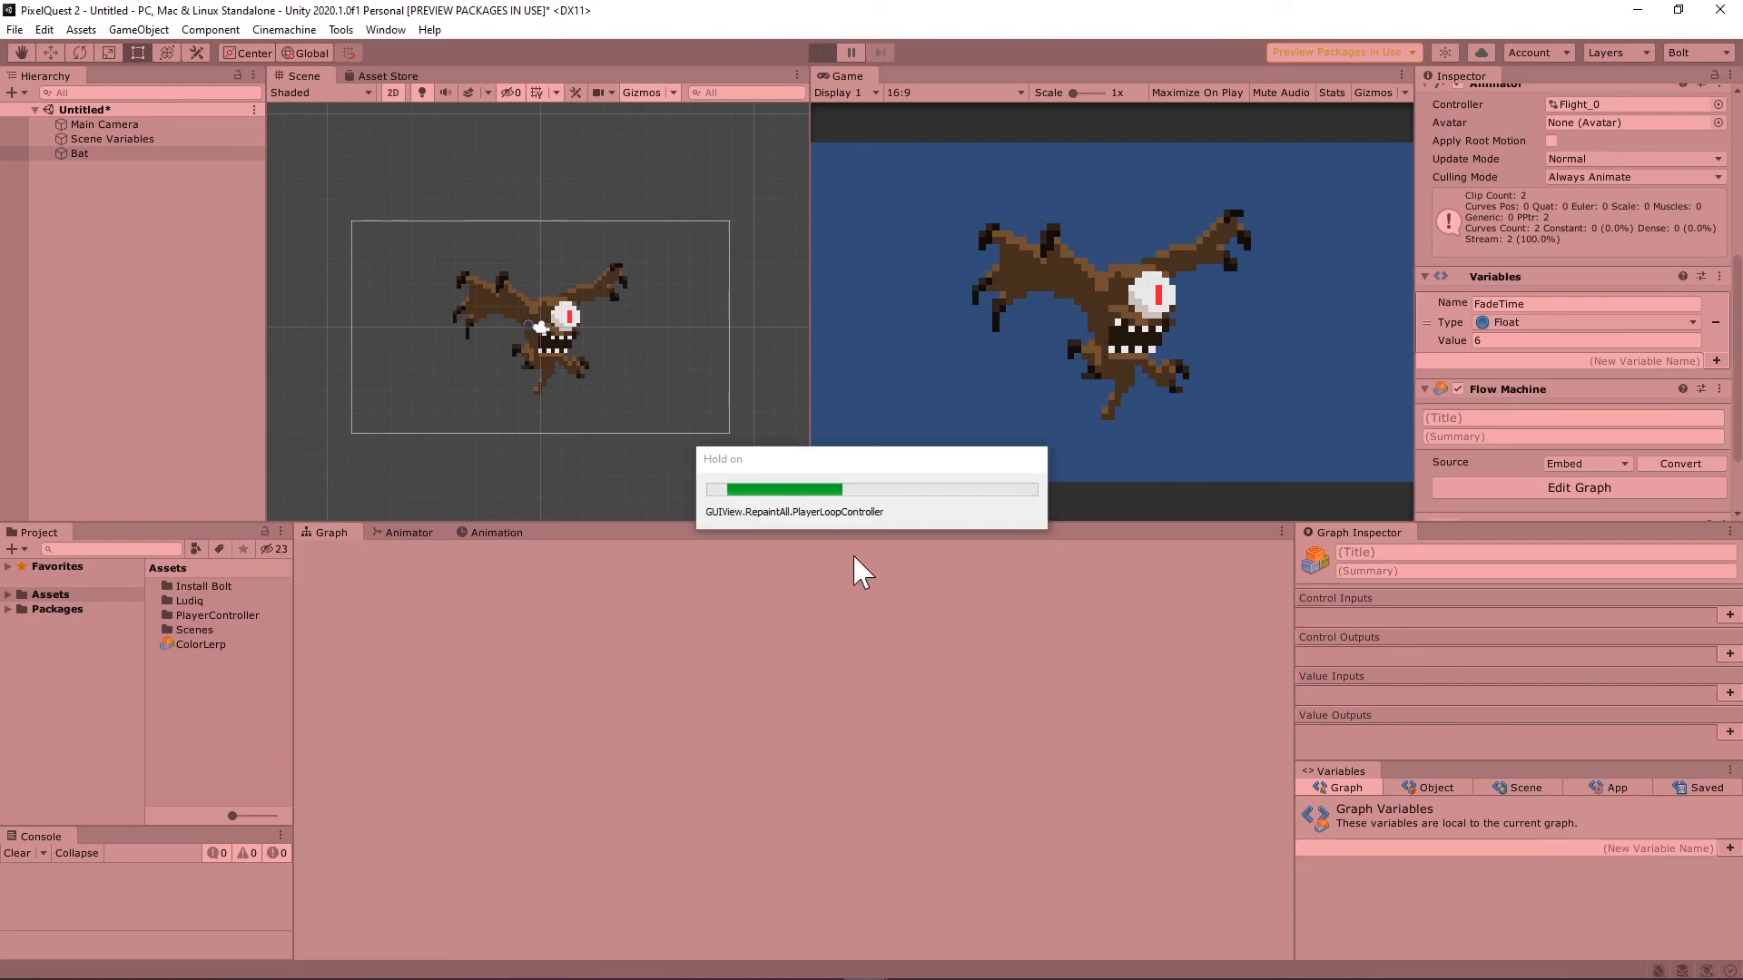
left_click(821, 53)
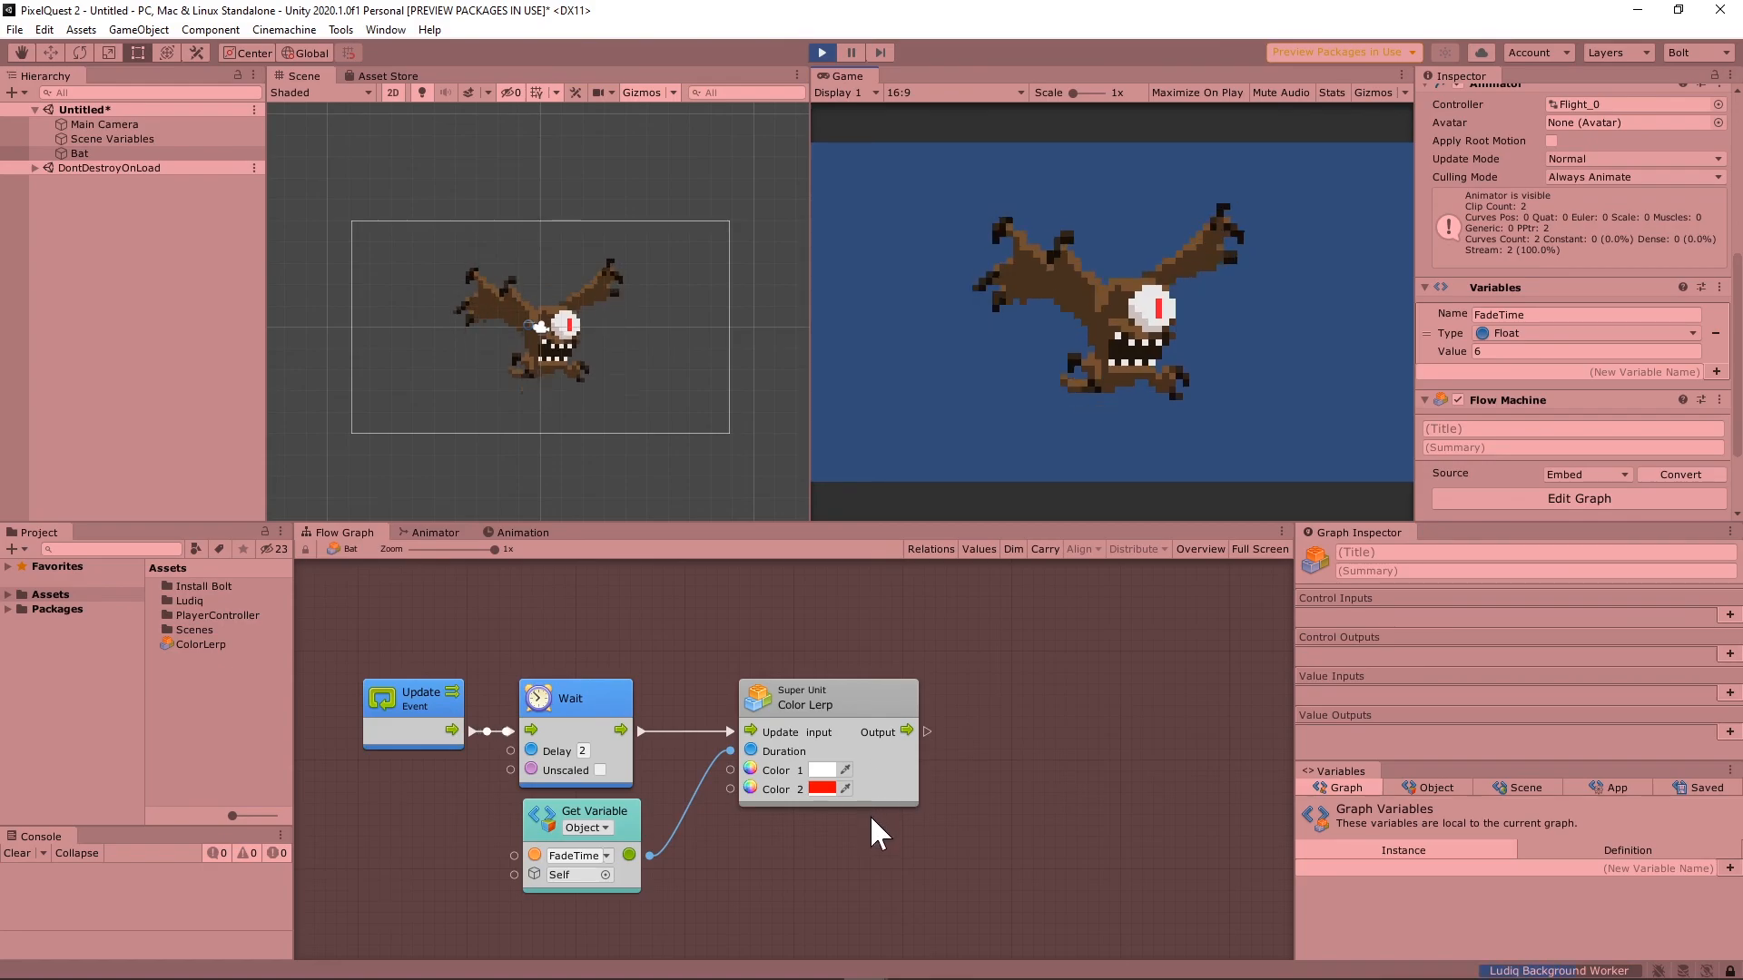